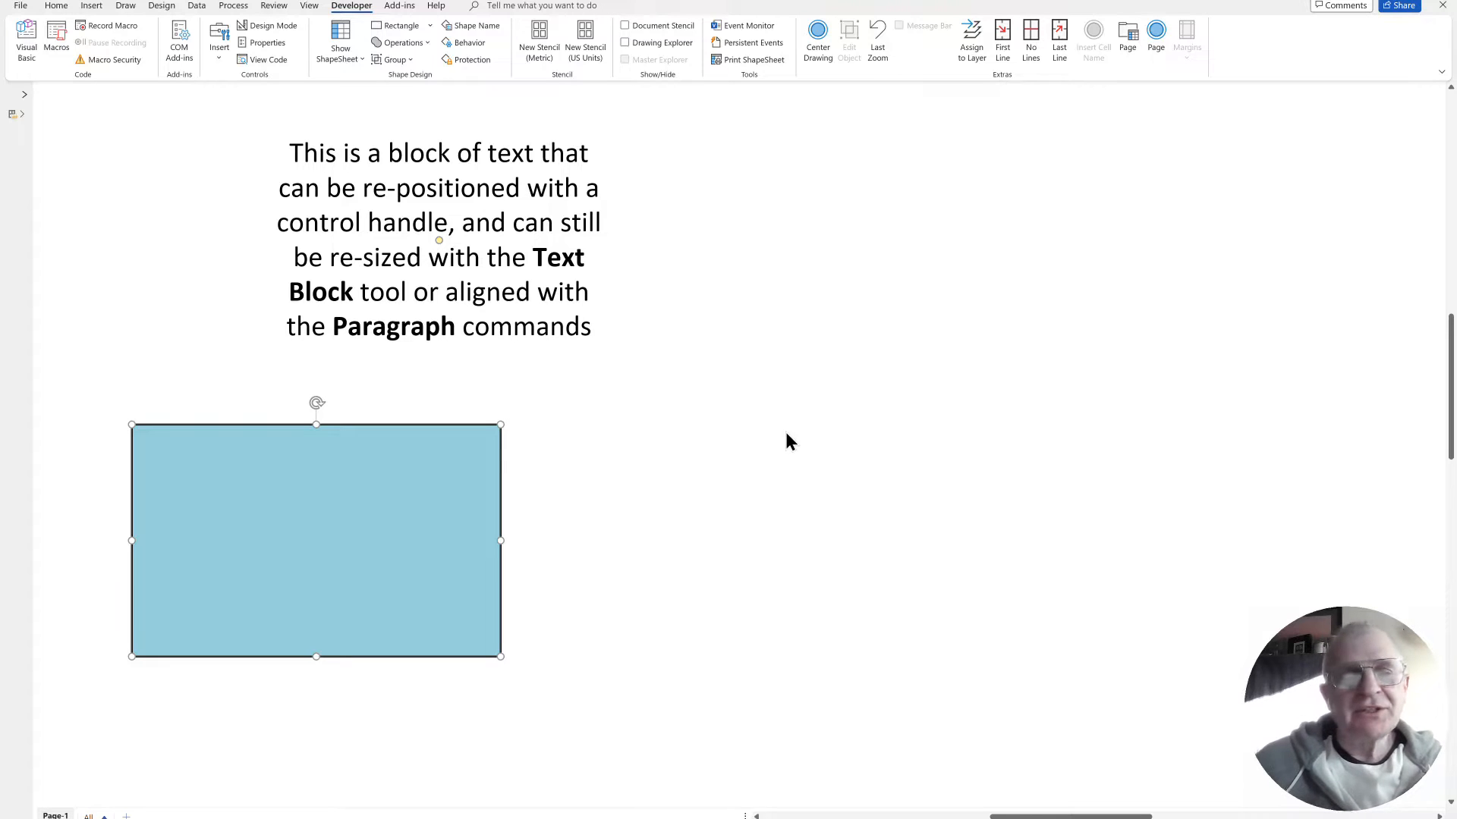
pyautogui.moveTo(309, 610)
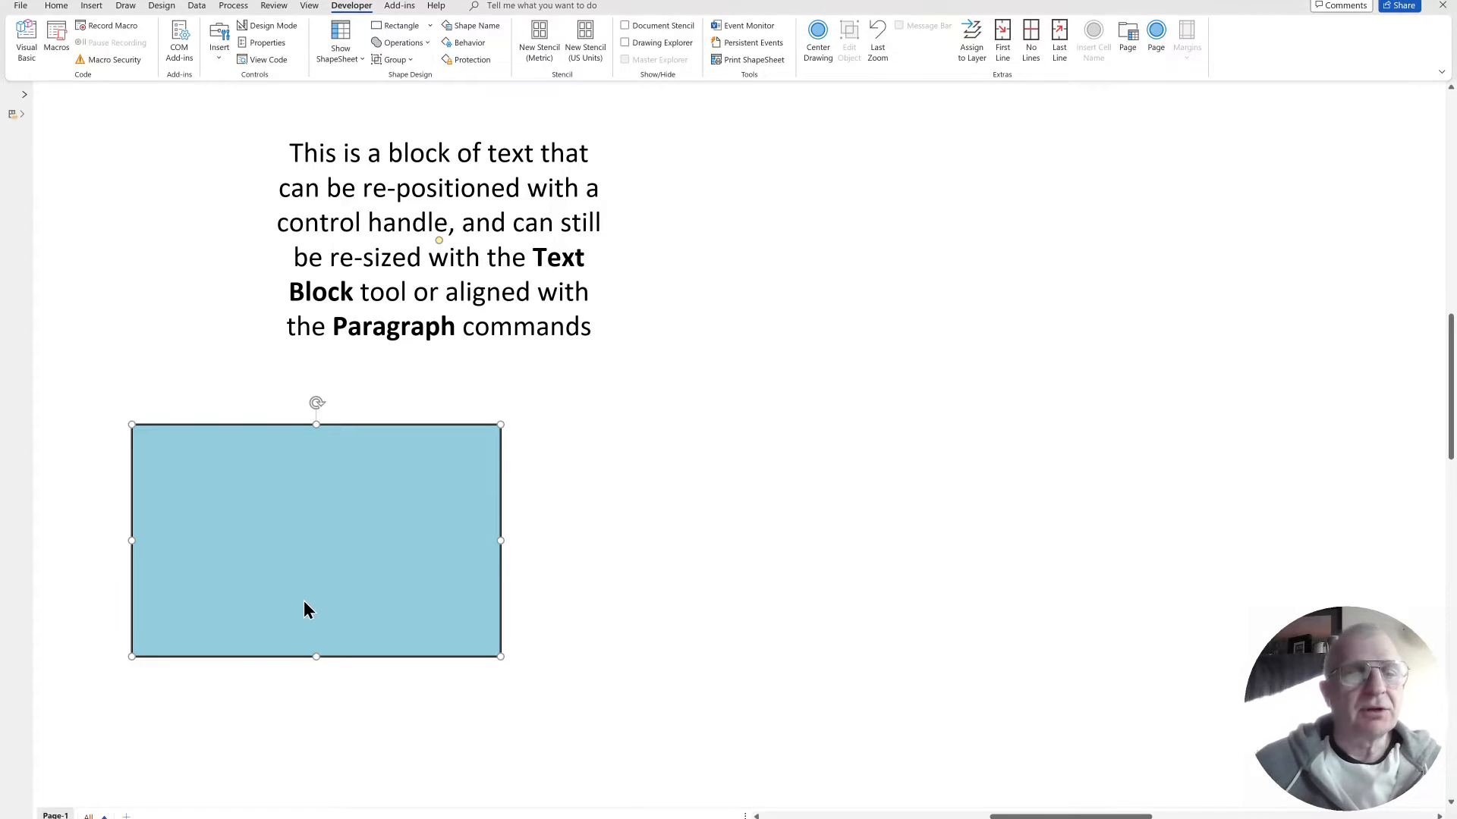
pyautogui.moveTo(497, 446)
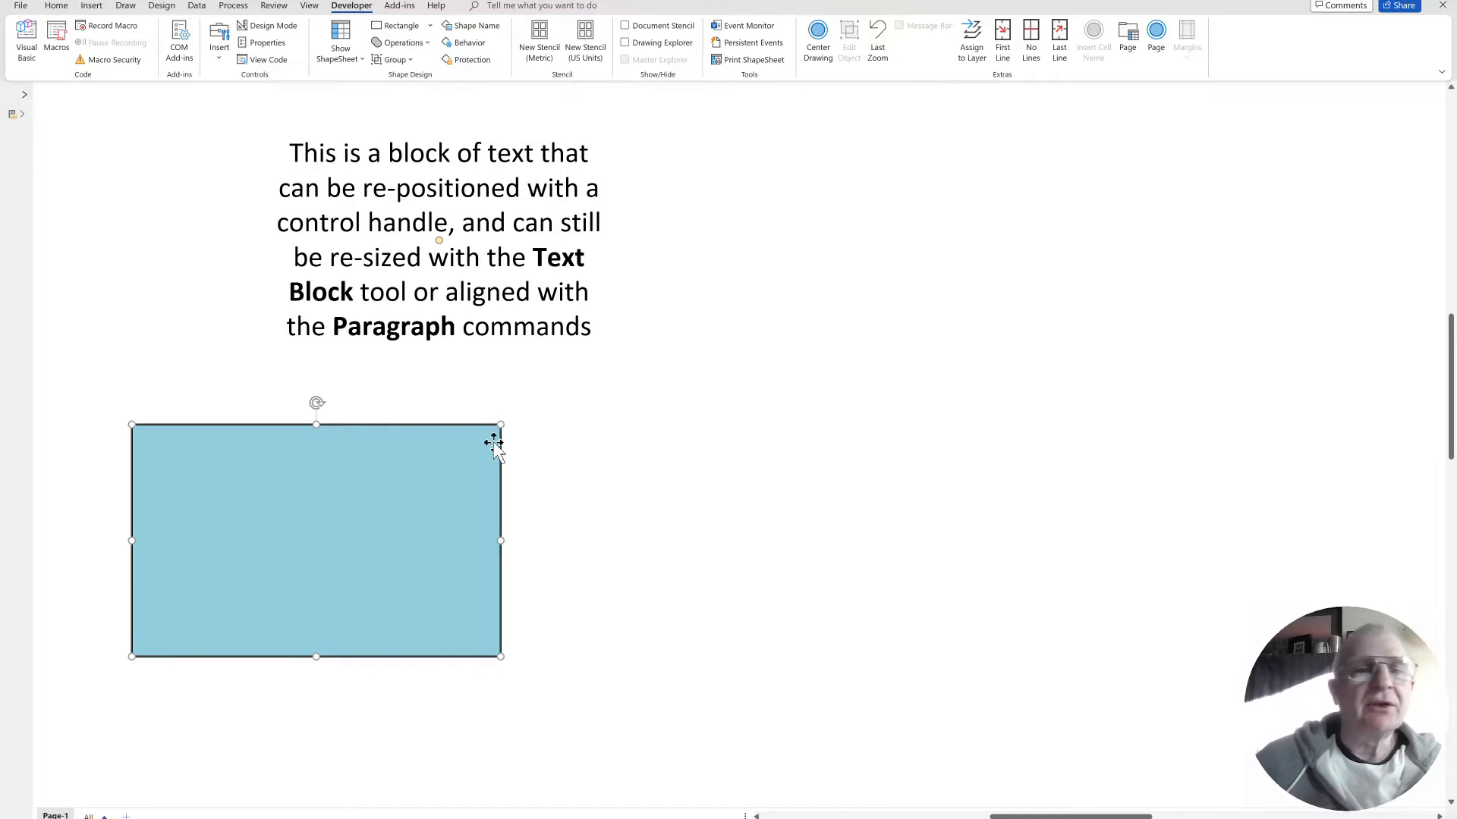
pyautogui.moveTo(399, 384)
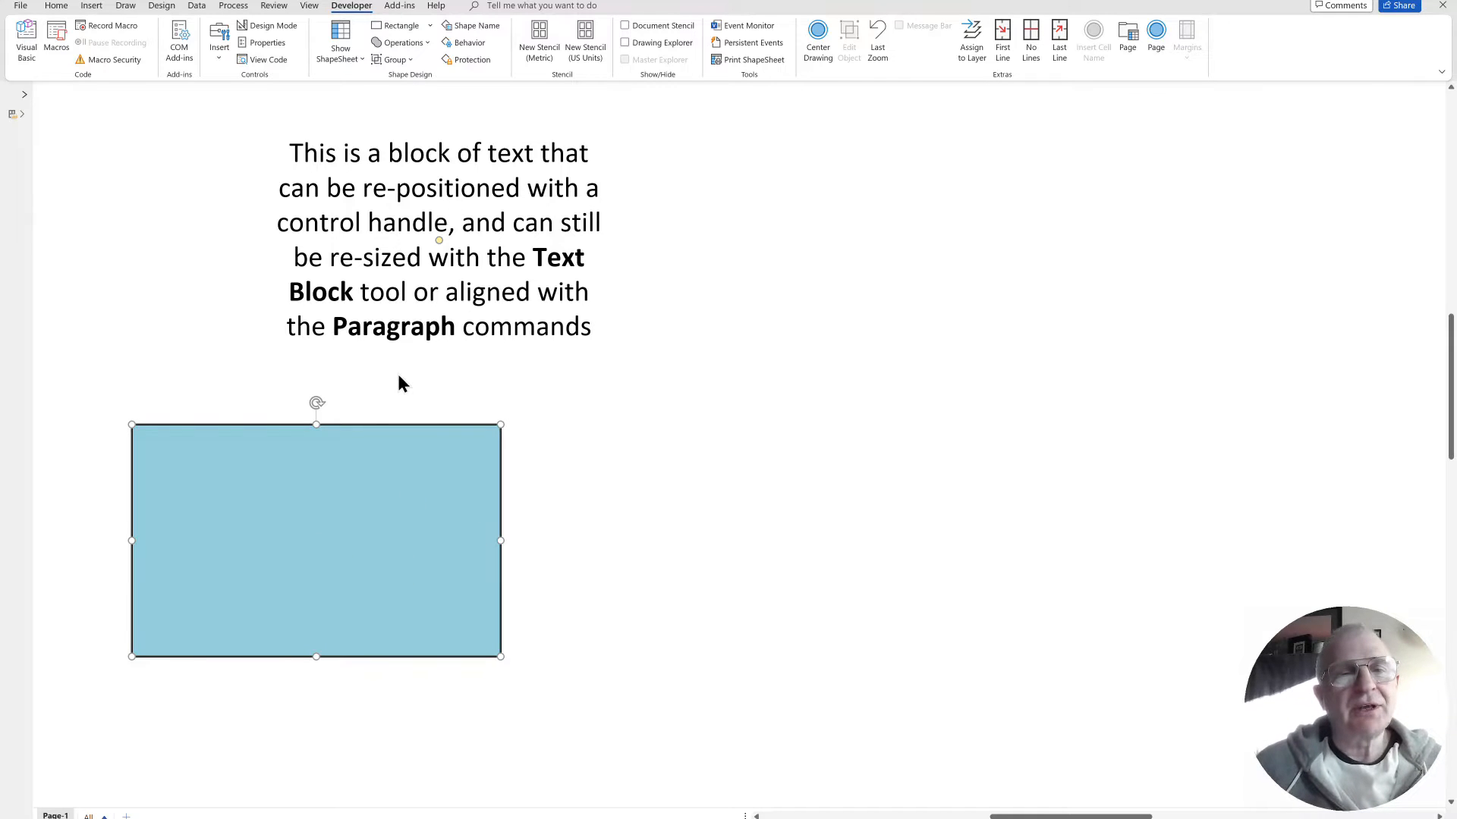
pyautogui.moveTo(385, 530)
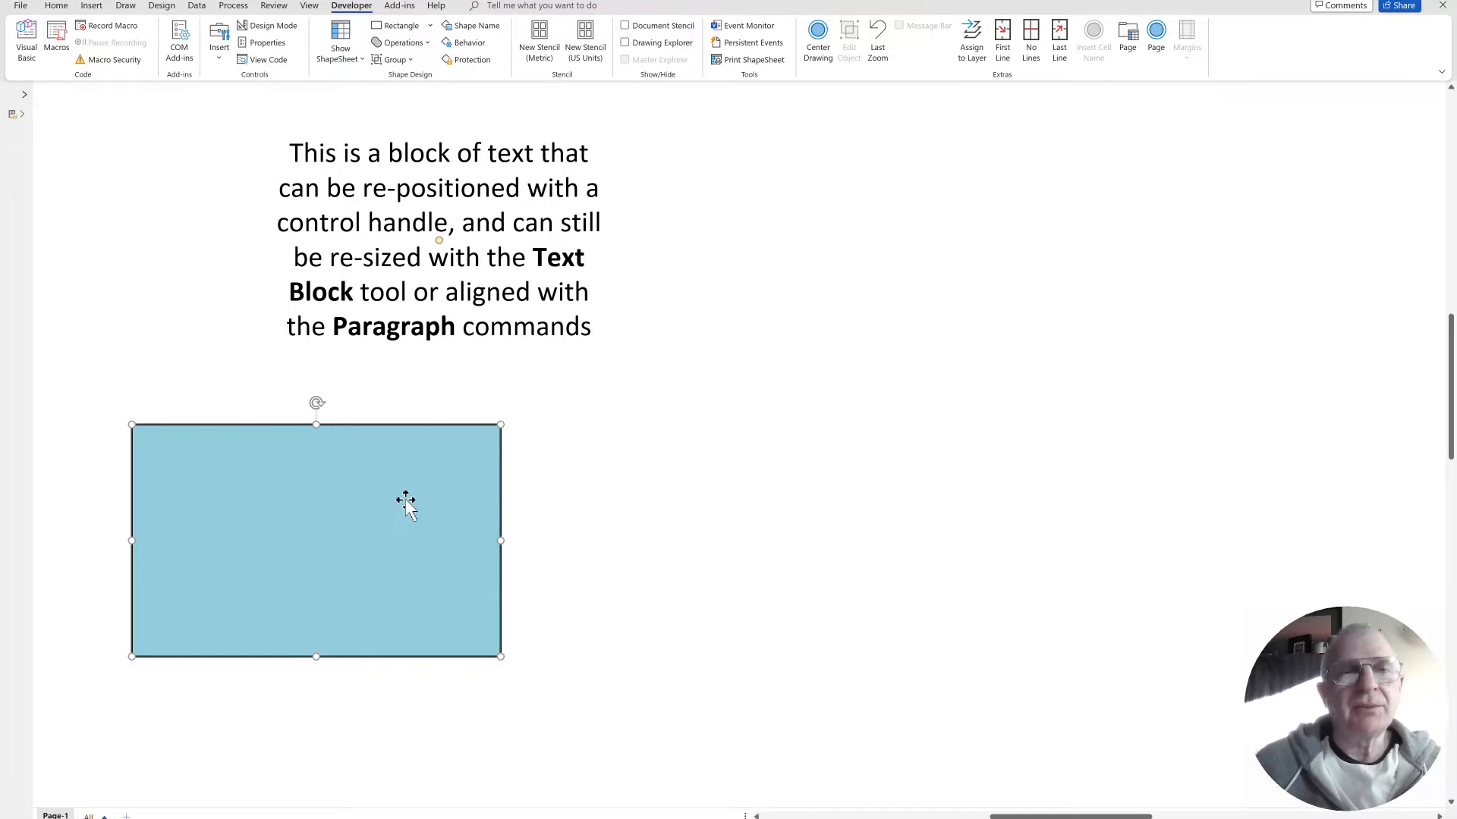
pyautogui.moveTo(645, 112)
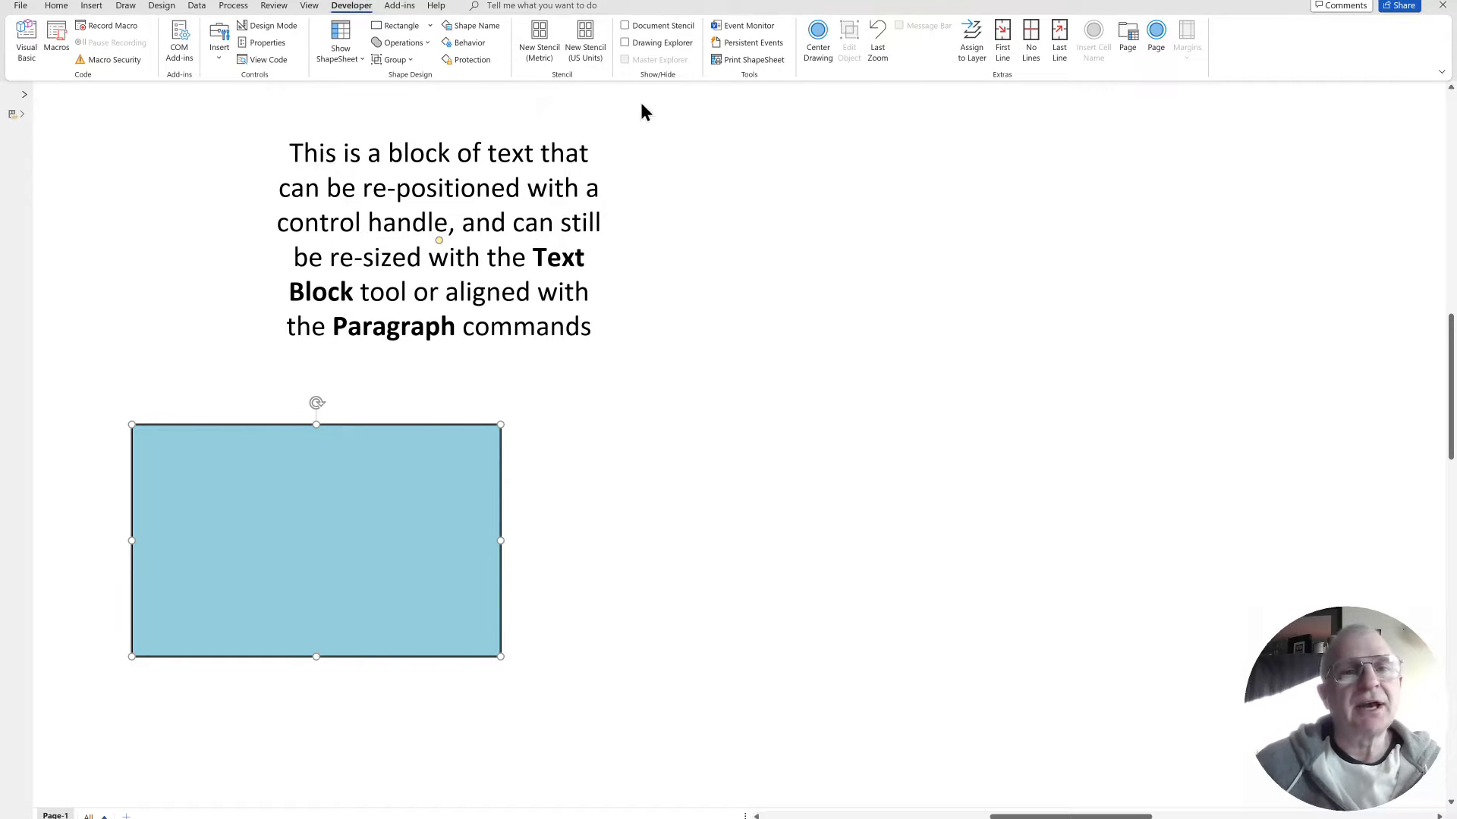
# Look through a custom ribbon command group, then close the ribbon options without saving.
pyautogui.click(393, 59)
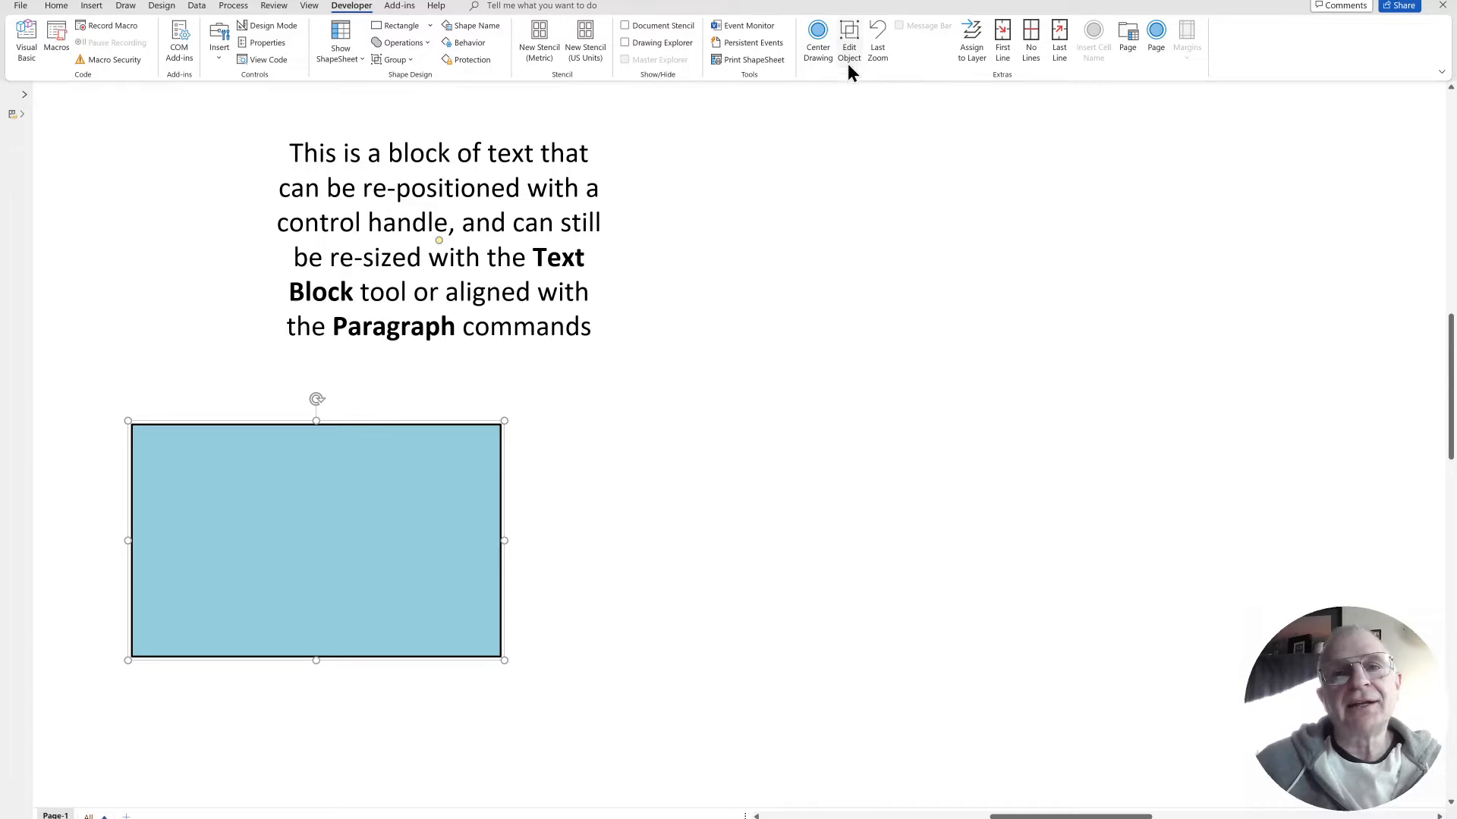
pyautogui.moveTo(849, 46)
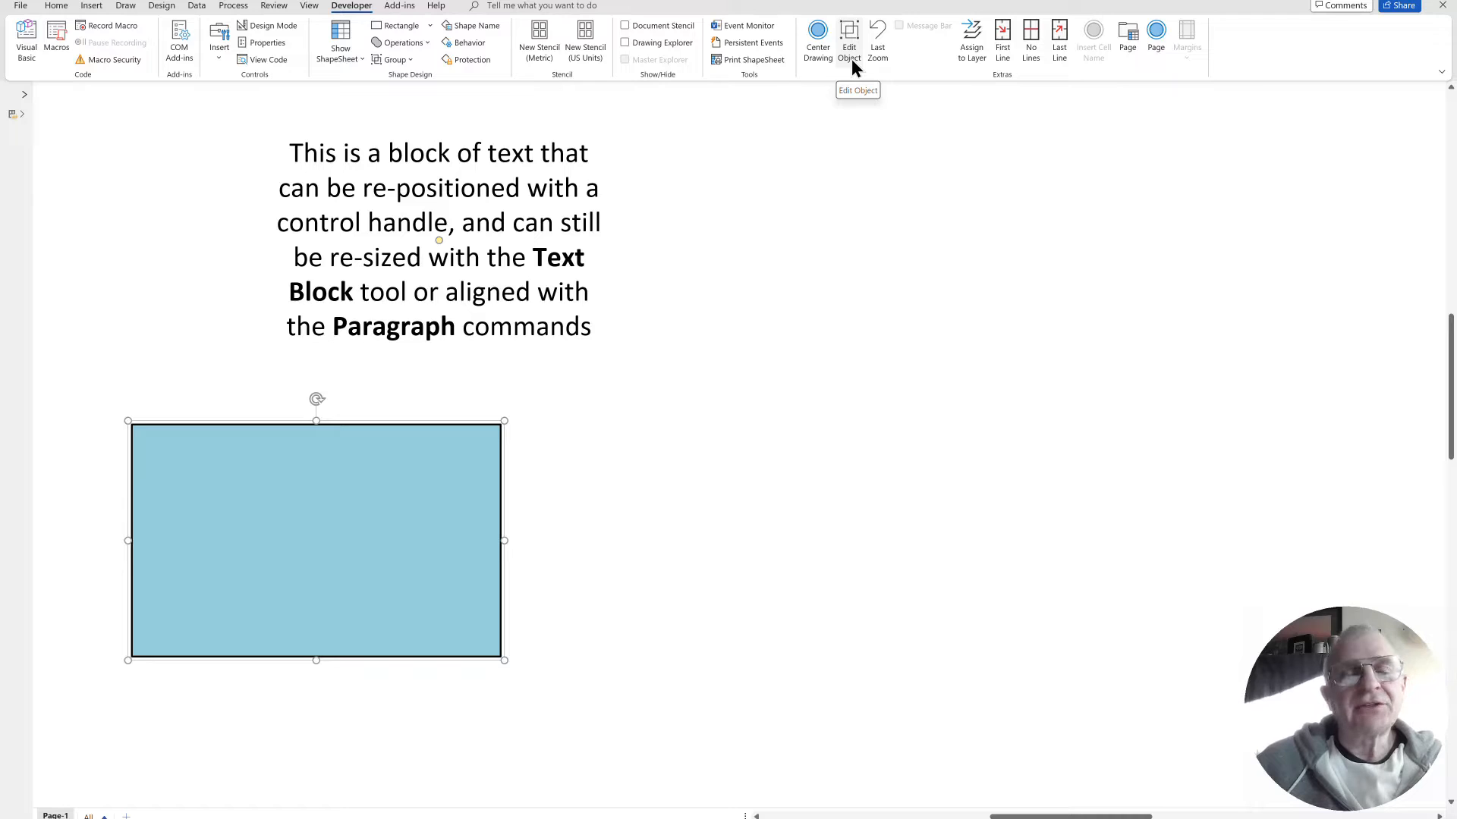
pyautogui.moveTo(1338, 96)
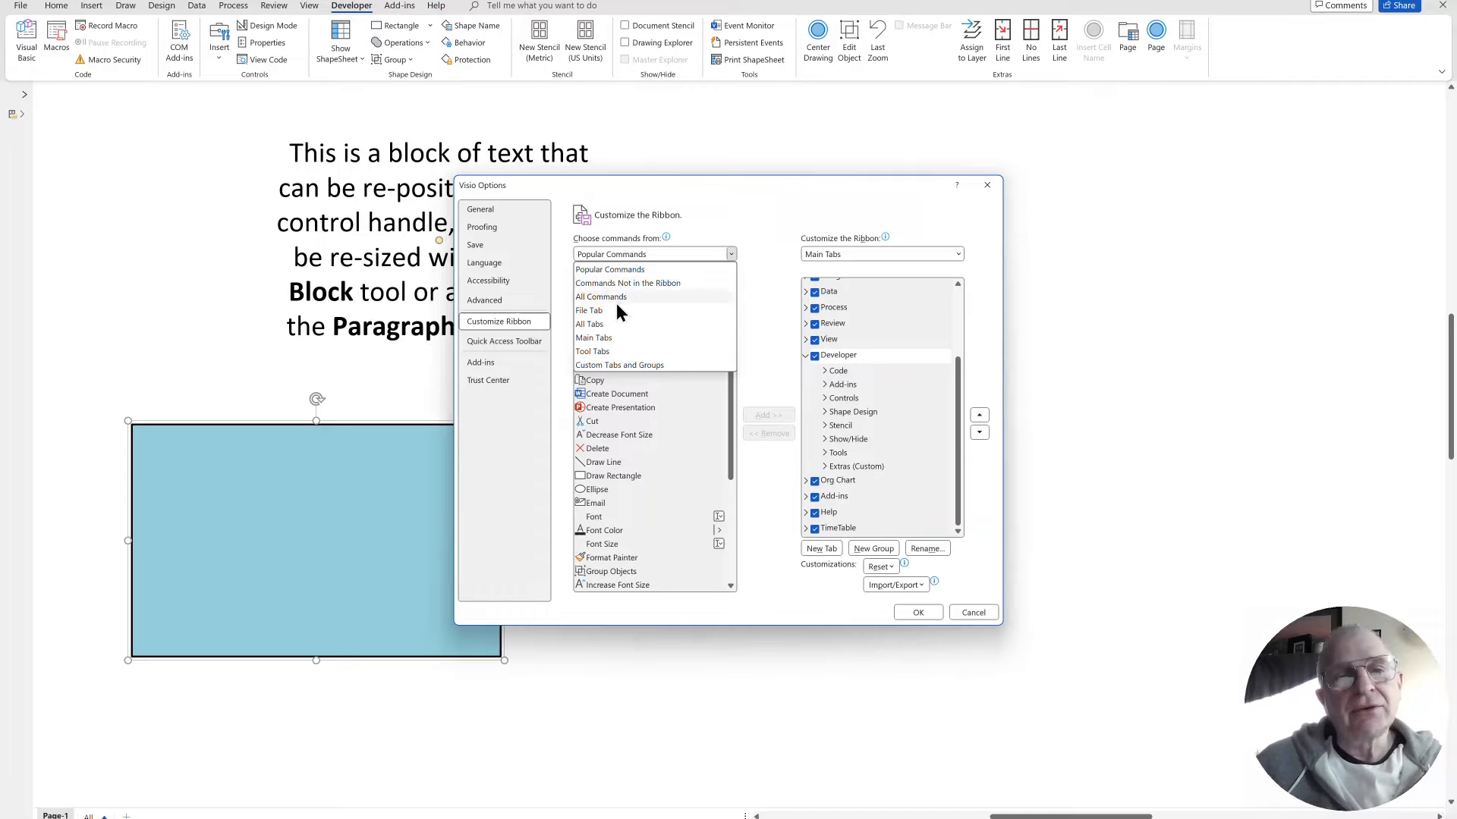
pyautogui.moveTo(841, 463)
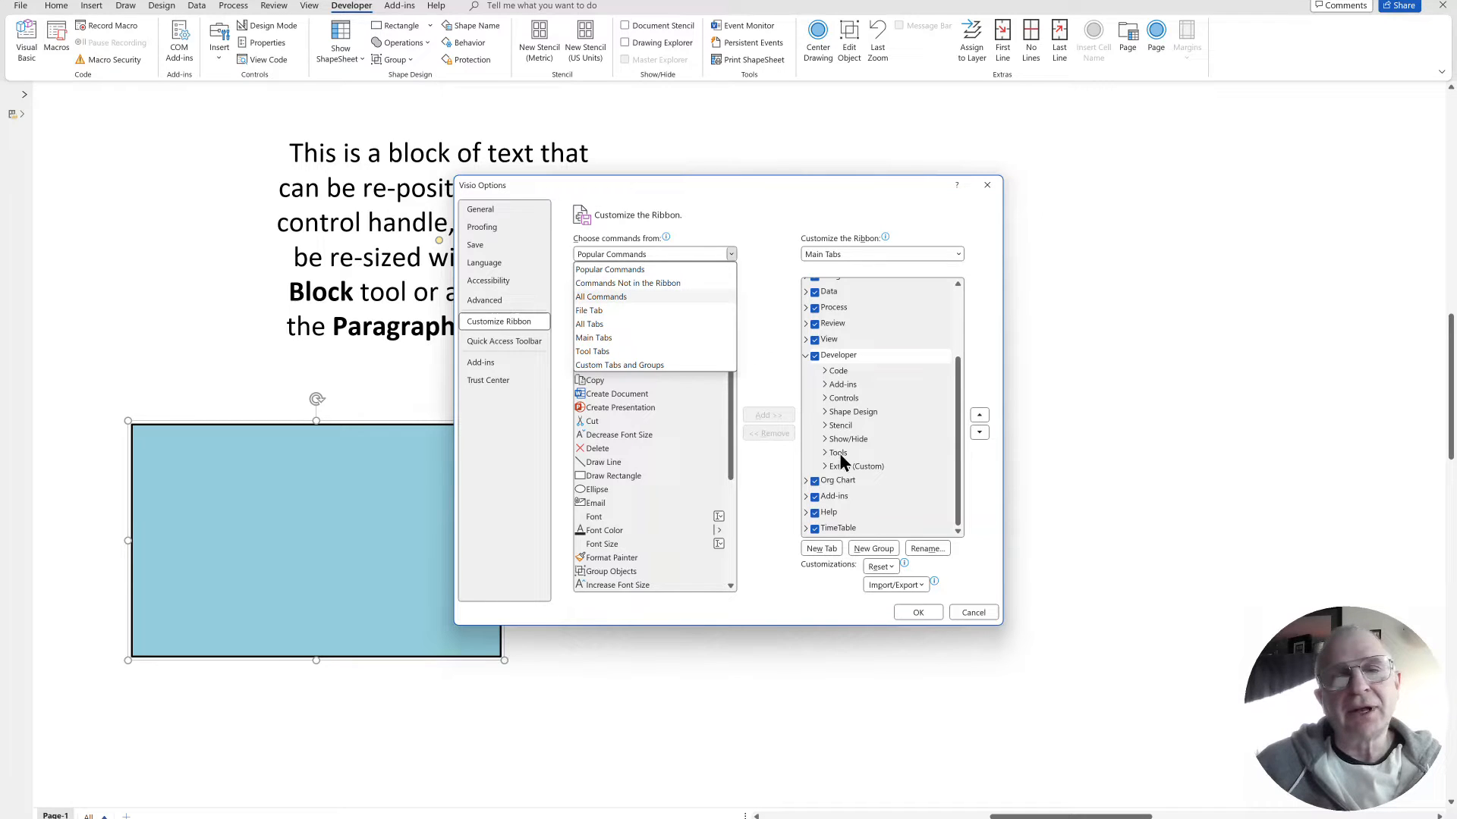
pyautogui.click(855, 465)
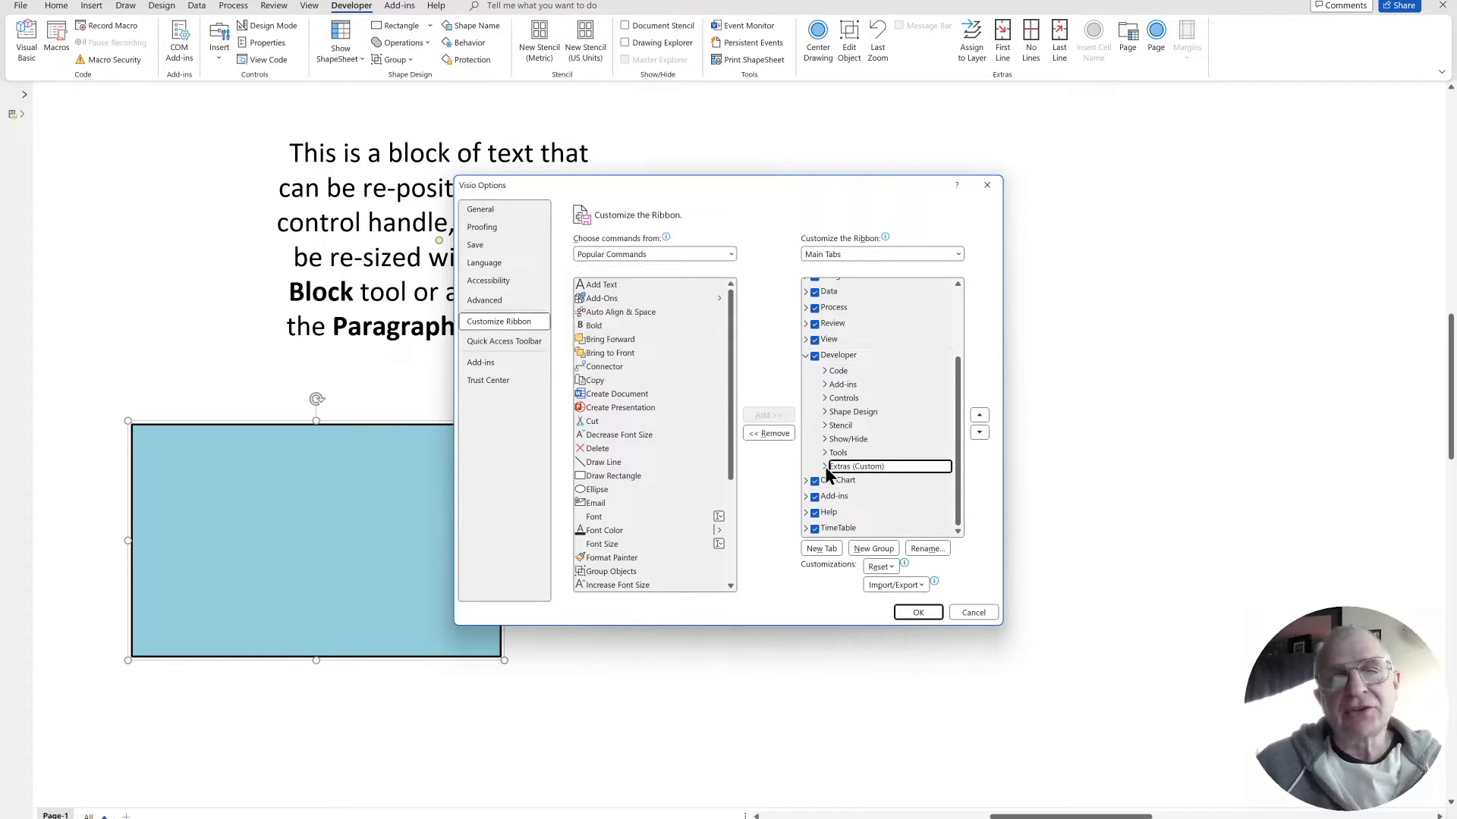
pyautogui.click(823, 465)
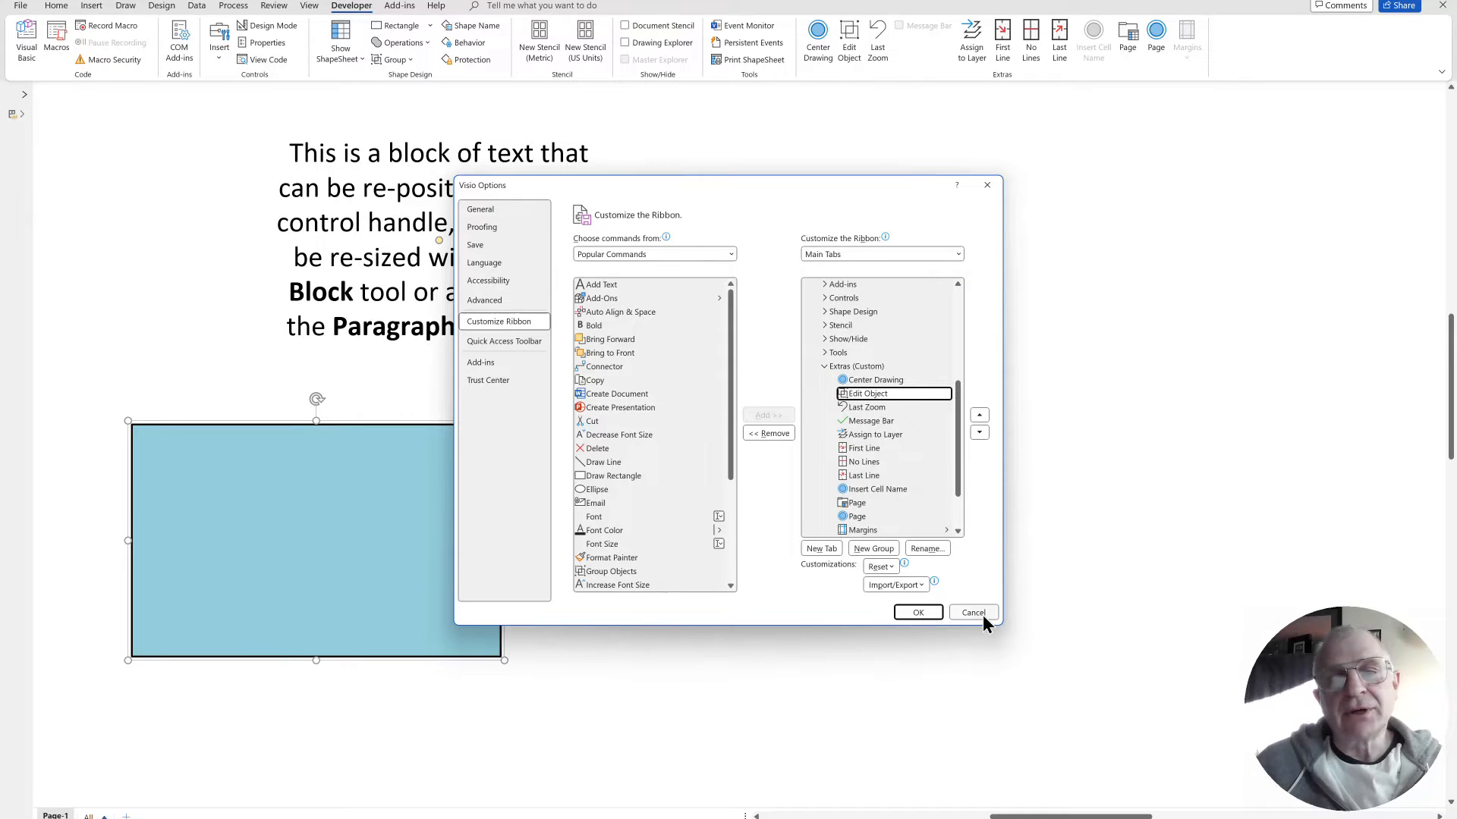
pyautogui.click(971, 612)
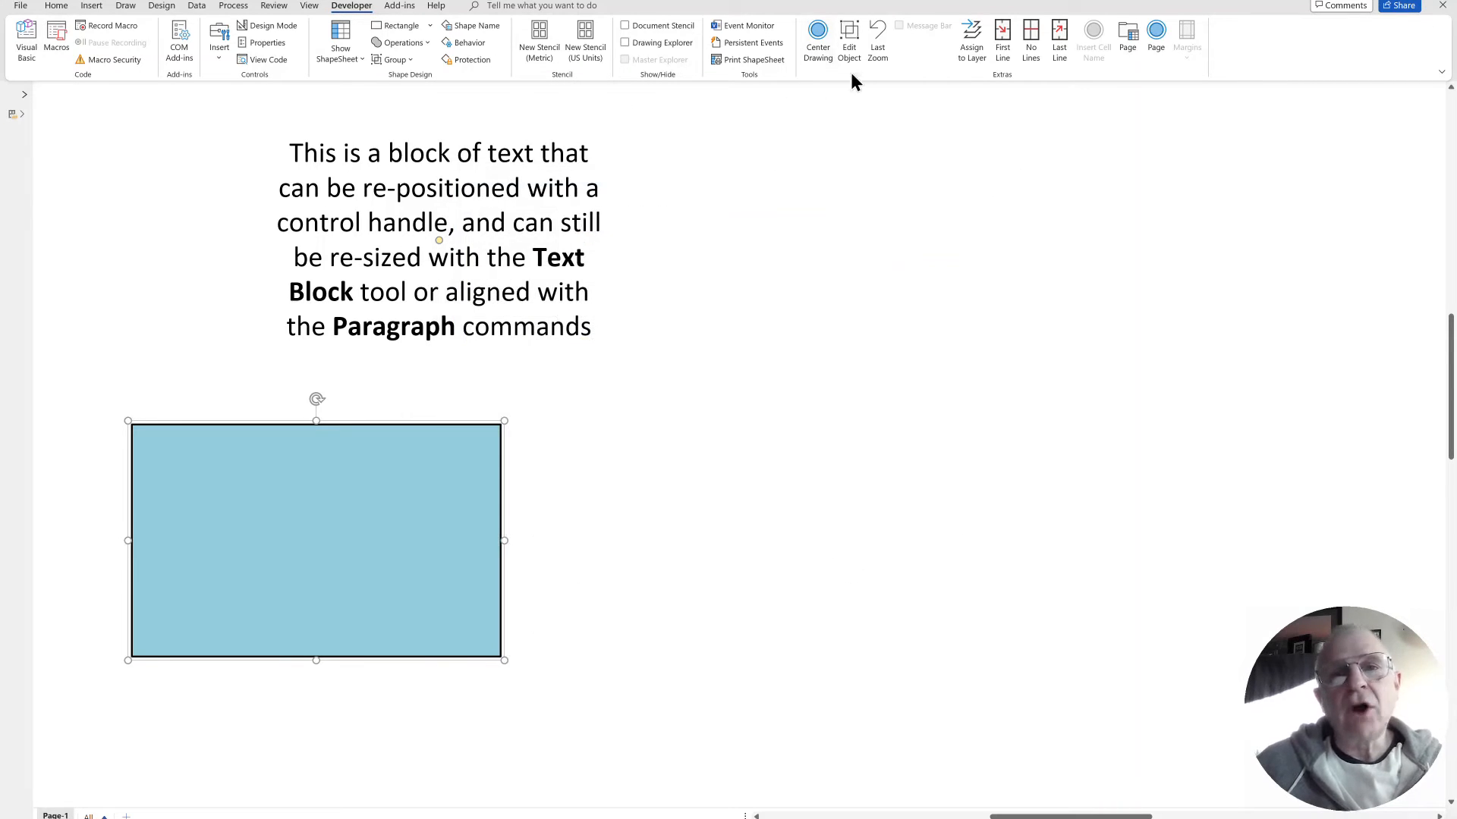
pyautogui.moveTo(848, 41)
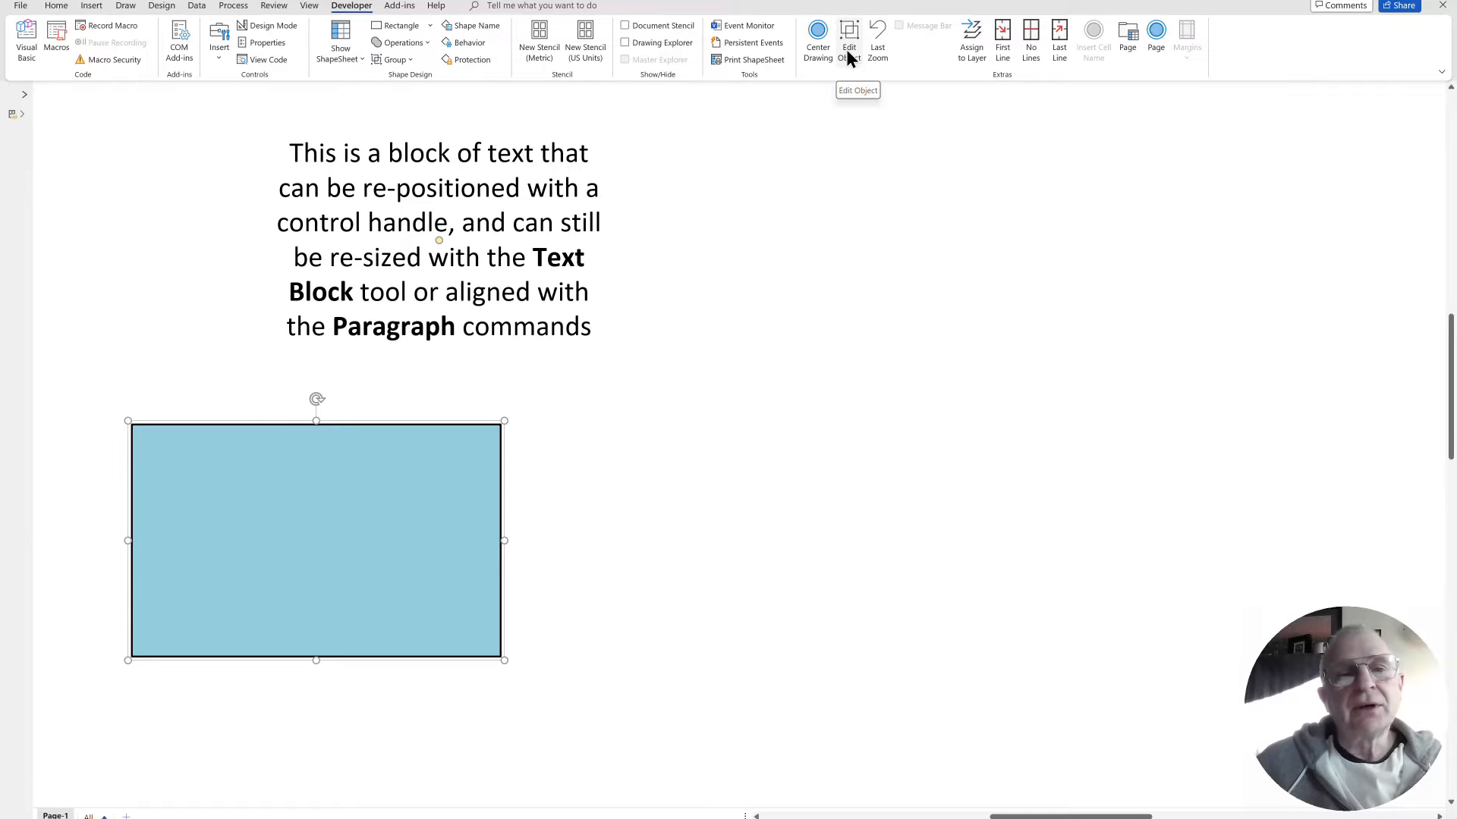
# Open the rectangle group in its own editing window and type 'Text' into the inner shape.
pyautogui.click(849, 42)
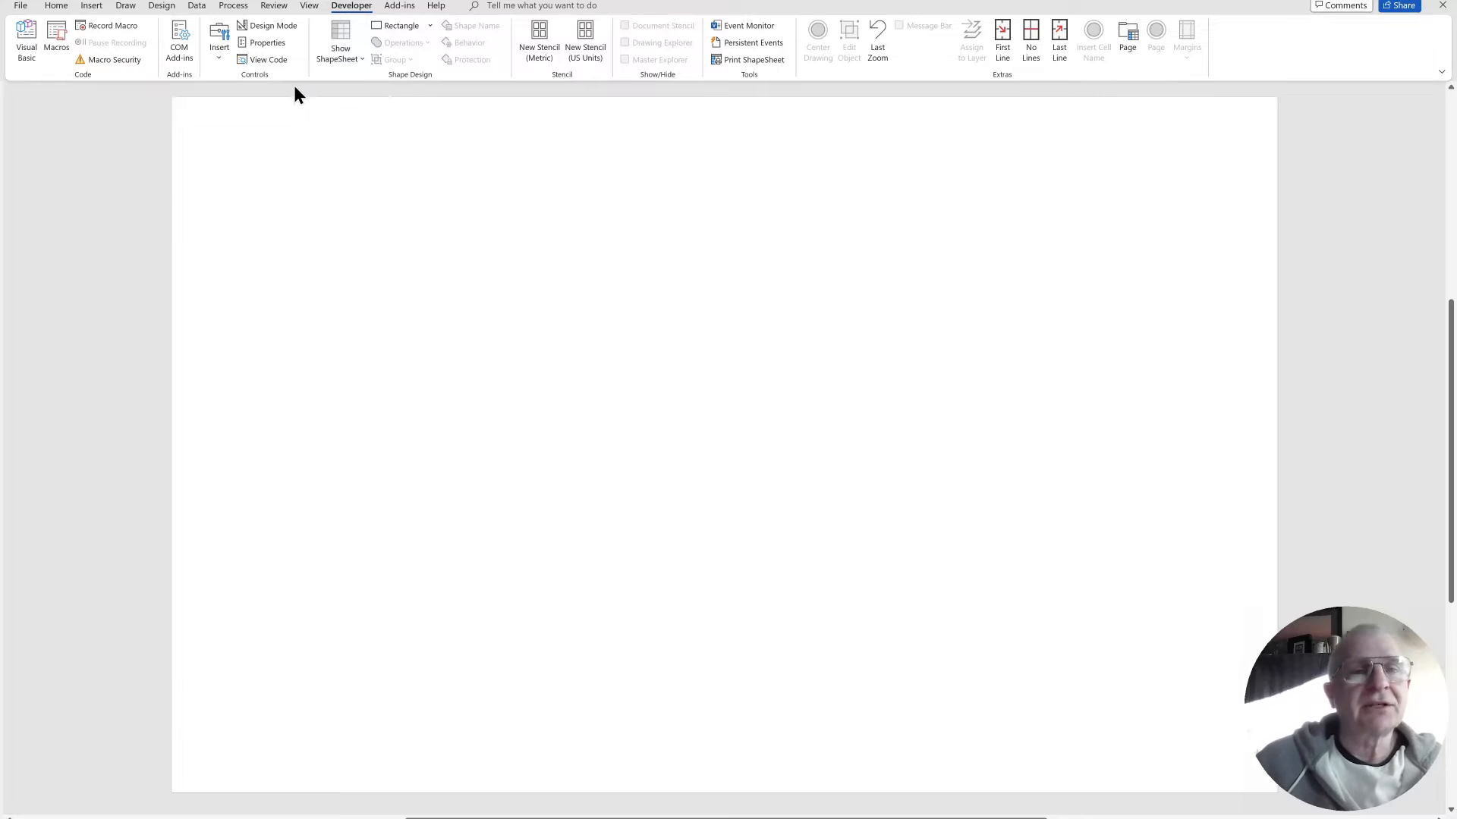
pyautogui.click(91, 5)
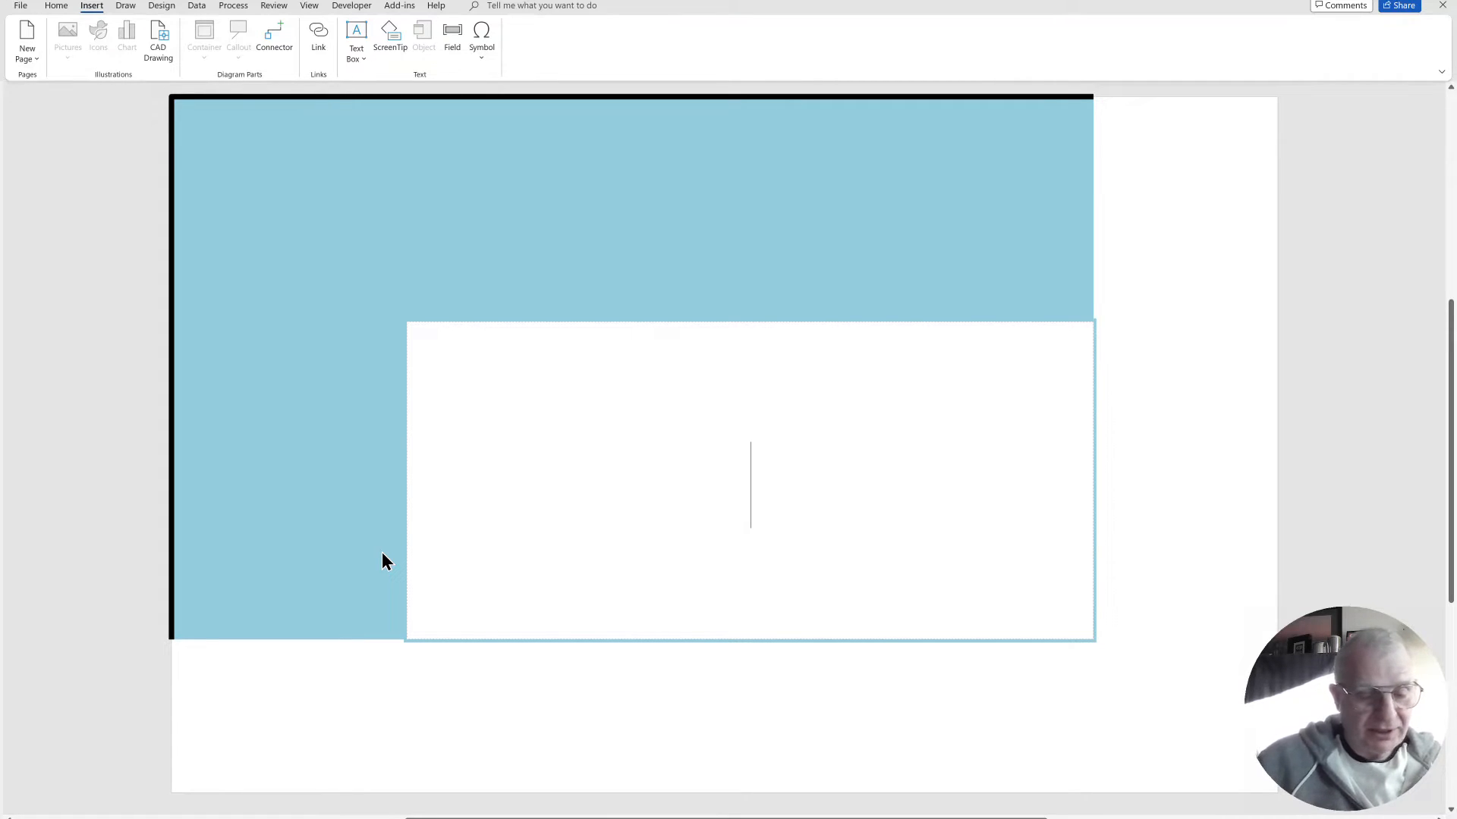
pyautogui.write('Text Block tool or aligned with the Paragraph commands')
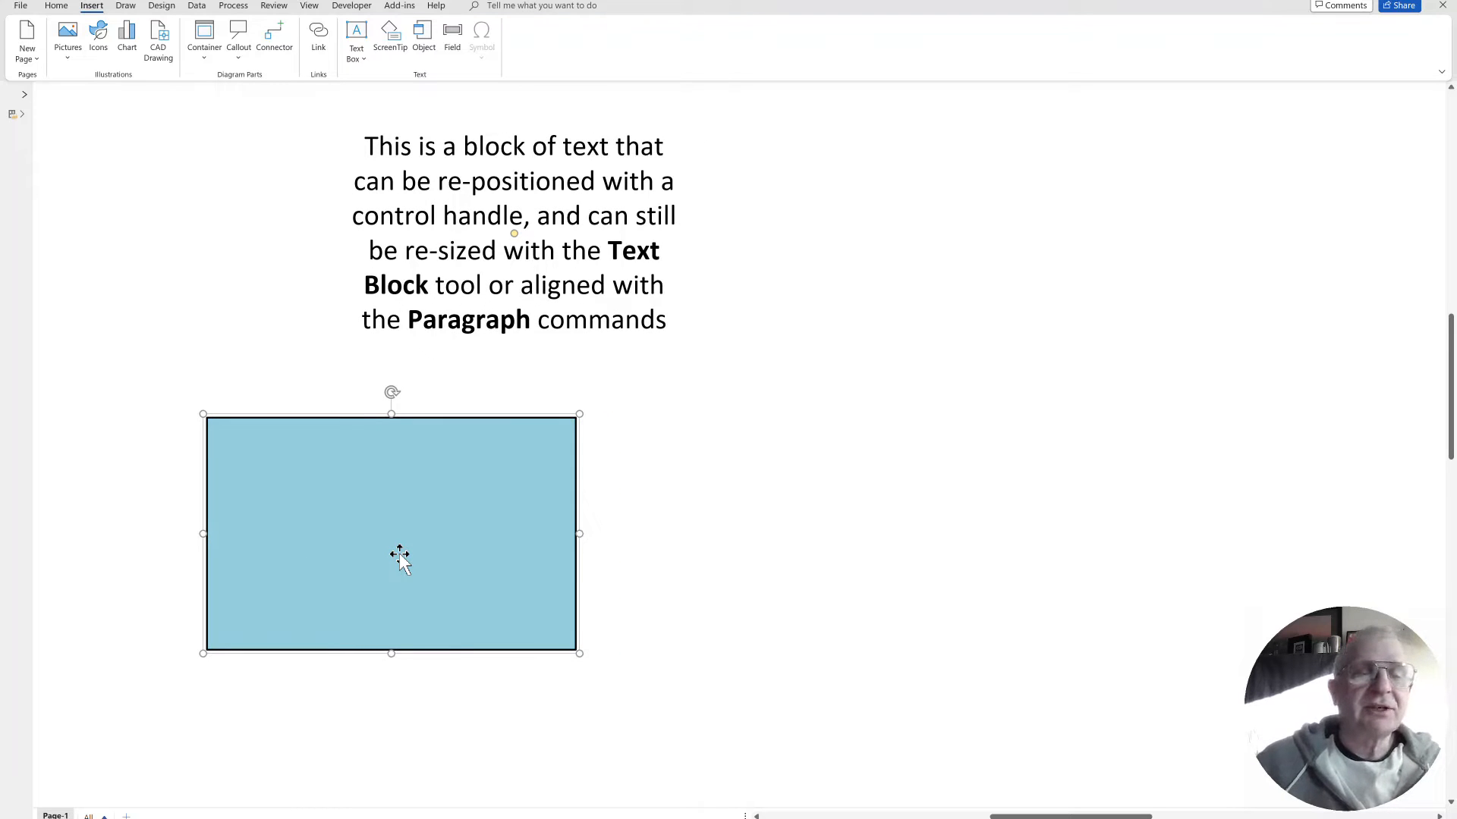
pyautogui.moveTo(381, 534)
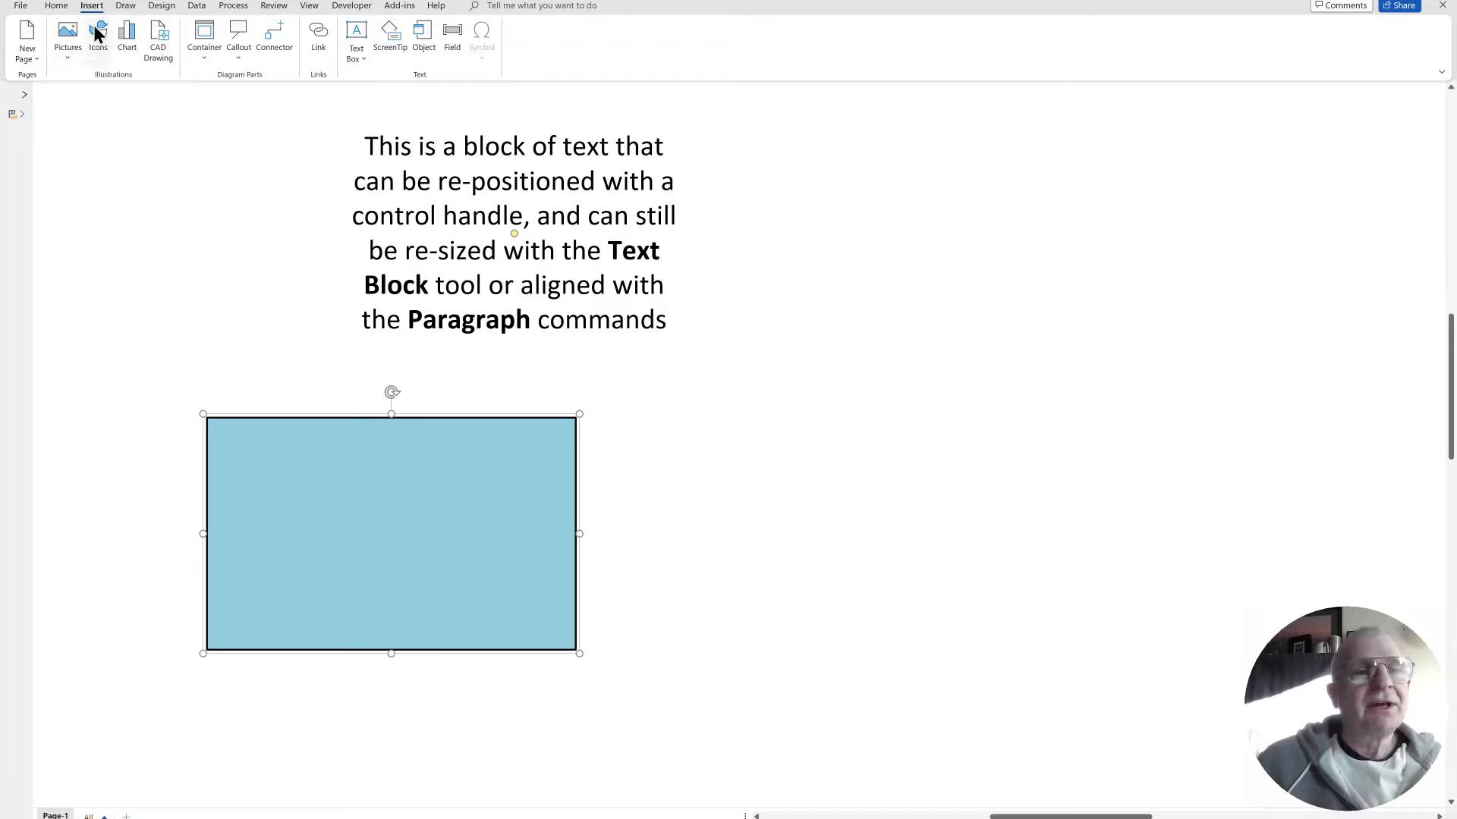
# Narrow the inner 'Text' block so it sits slightly left of centre.
pyautogui.click(54, 6)
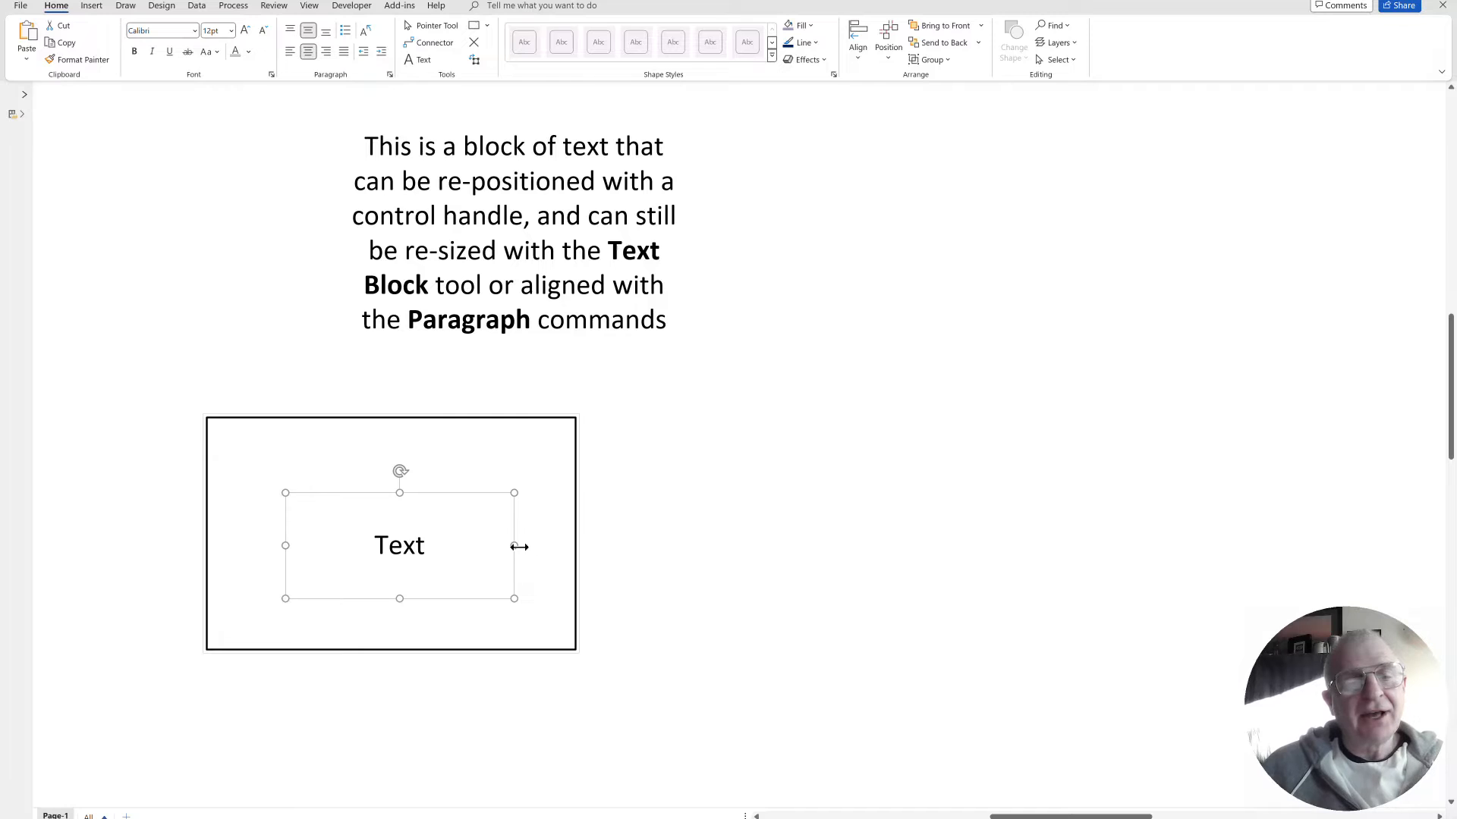
pyautogui.moveTo(400, 545); pyautogui.dragTo(363, 529)
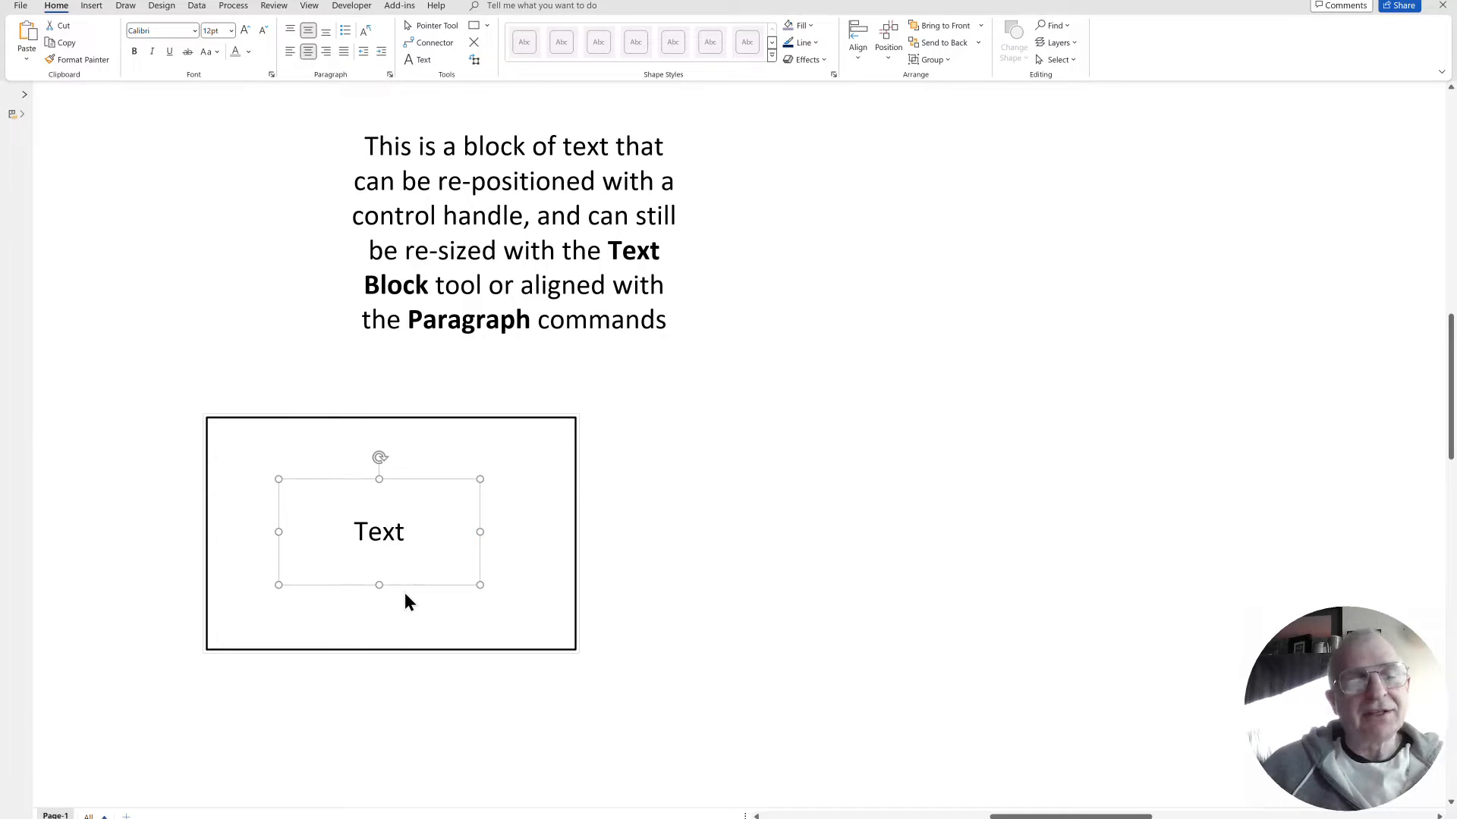
pyautogui.moveTo(396, 546)
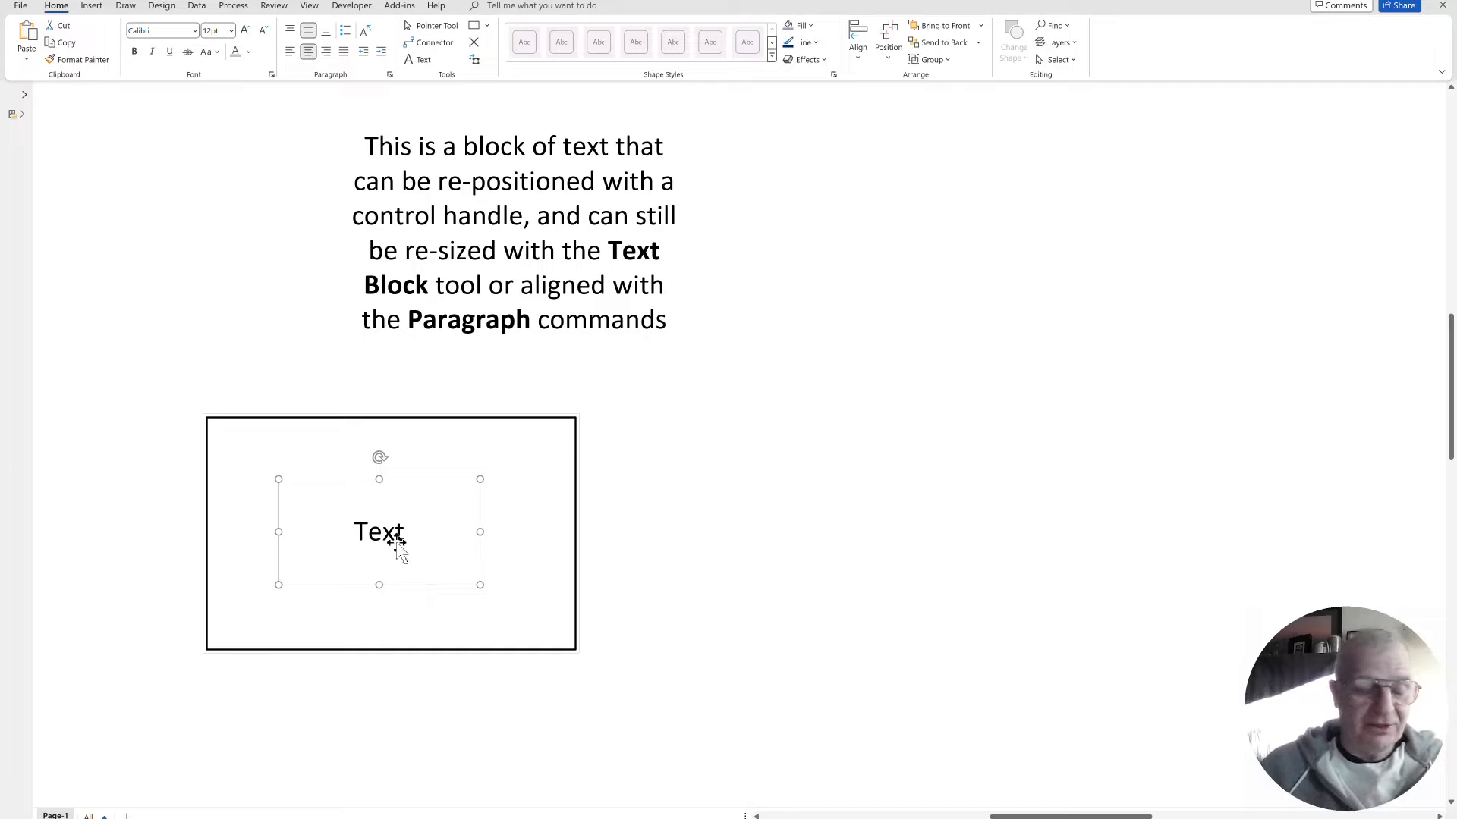
pyautogui.moveTo(625, 468)
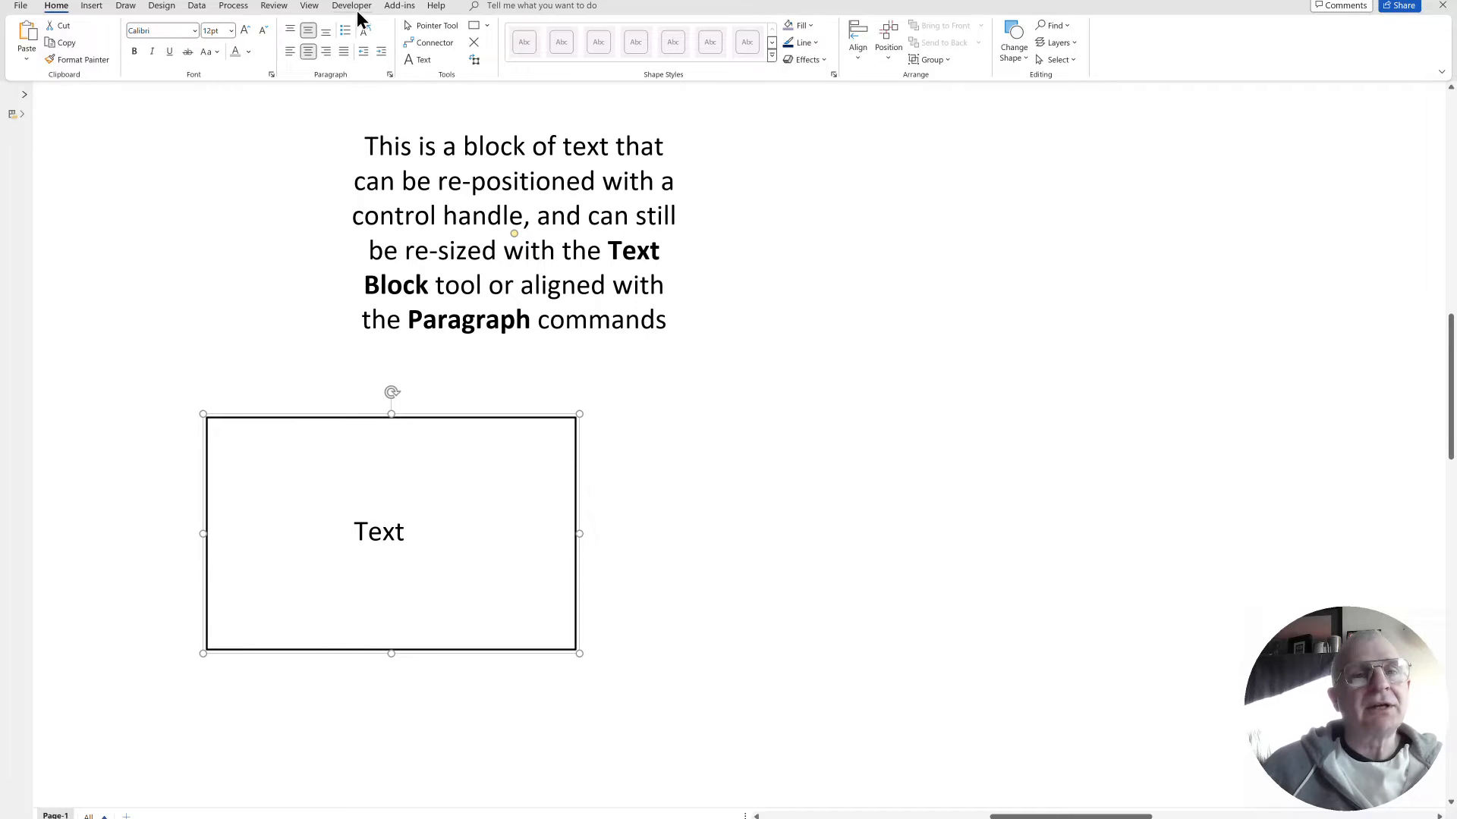
# Open the rectangle's ShapeSheet and insert a second row in its Controls section.
pyautogui.click(351, 5)
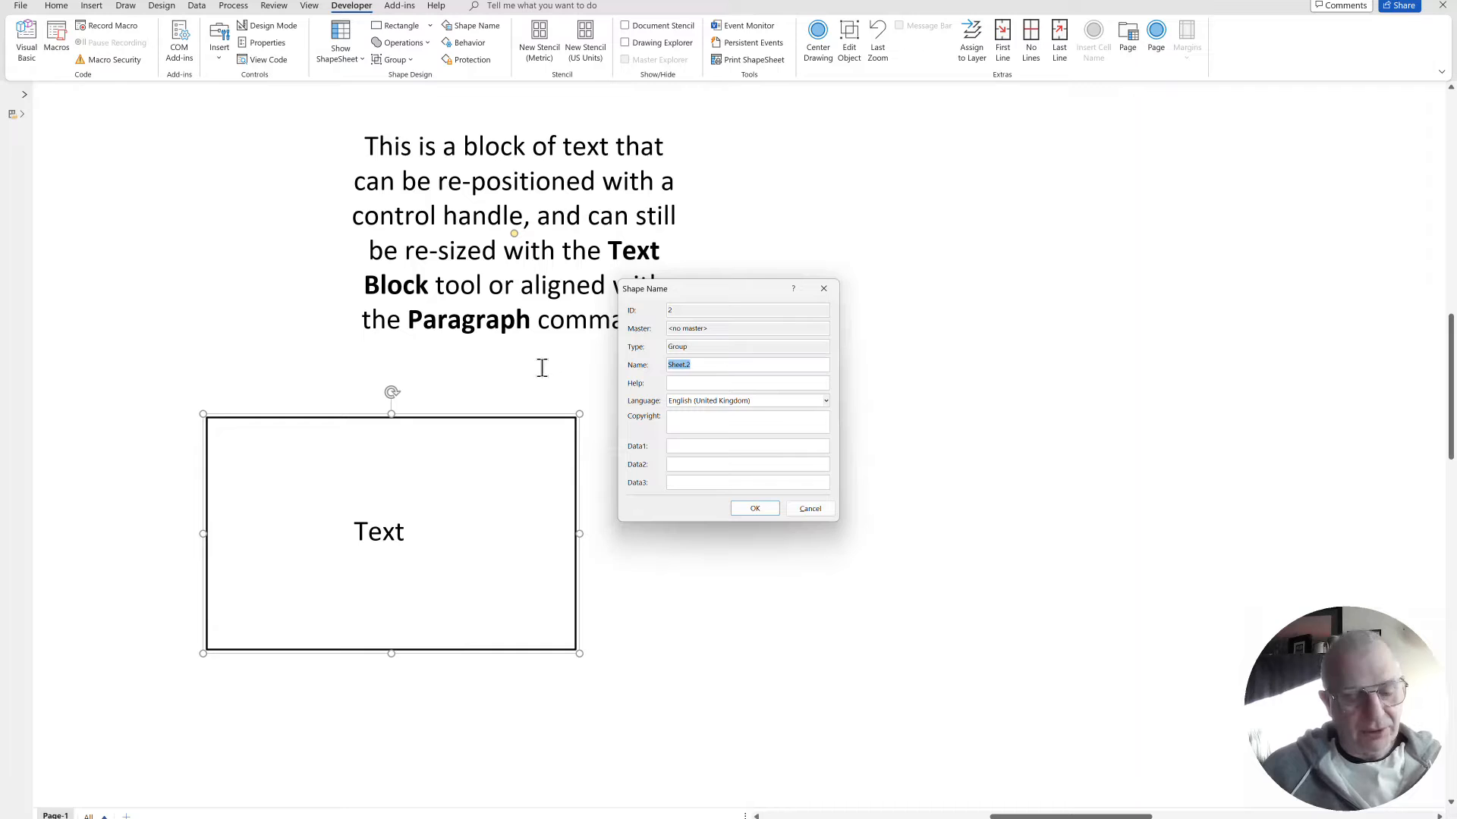
pyautogui.click(754, 509)
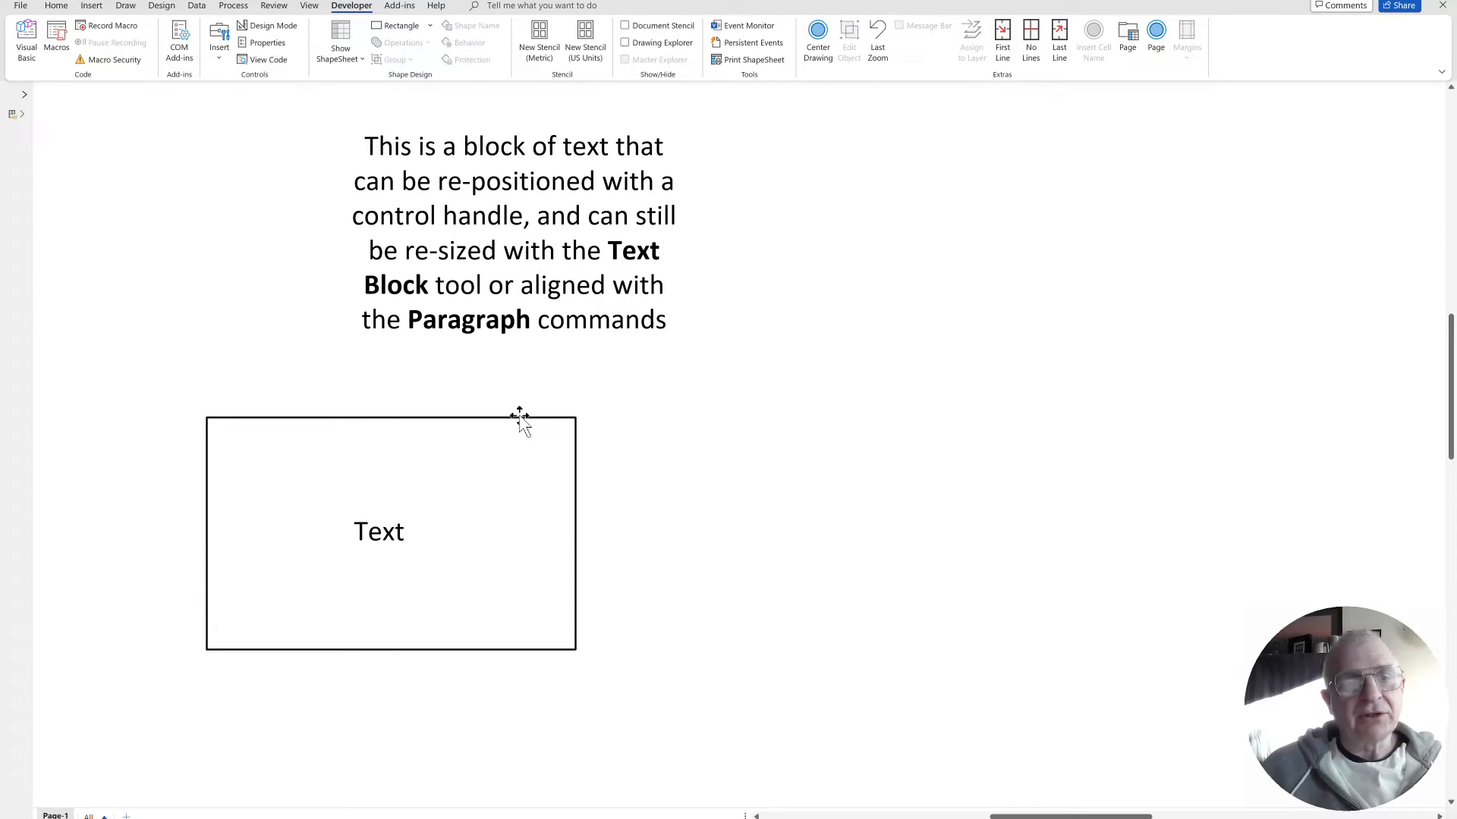
pyautogui.rightClick(518, 415)
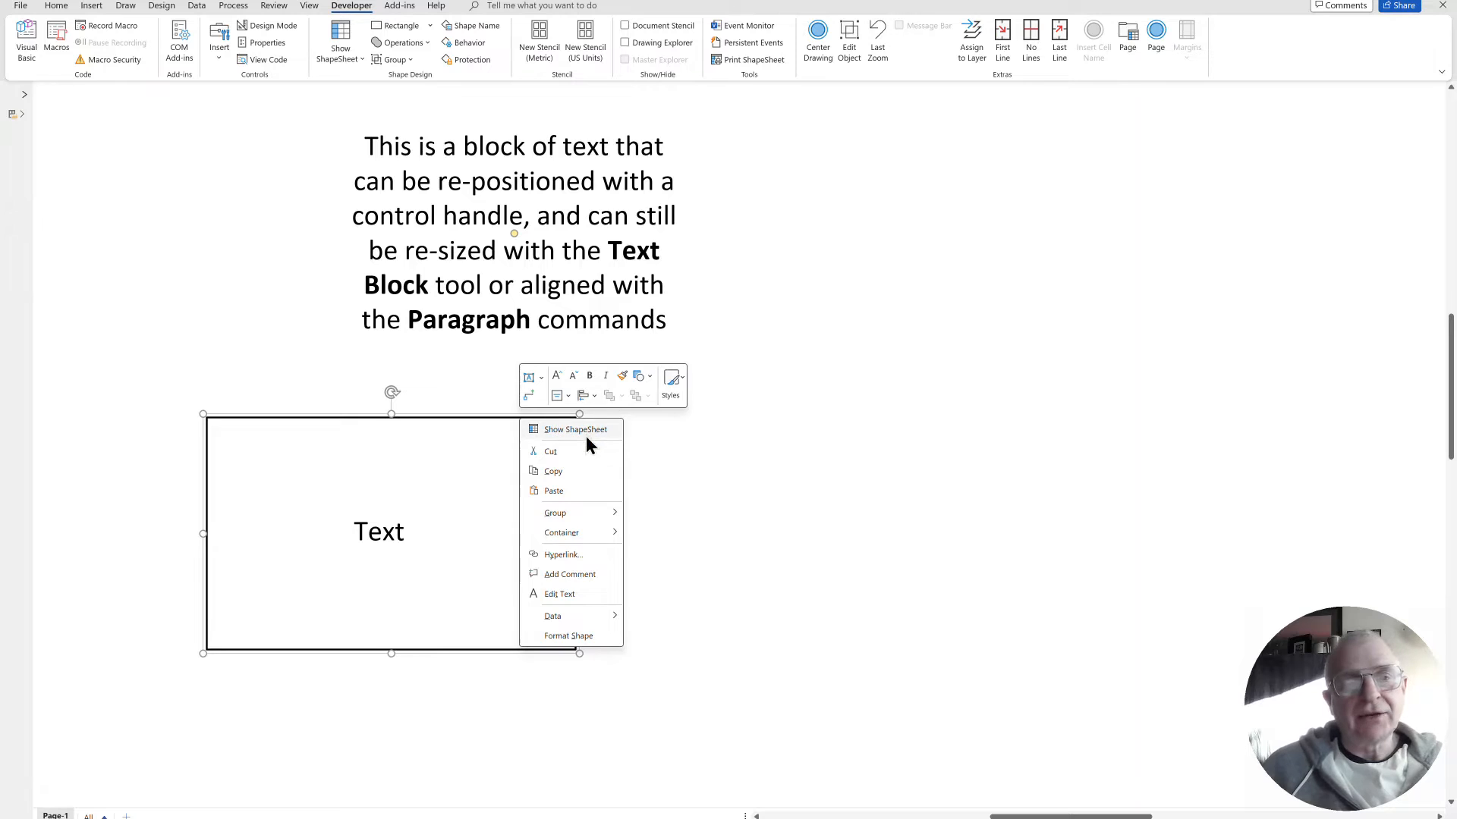
pyautogui.click(574, 429)
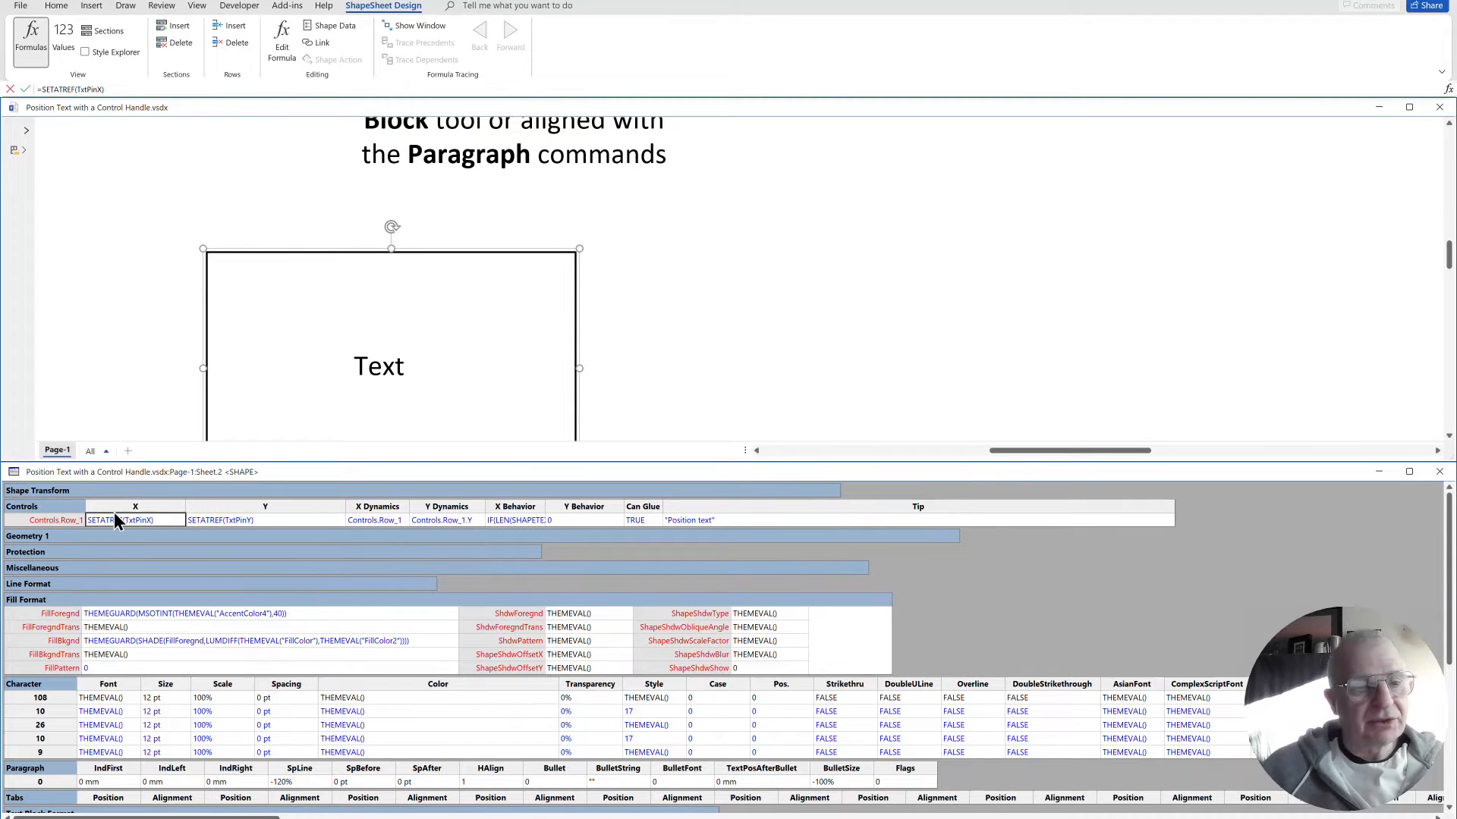
pyautogui.rightClick(135, 521)
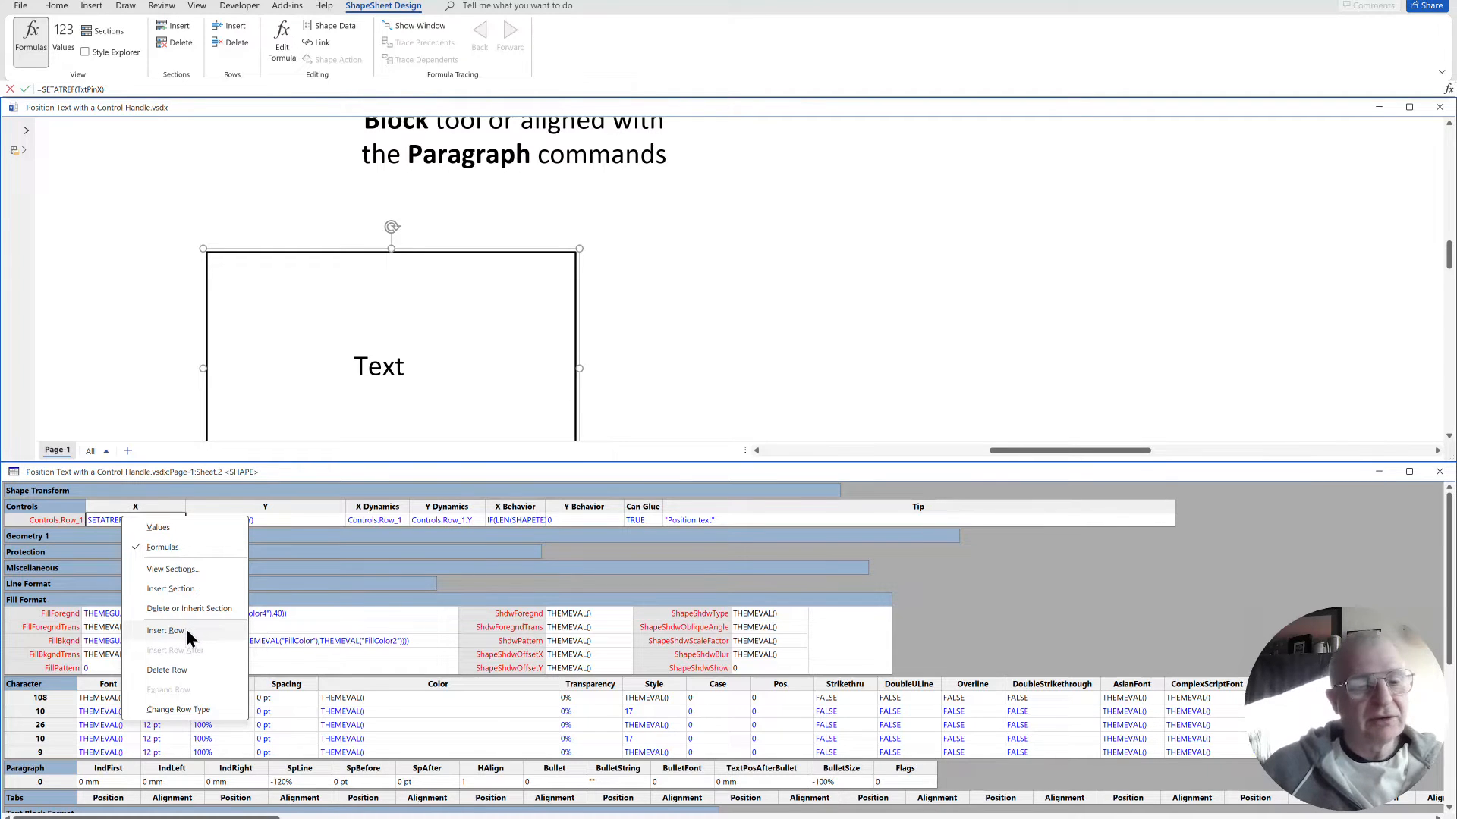
pyautogui.click(166, 631)
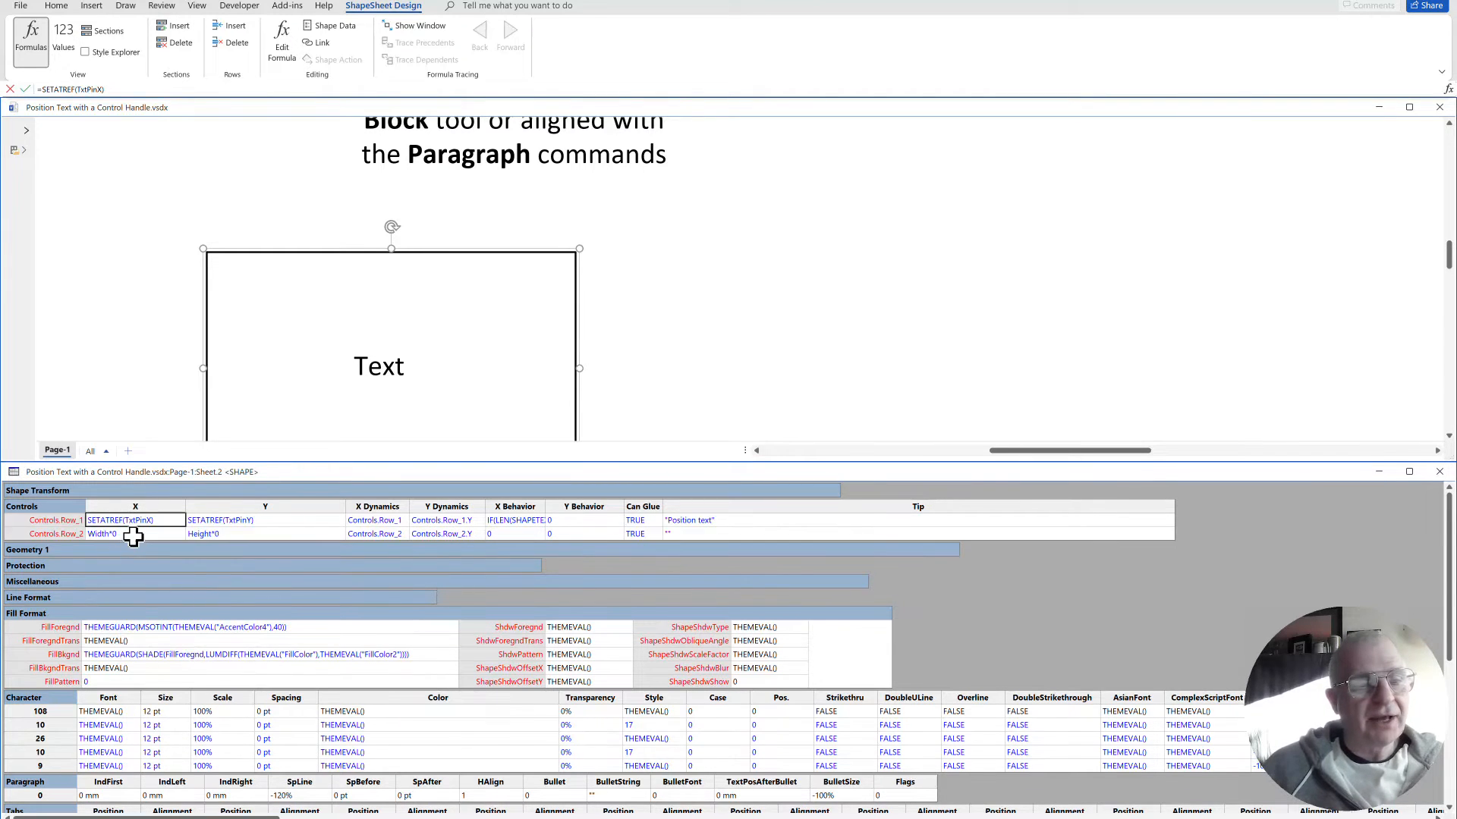
pyautogui.click(135, 533)
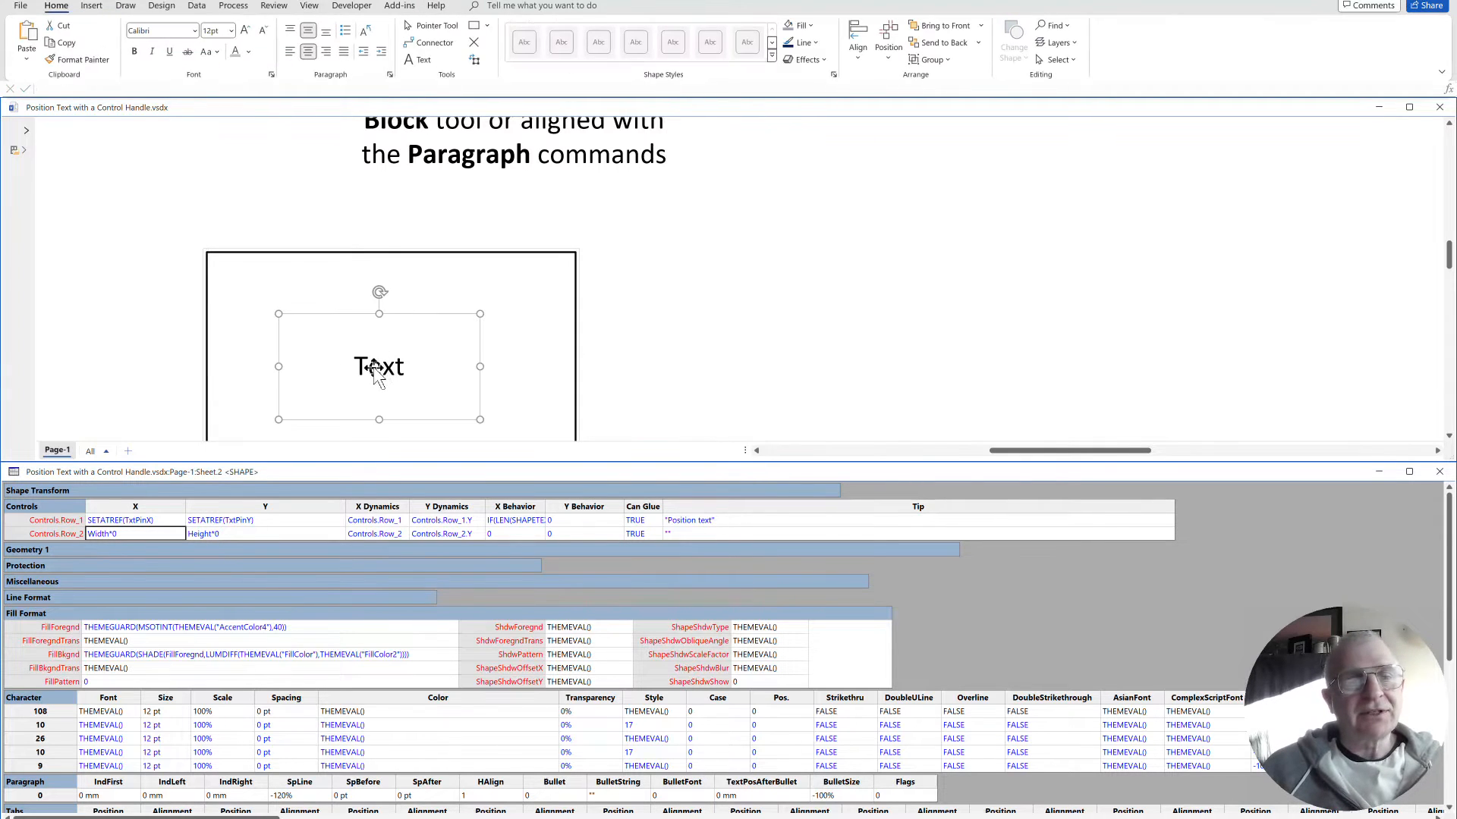
# Look up the inner text shape's name (Sheet.1000) with Shape Name, then cancel.
pyautogui.click(400, 5)
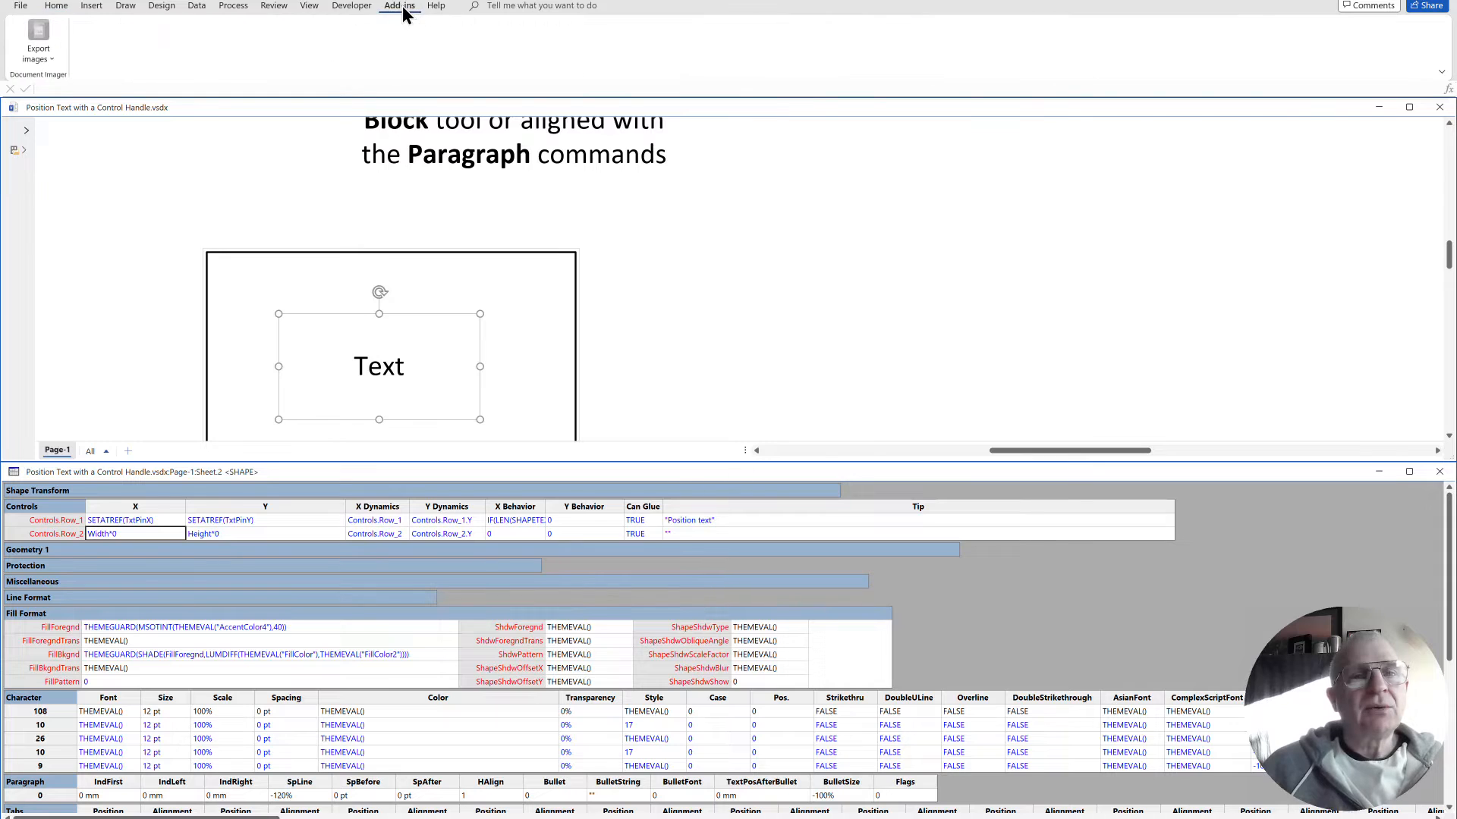
pyautogui.click(351, 5)
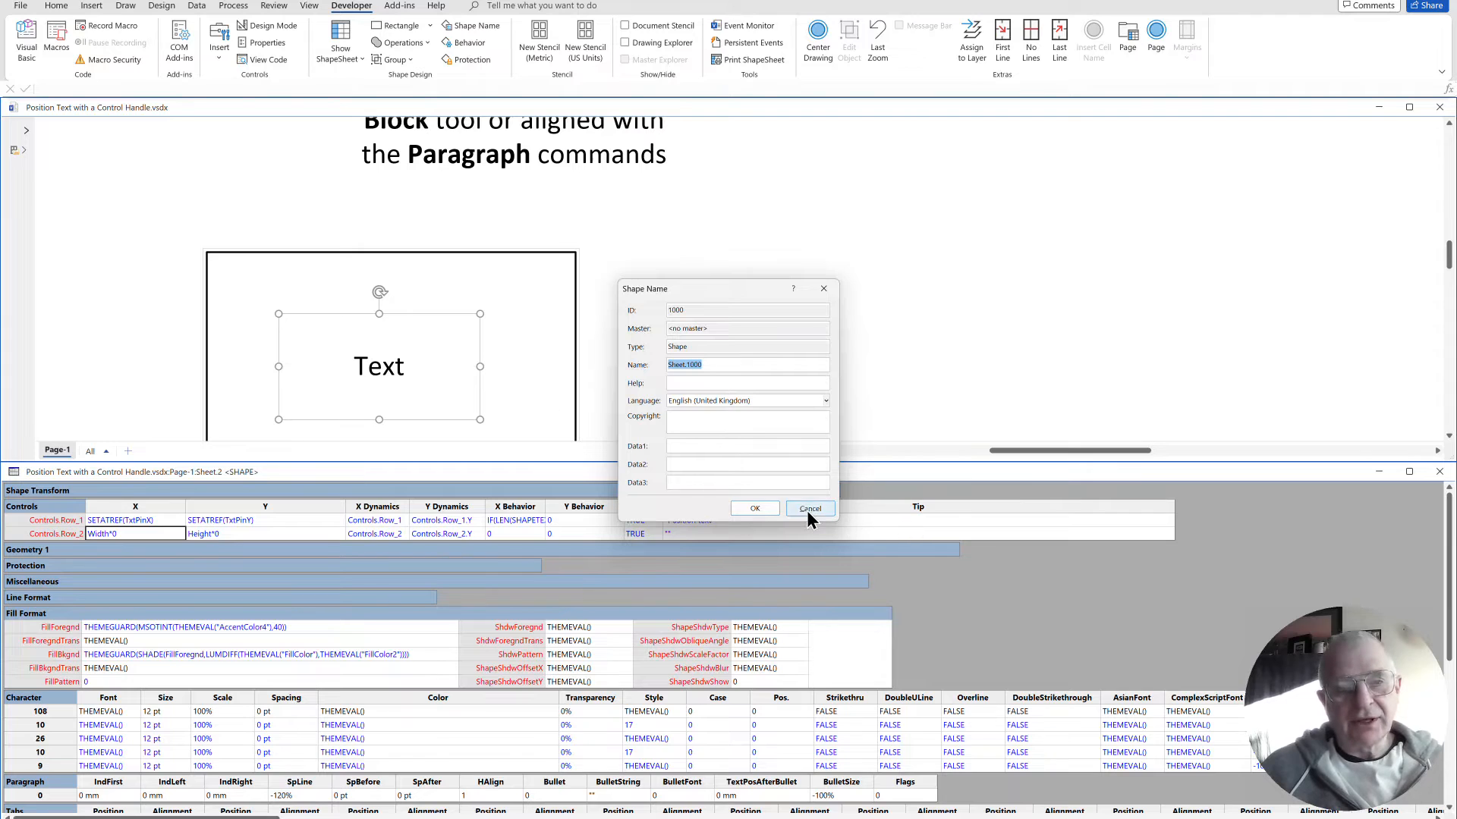
pyautogui.click(810, 508)
pyautogui.write('=SETAREF(')
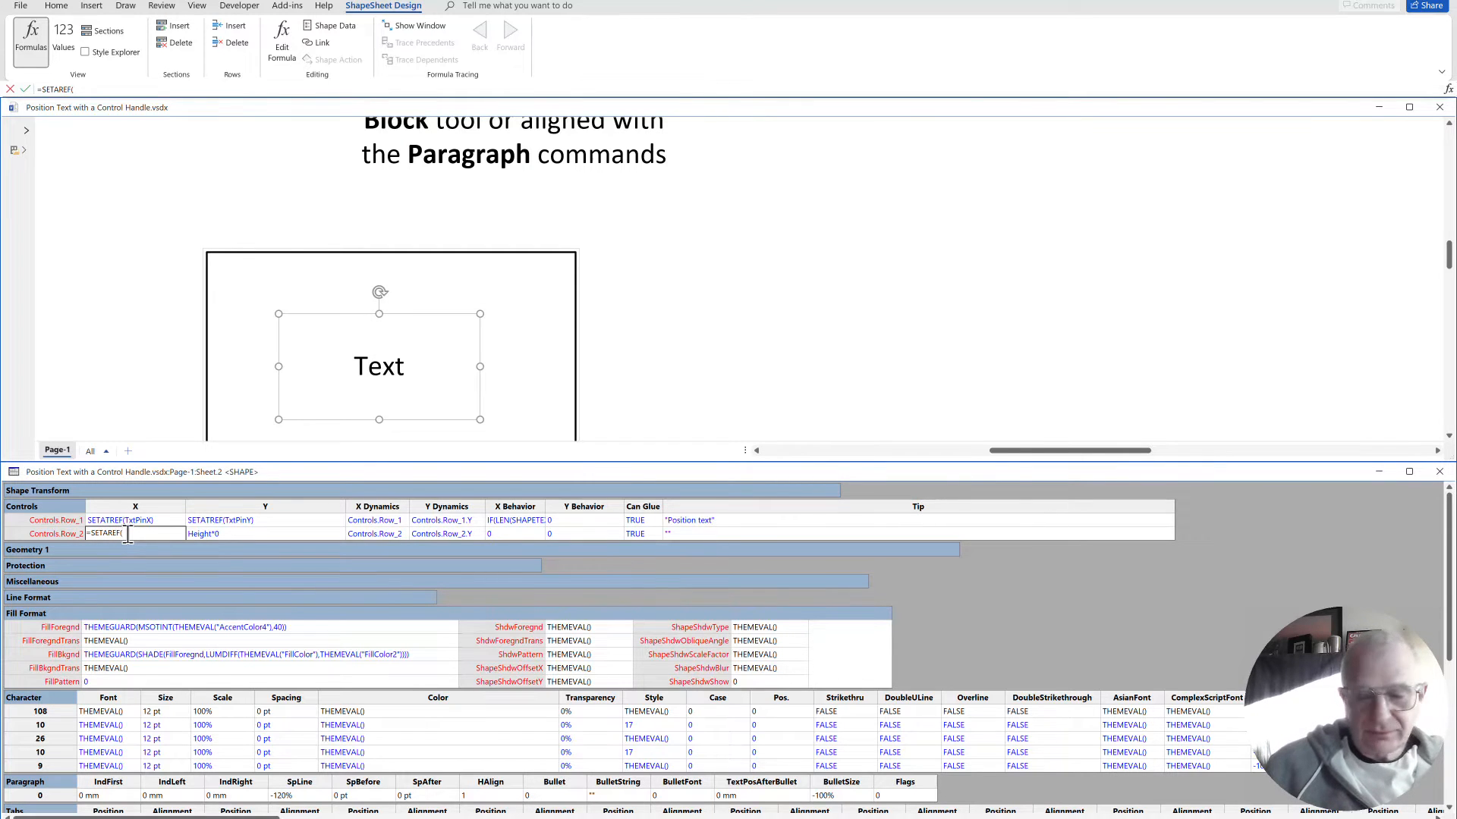
# Set Row_2 X/Y to SETATREF(Sheet.1000!PinX/PinY) and drag Text outside the rectangle.
pyautogui.press('BackSpace')
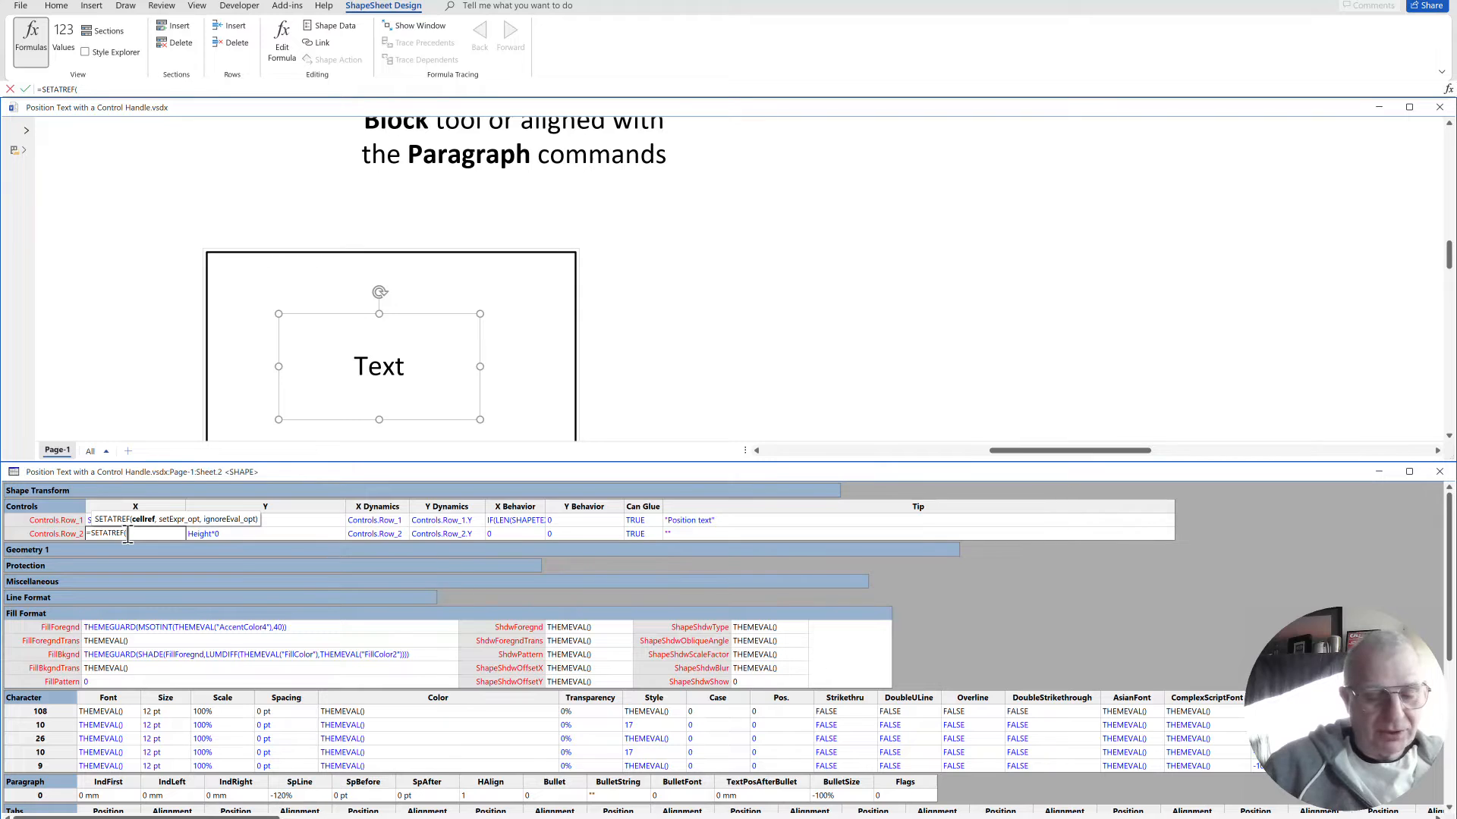
pyautogui.write('Sheet.1000!TxtPi')
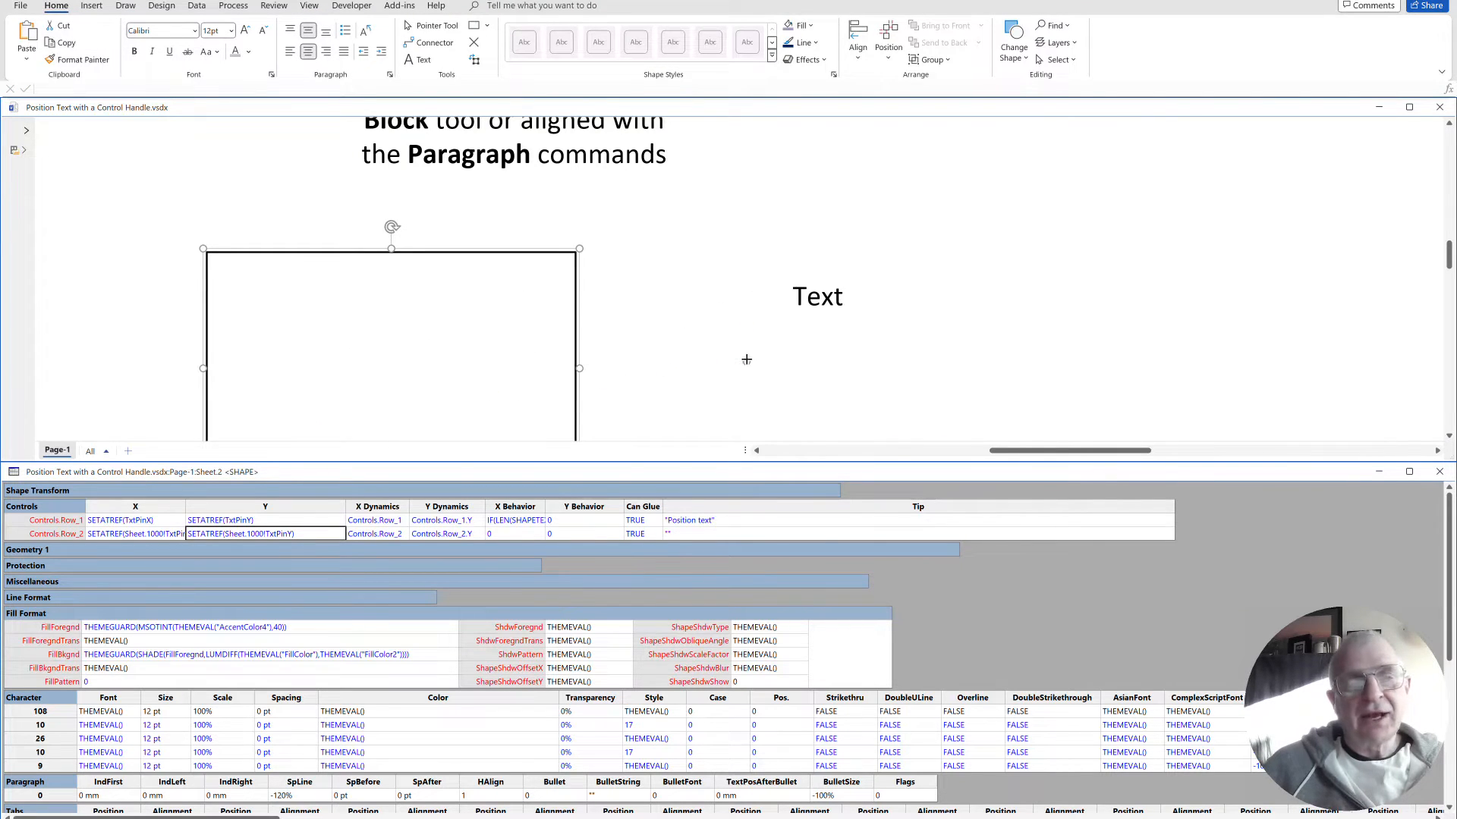
pyautogui.moveTo(801, 389)
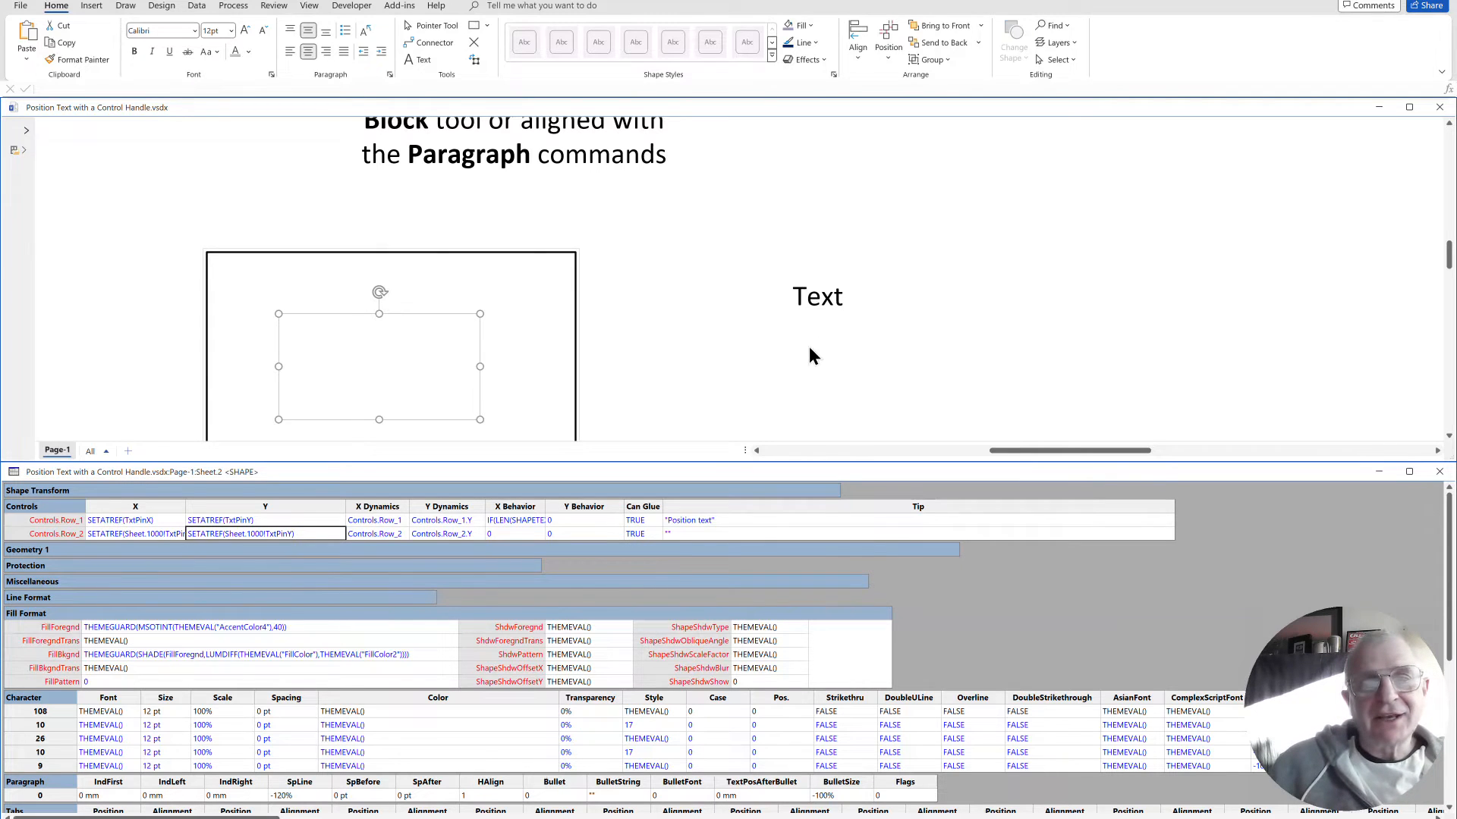
pyautogui.moveTo(544, 373)
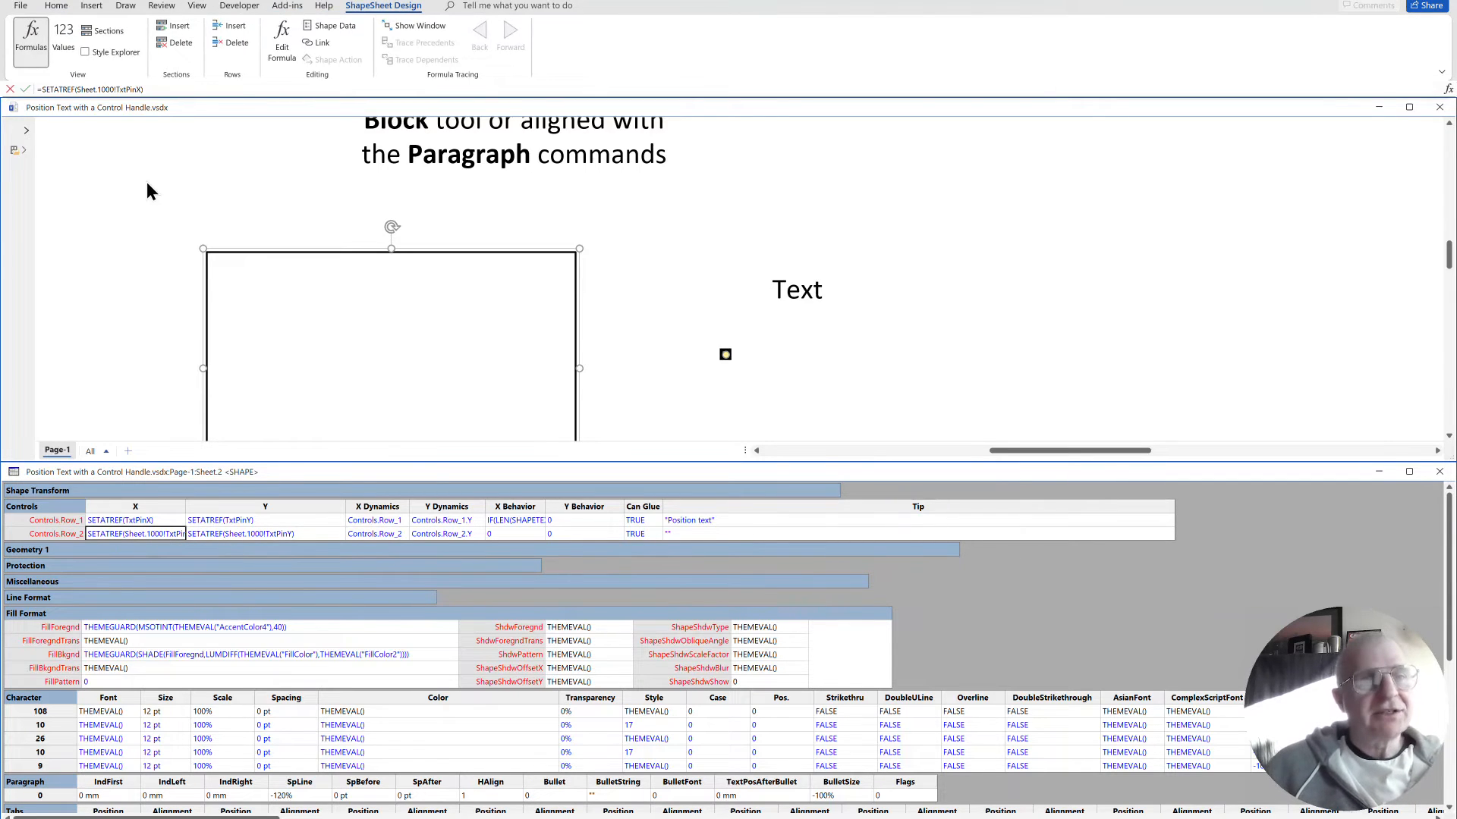
pyautogui.moveTo(229, 138)
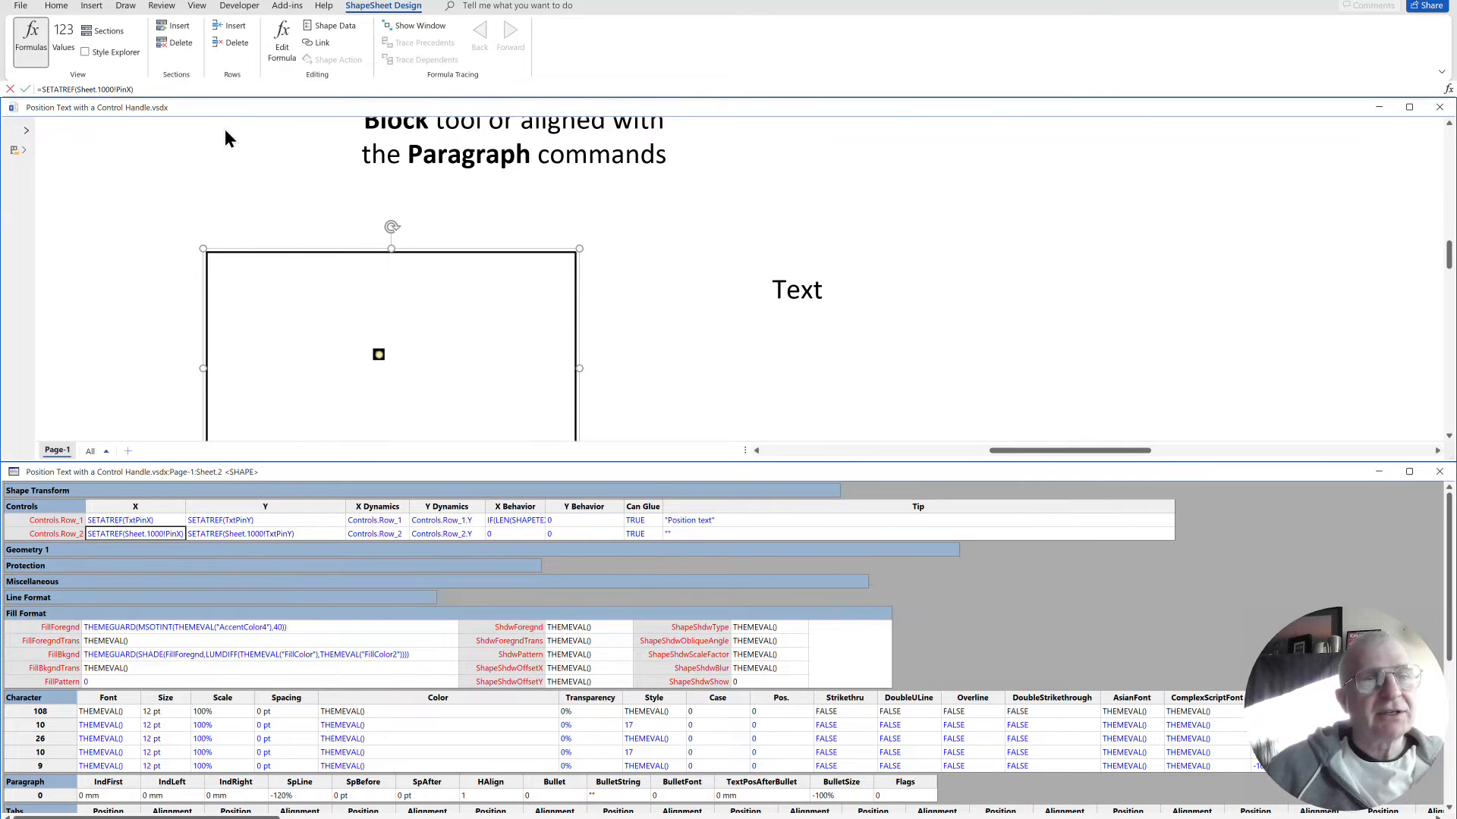
pyautogui.click(265, 533)
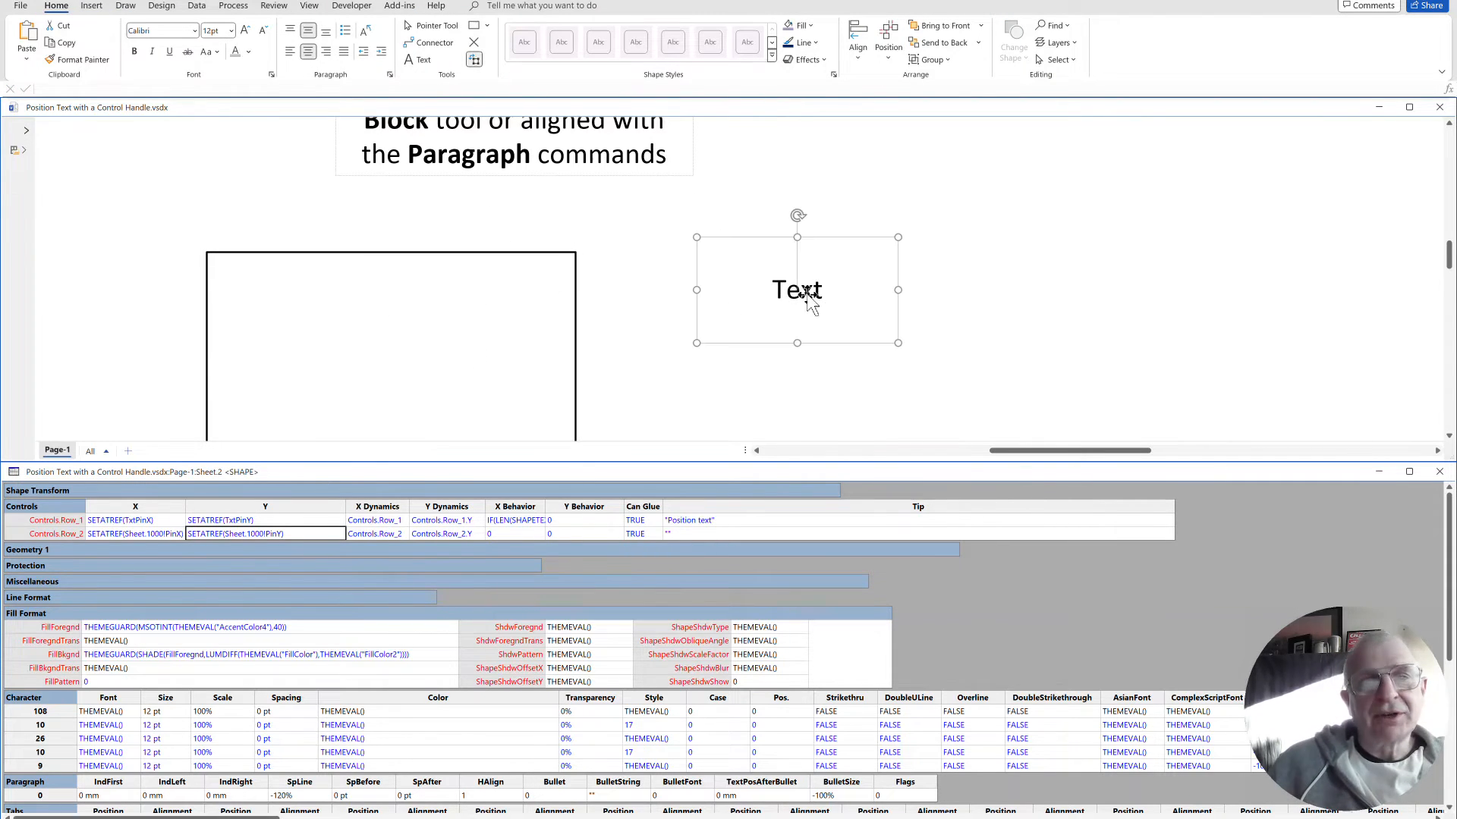
pyautogui.moveTo(797, 289); pyautogui.dragTo(382, 374)
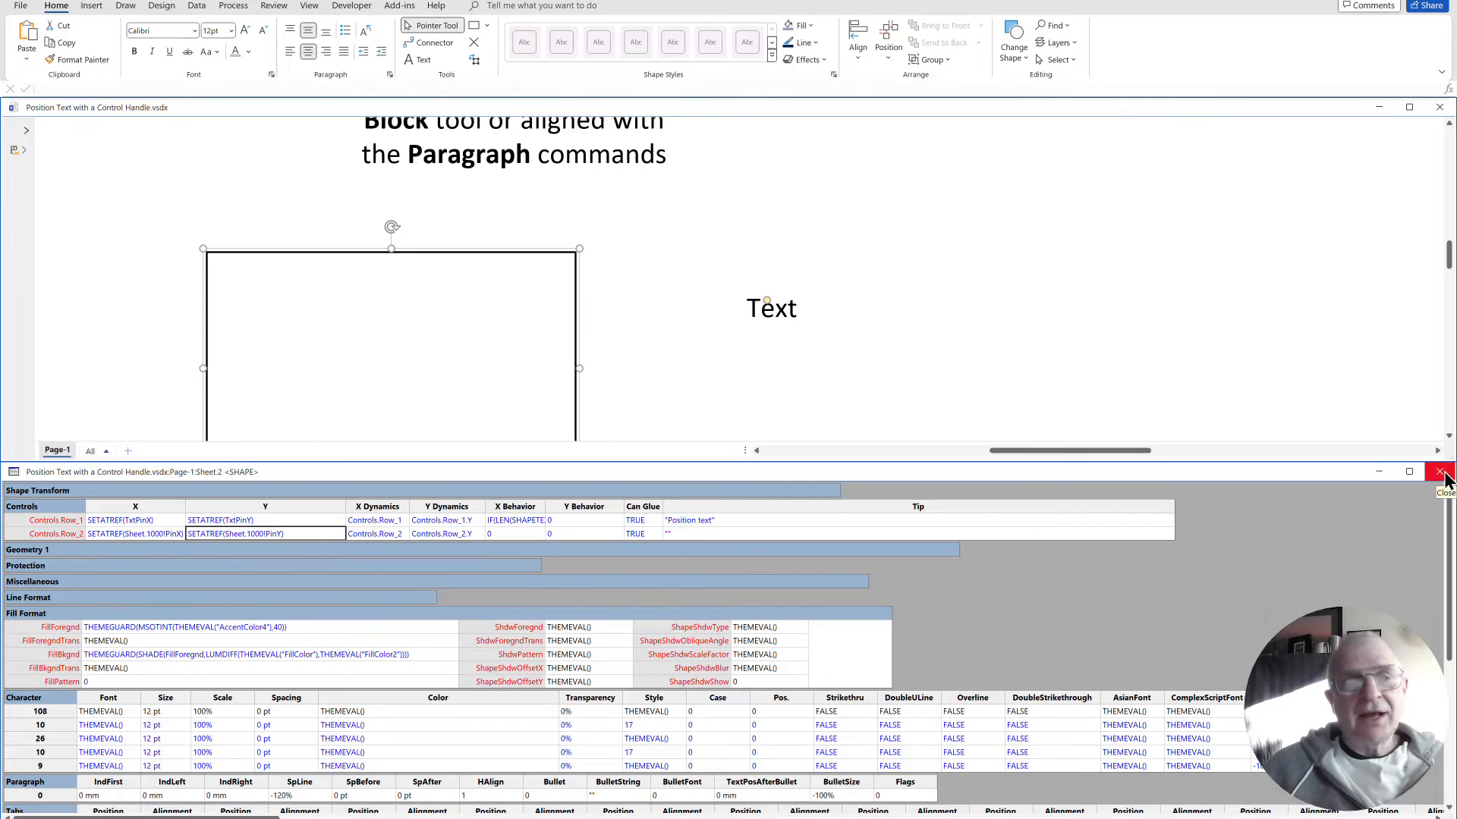
# Close the ShapeSheet and show the Shape Data pane.
pyautogui.click(1445, 472)
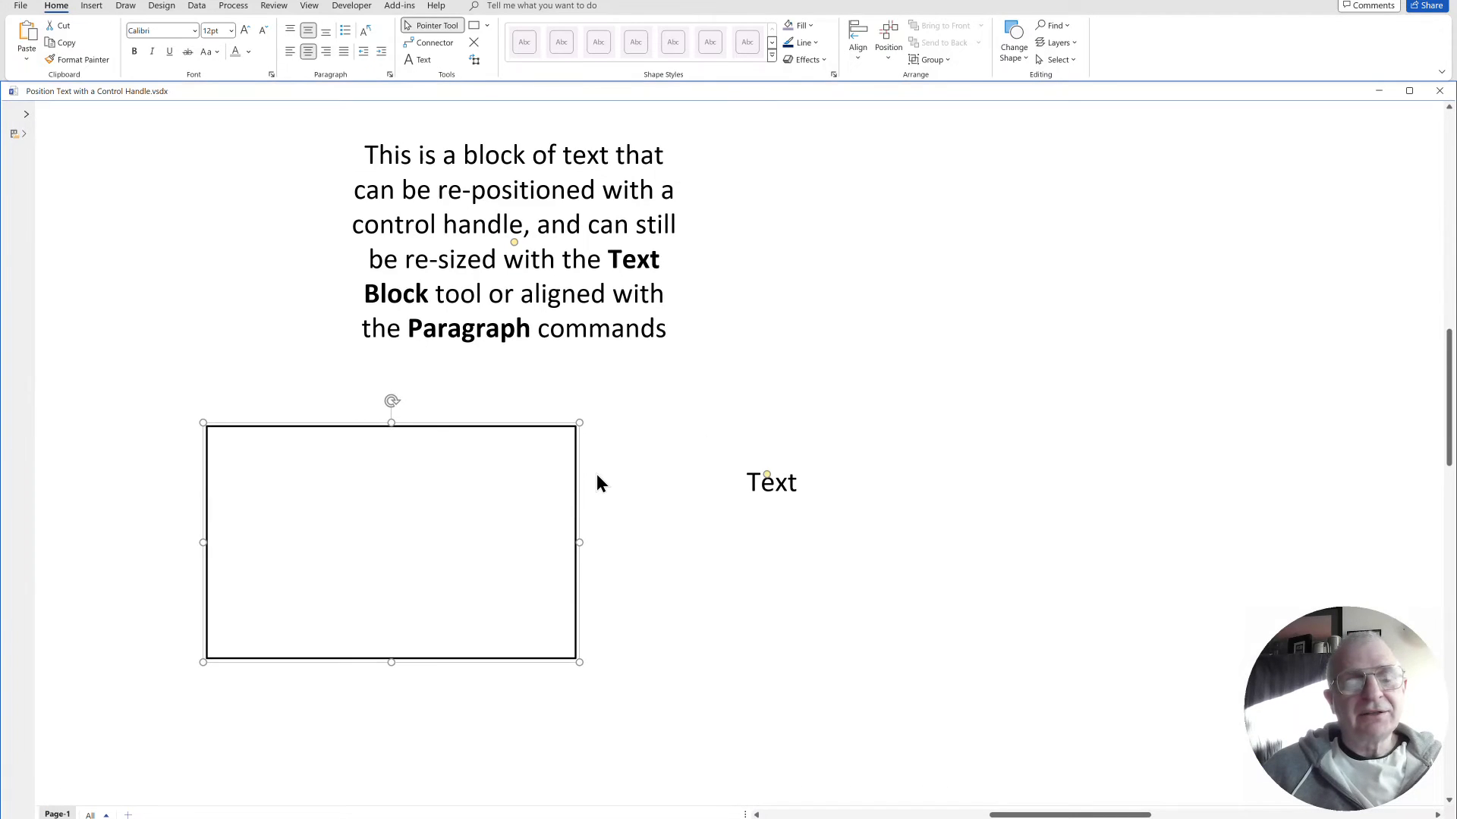
pyautogui.moveTo(429, 431)
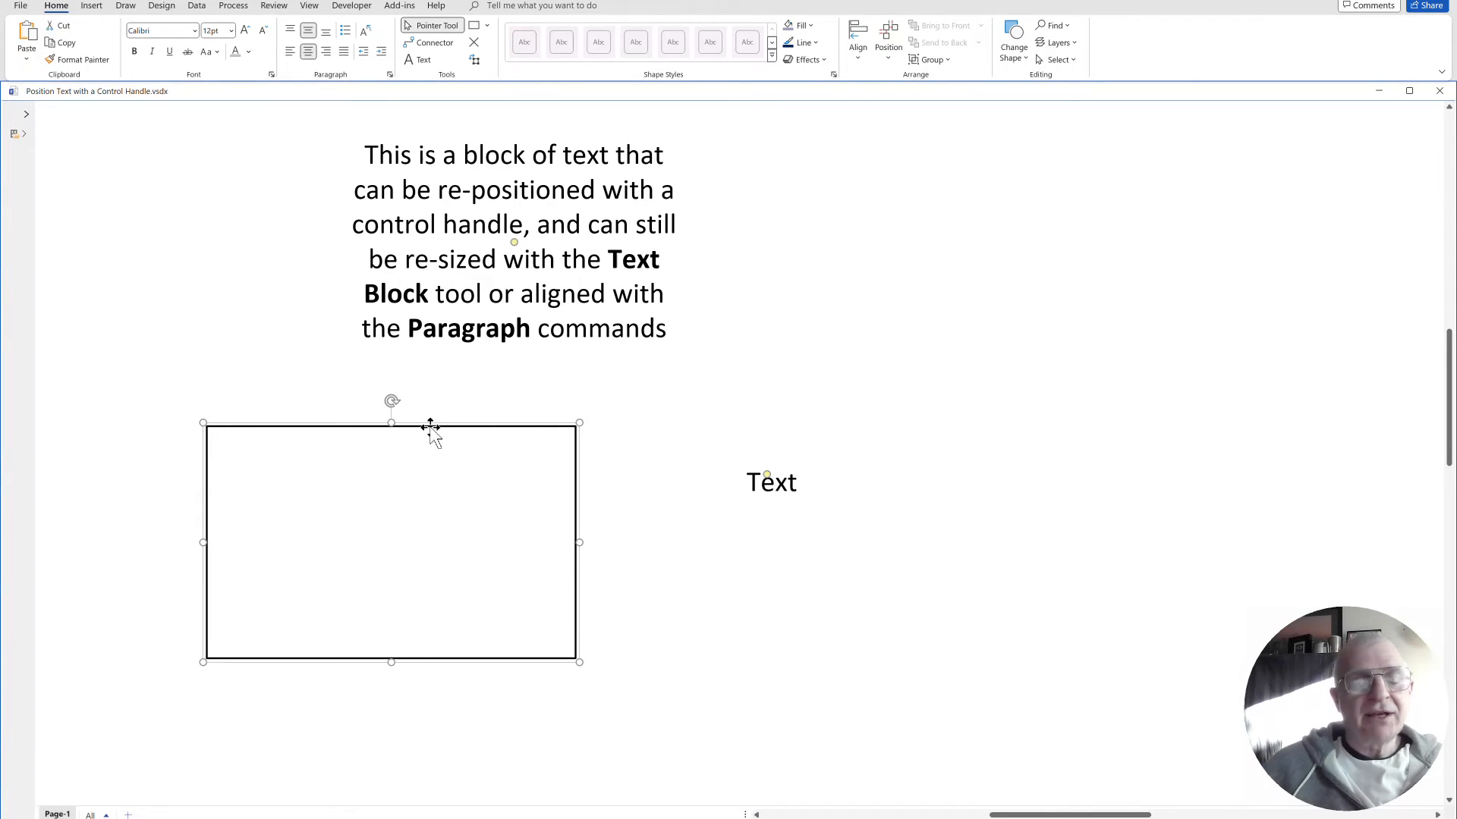
pyautogui.moveTo(646, 493)
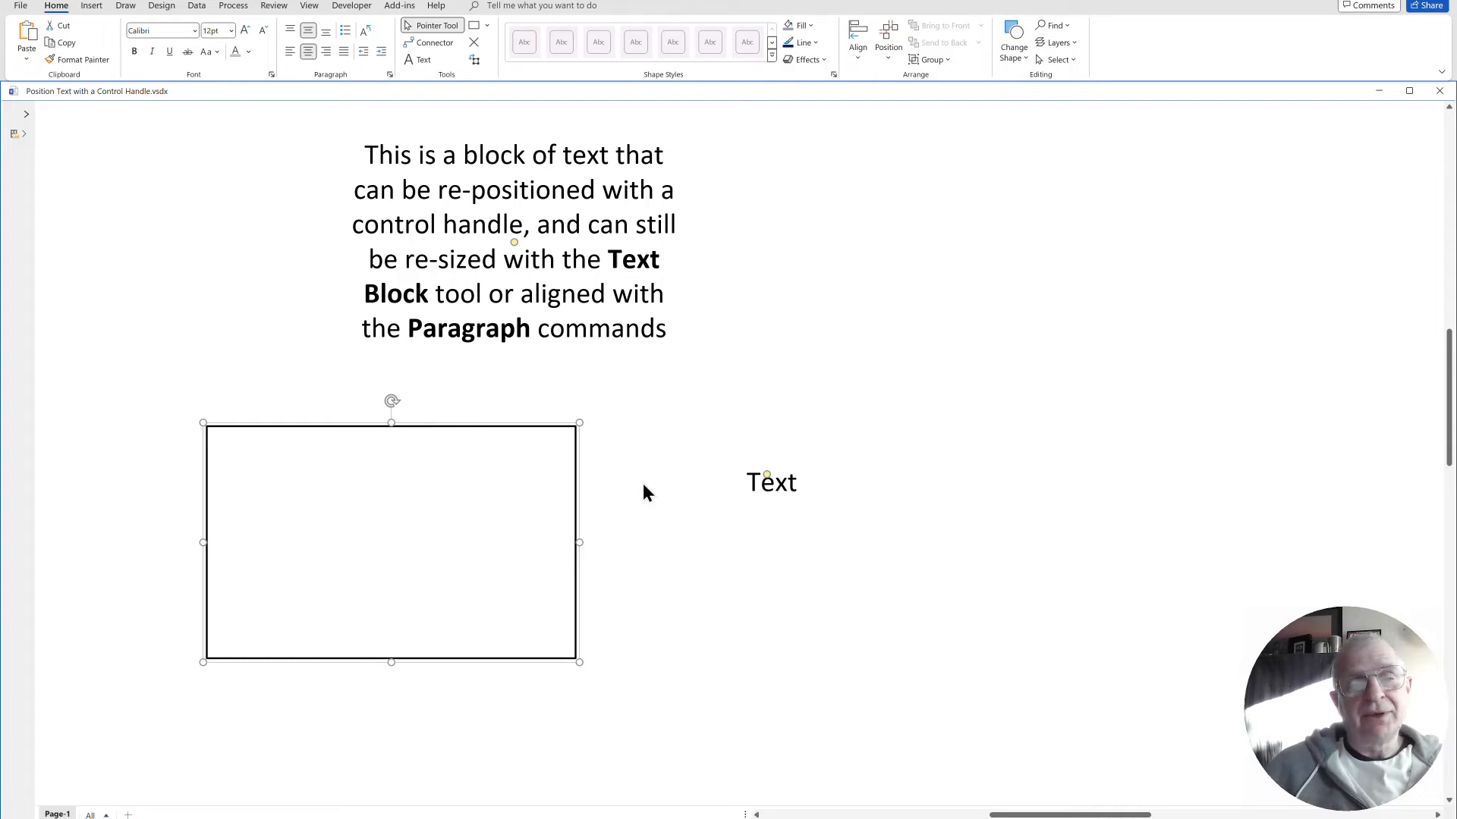
pyautogui.moveTo(438, 449)
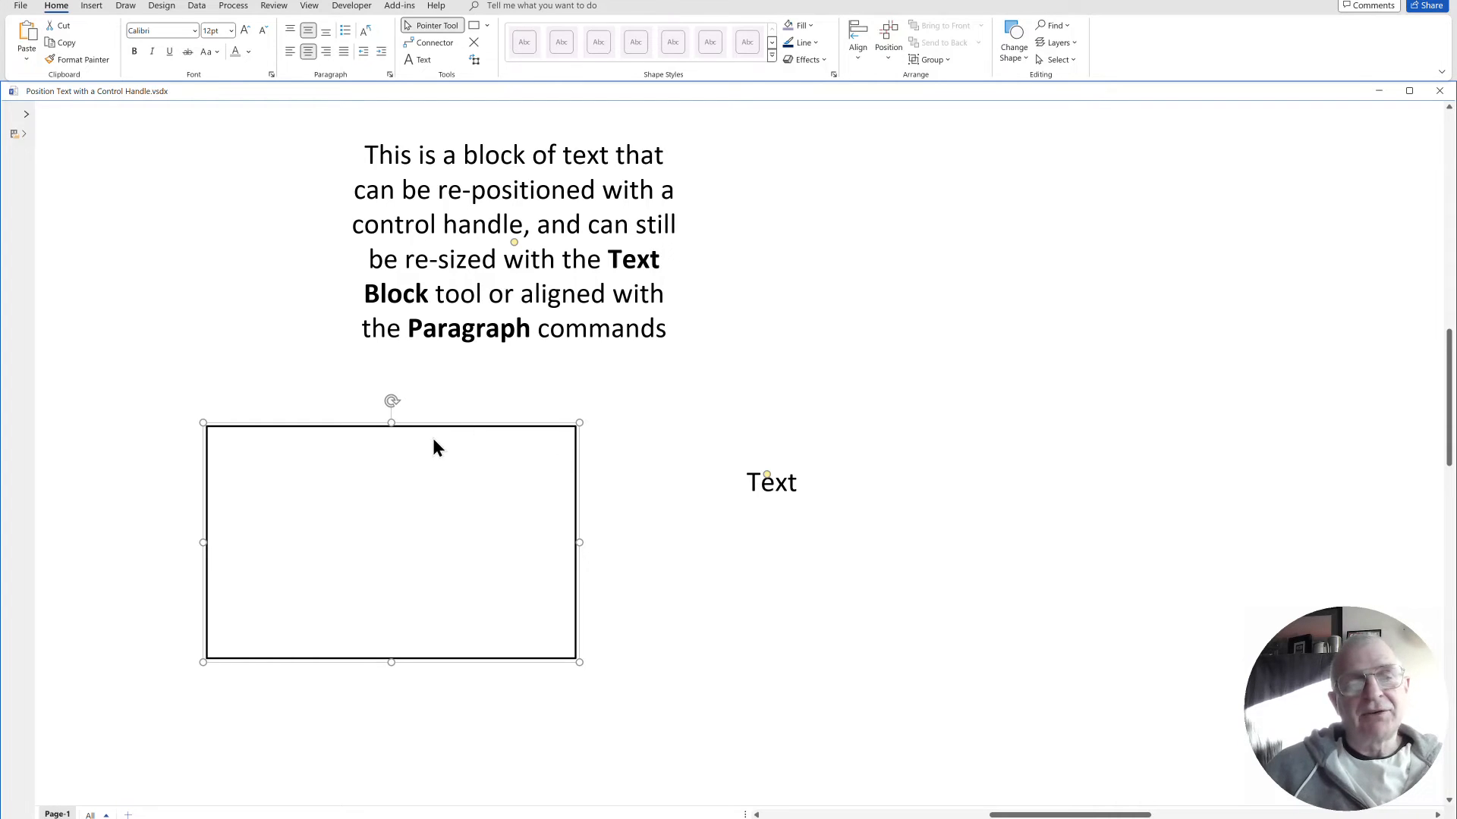
pyautogui.moveTo(437, 430)
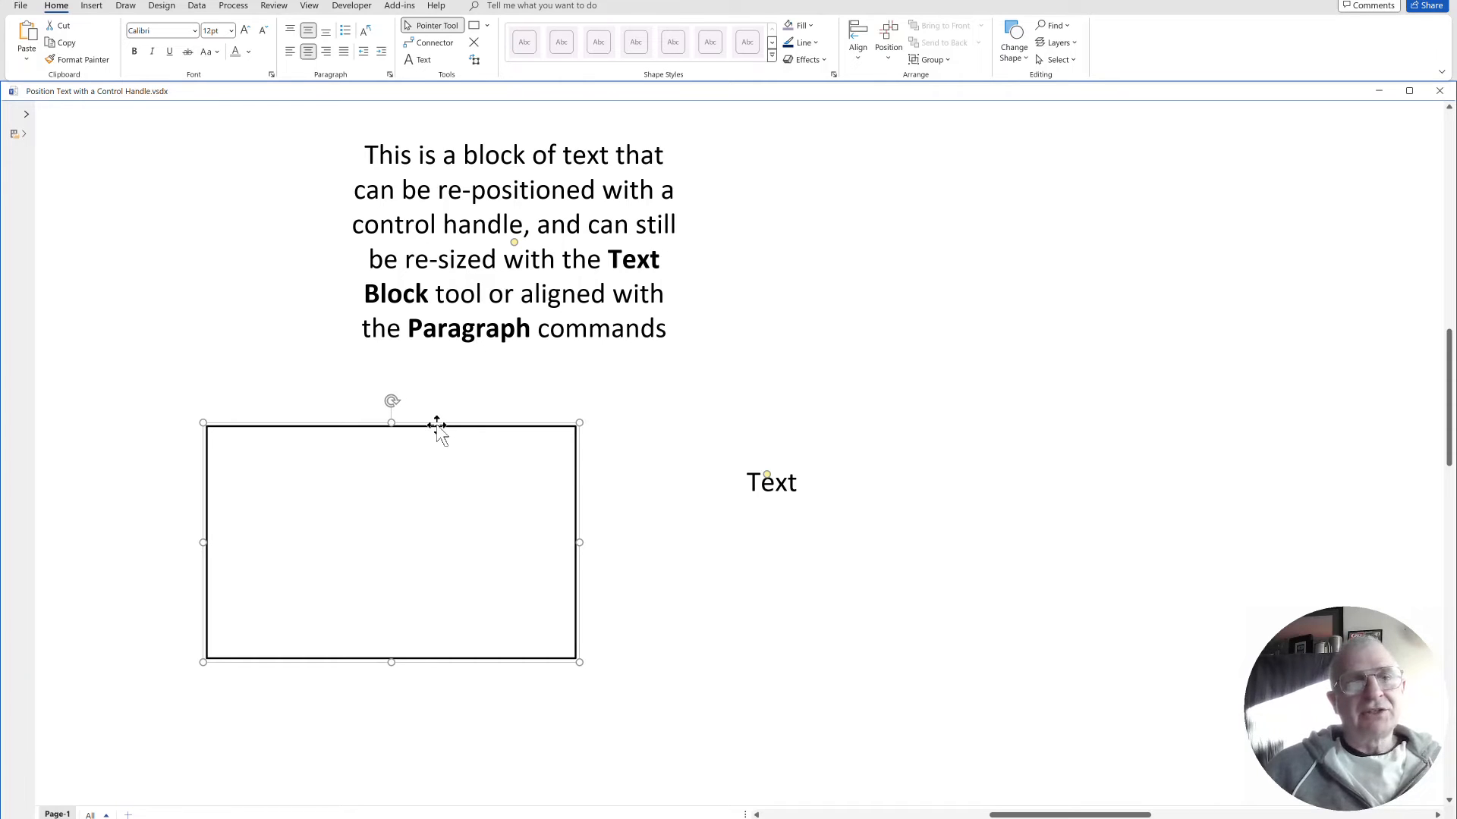
pyautogui.click(310, 5)
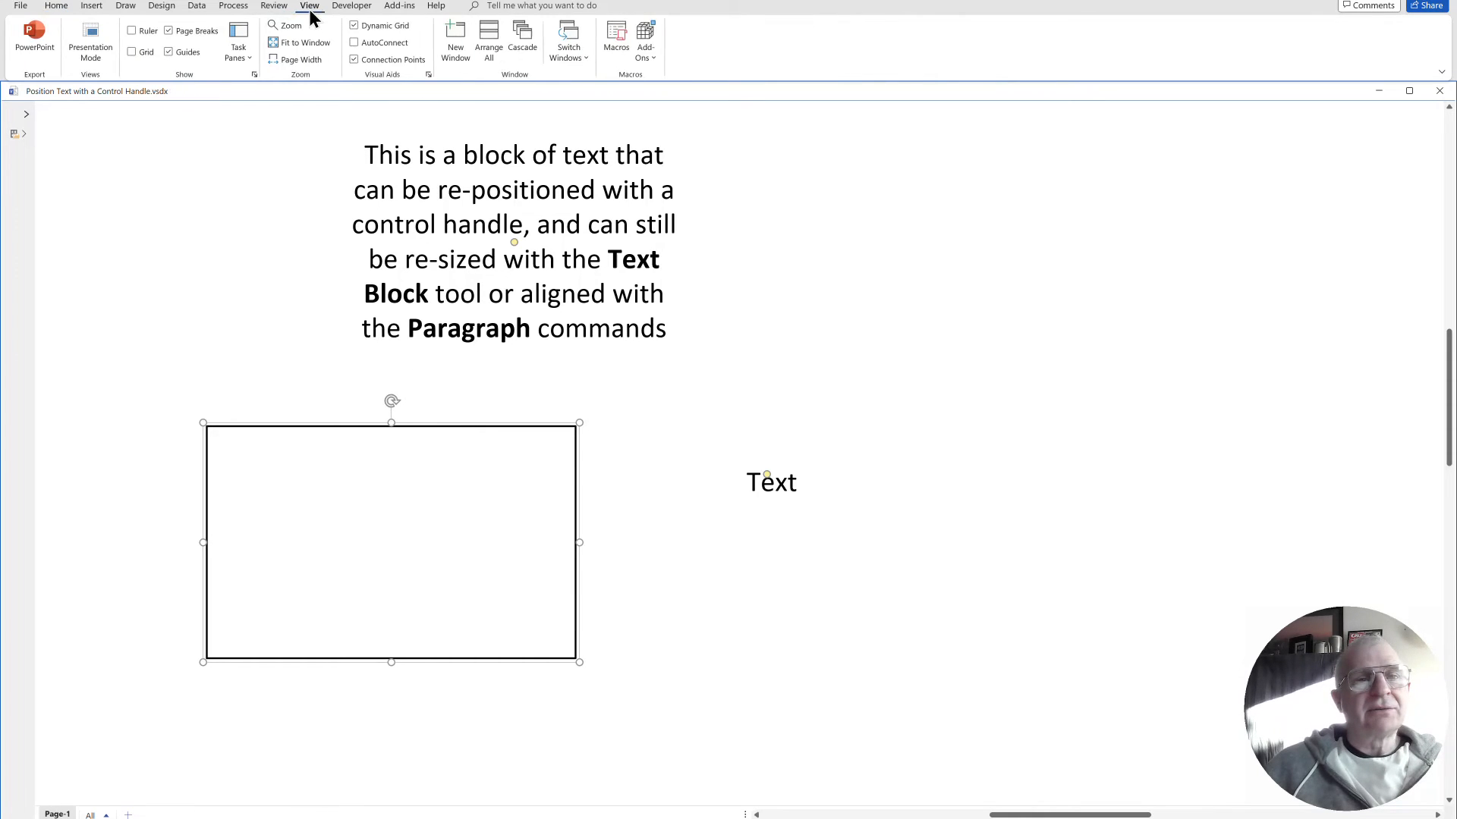
pyautogui.click(237, 42)
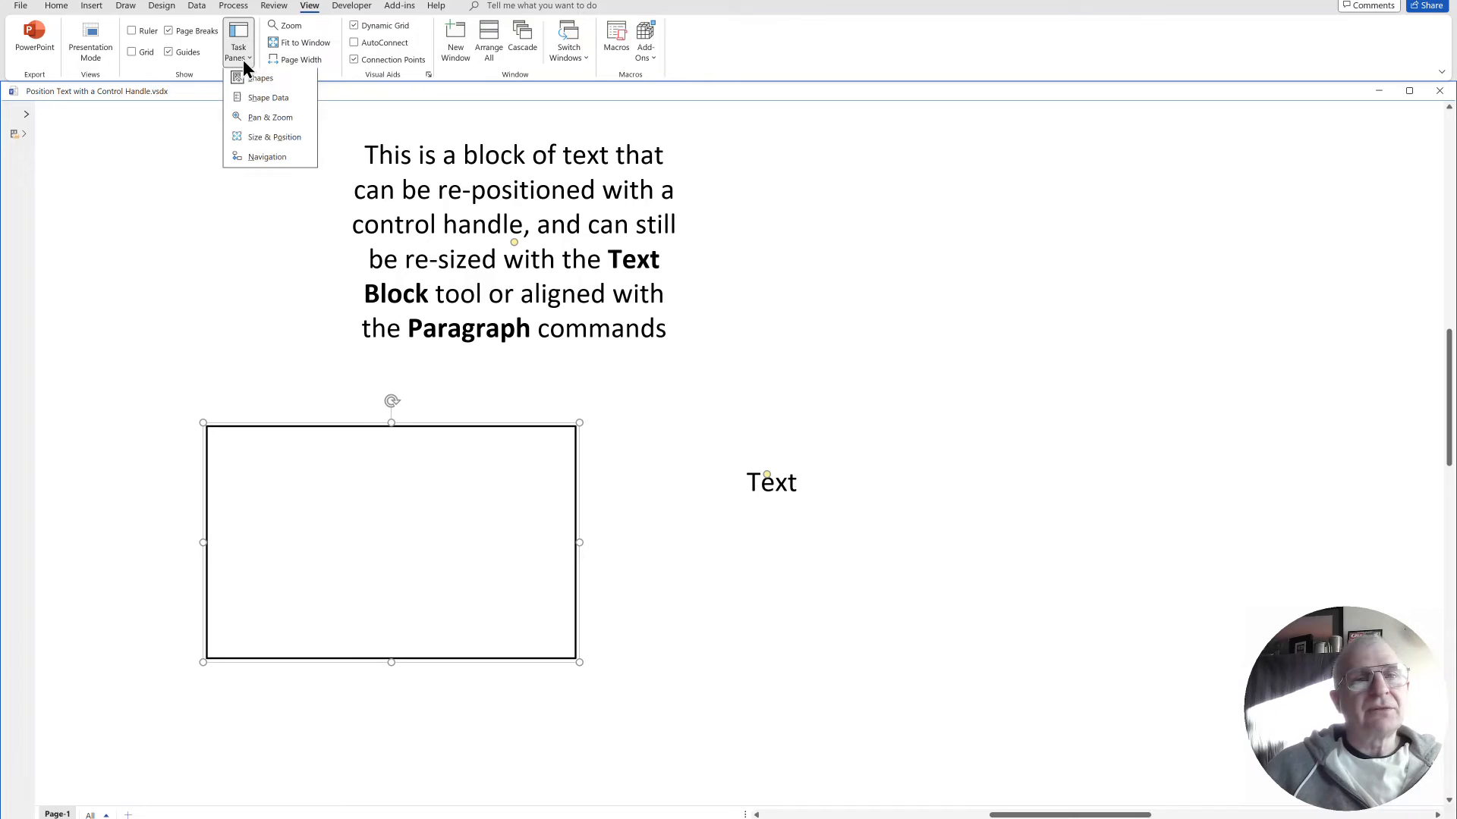
pyautogui.click(269, 98)
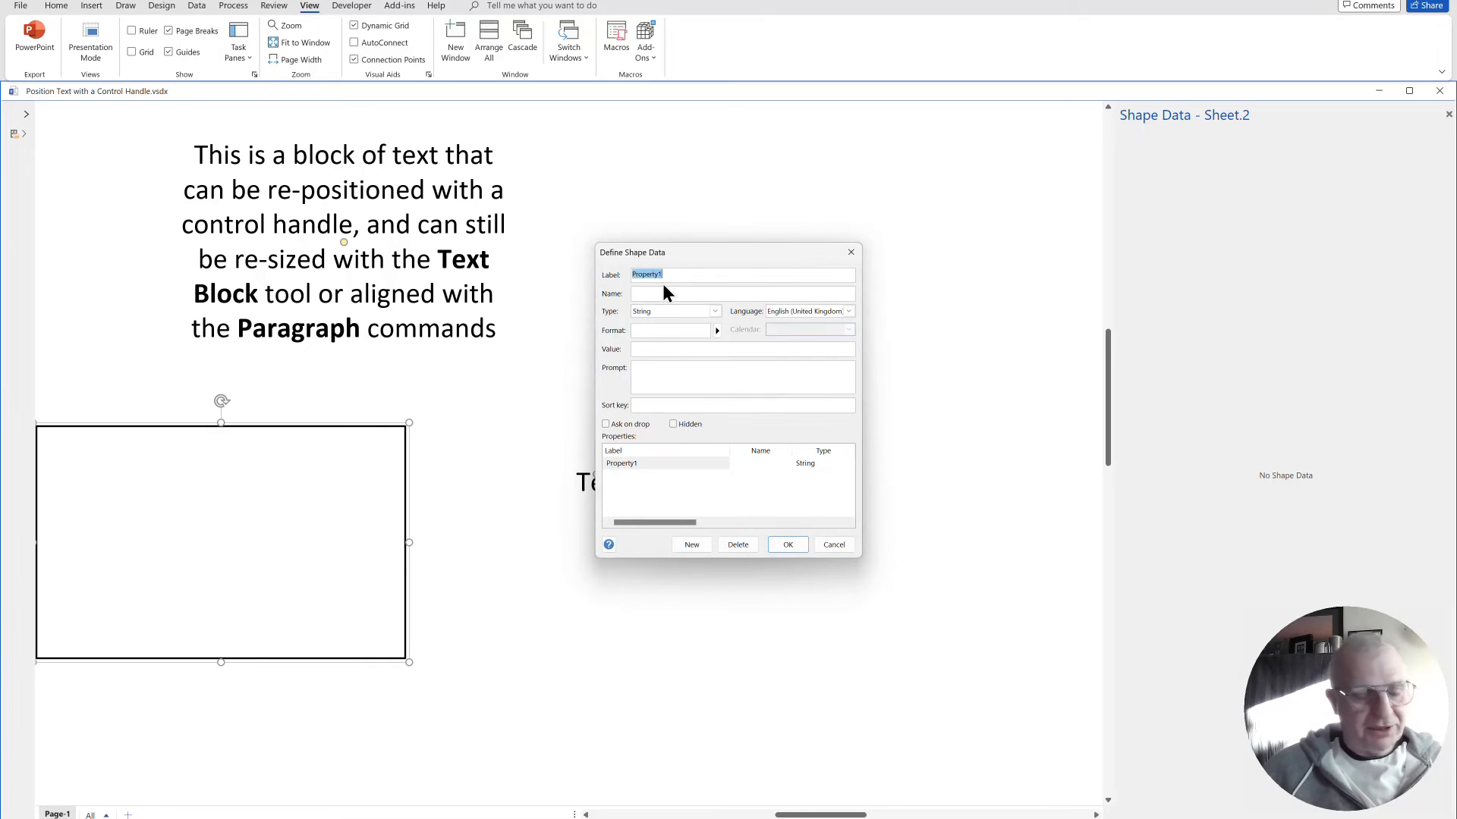
# Enter 'Anything' as the rectangle's MyProp shape data value.
pyautogui.write('MyProp')
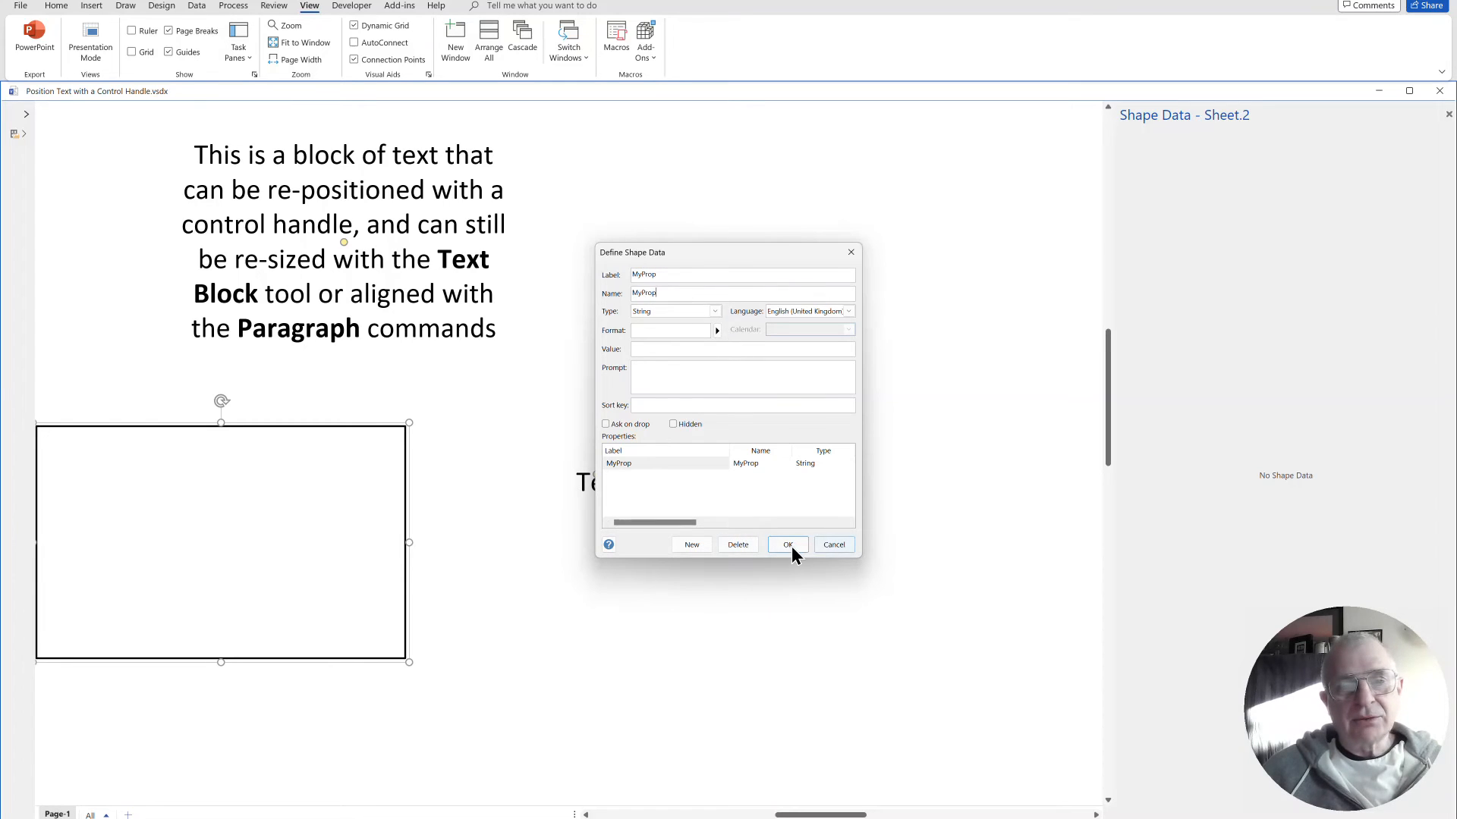
pyautogui.click(786, 545)
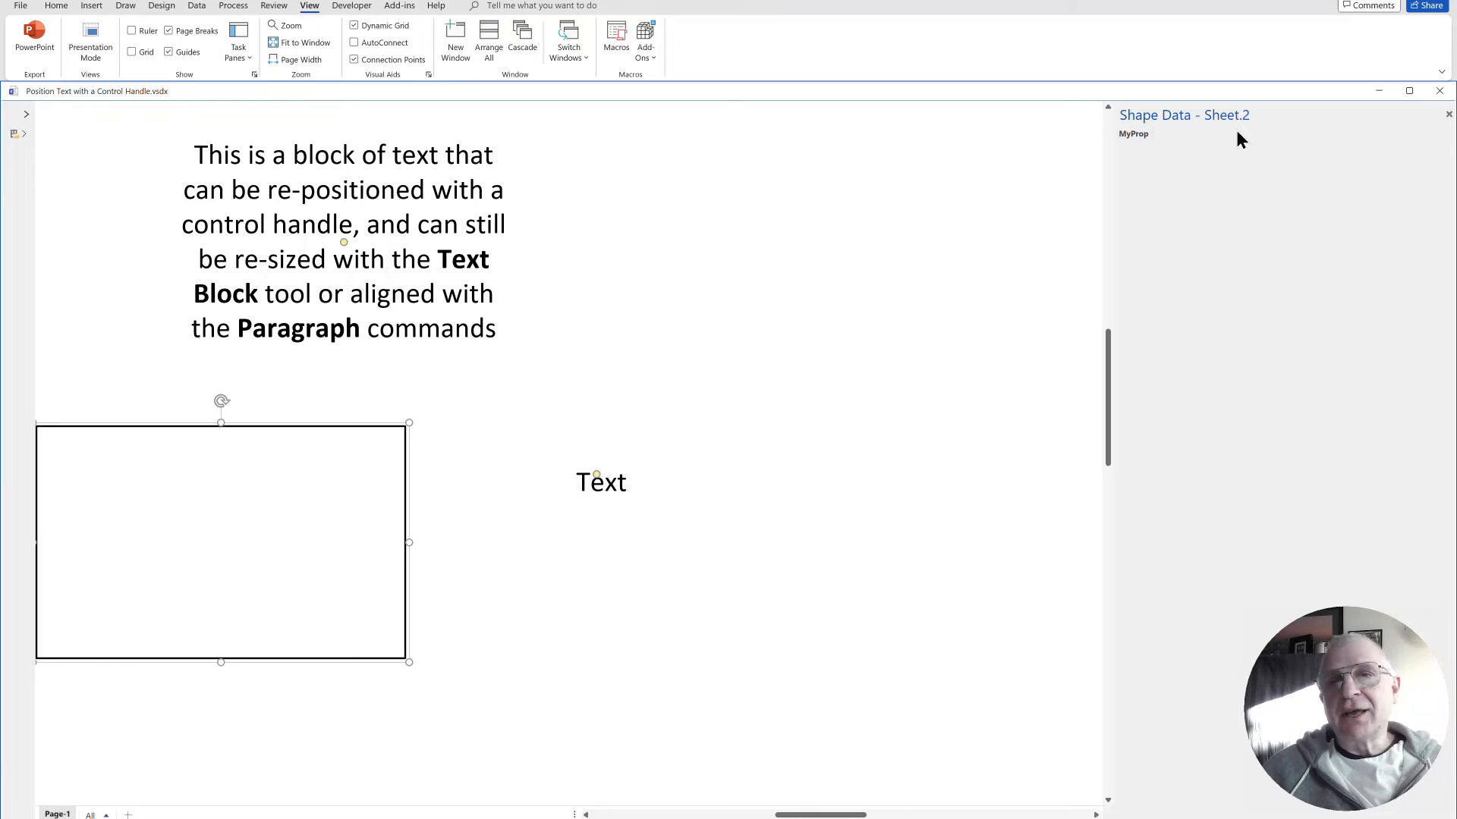
pyautogui.write('Anythi')
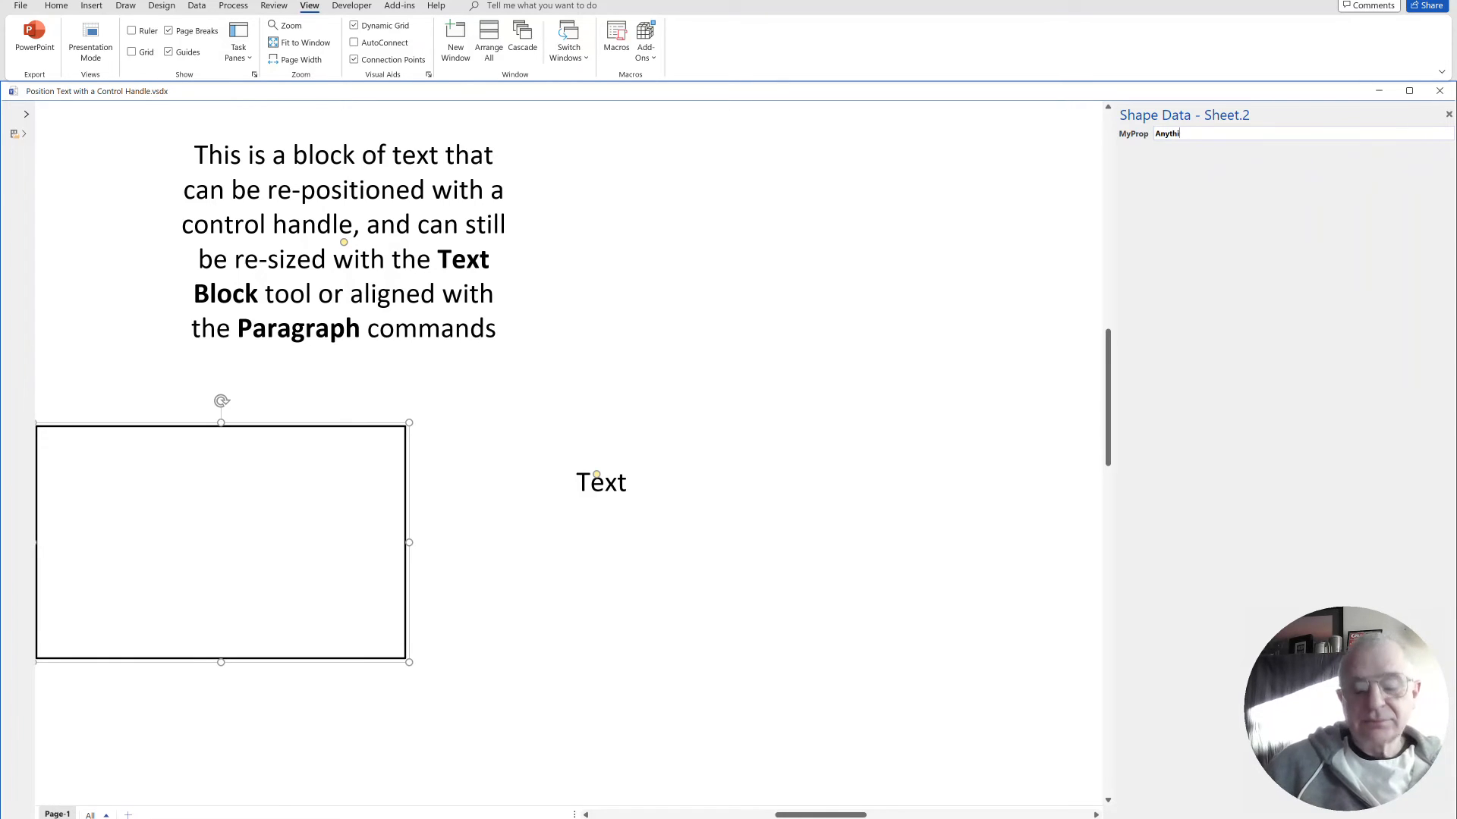
pyautogui.write('ng')
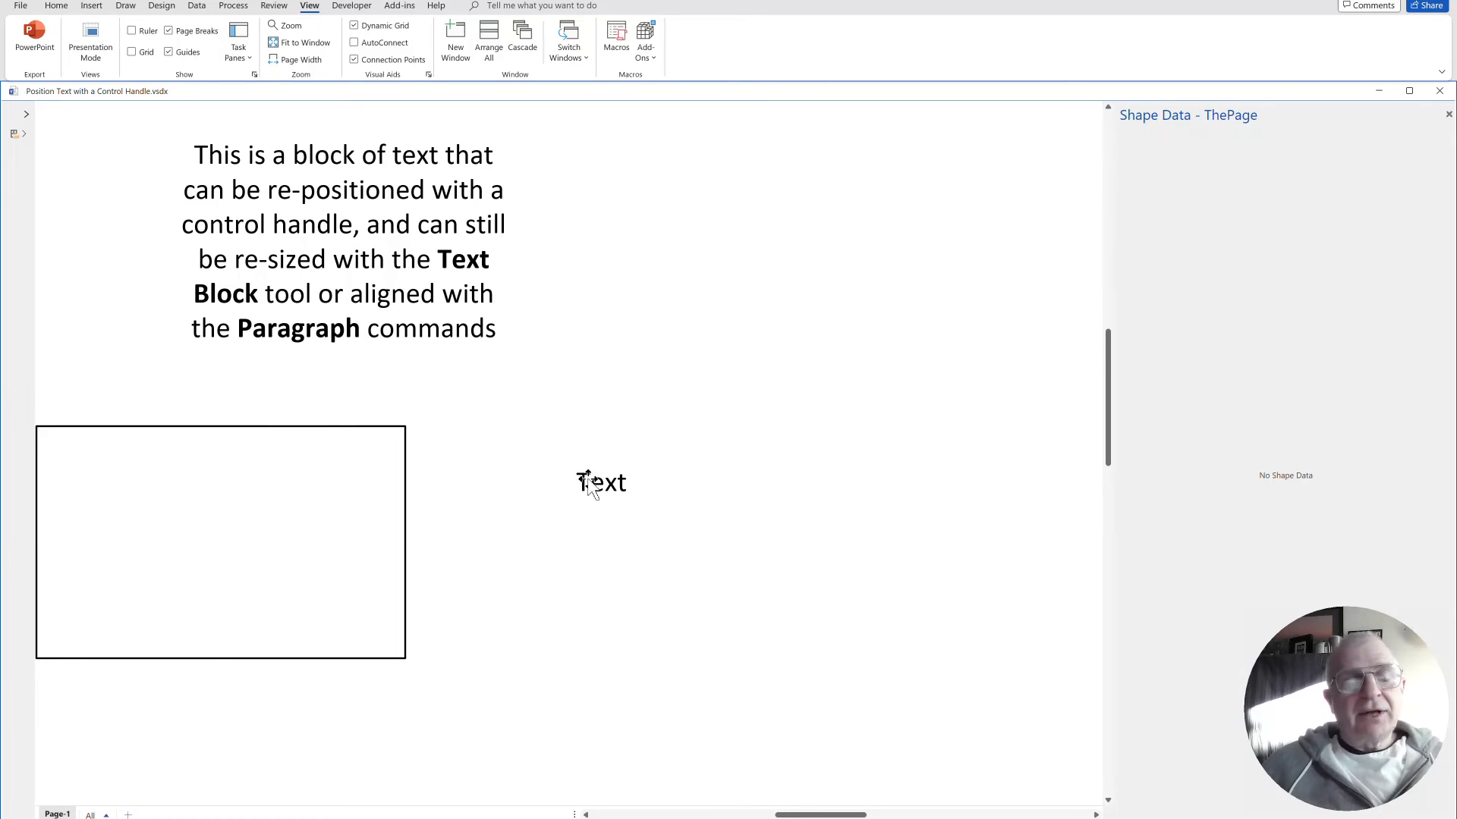
# Insert a custom formula field =Sheet.2!Prop.MyProp into the Text block, showing 'Anything'.
pyautogui.click(601, 483)
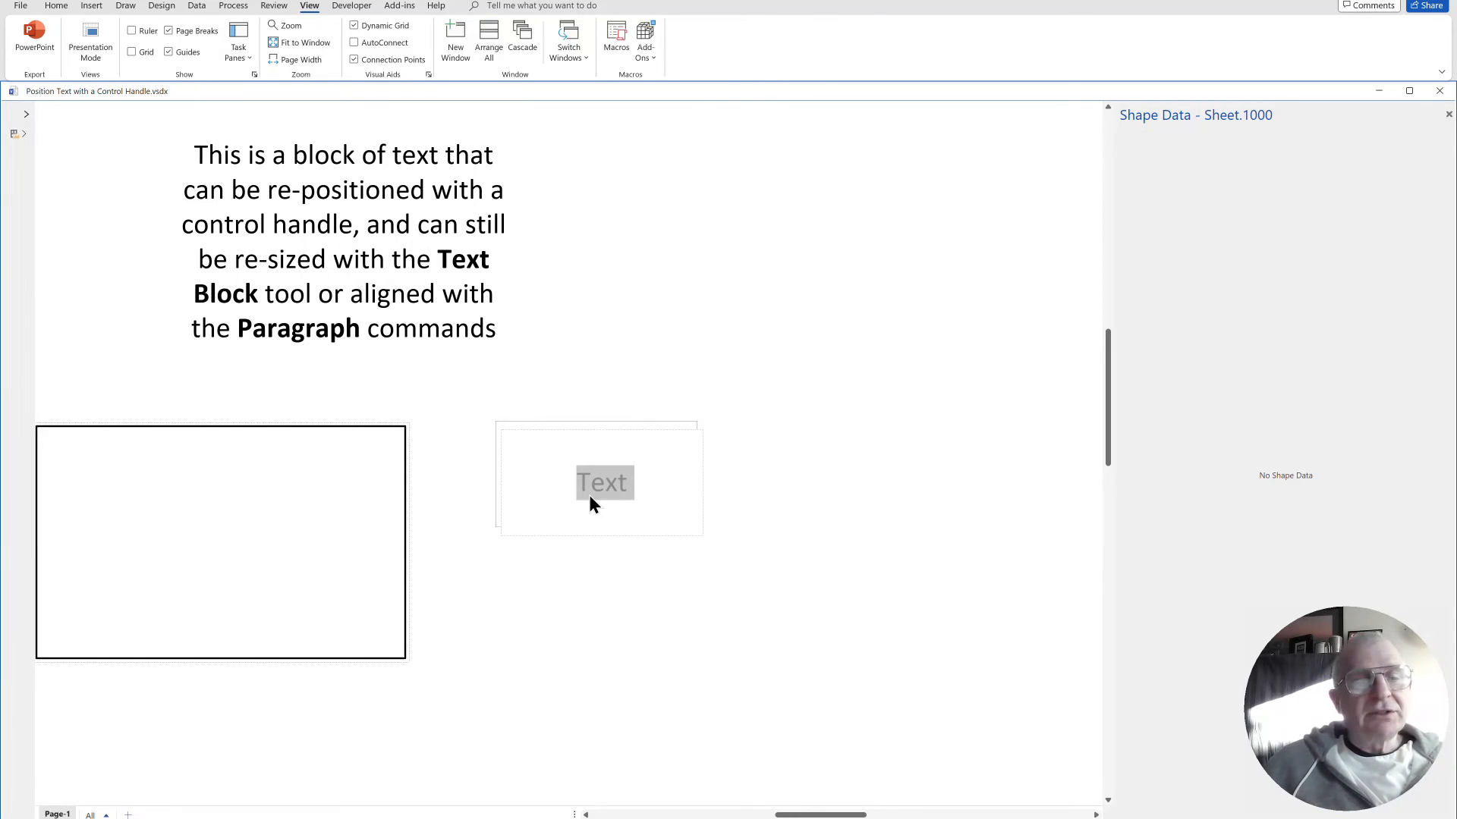
pyautogui.moveTo(88, 13)
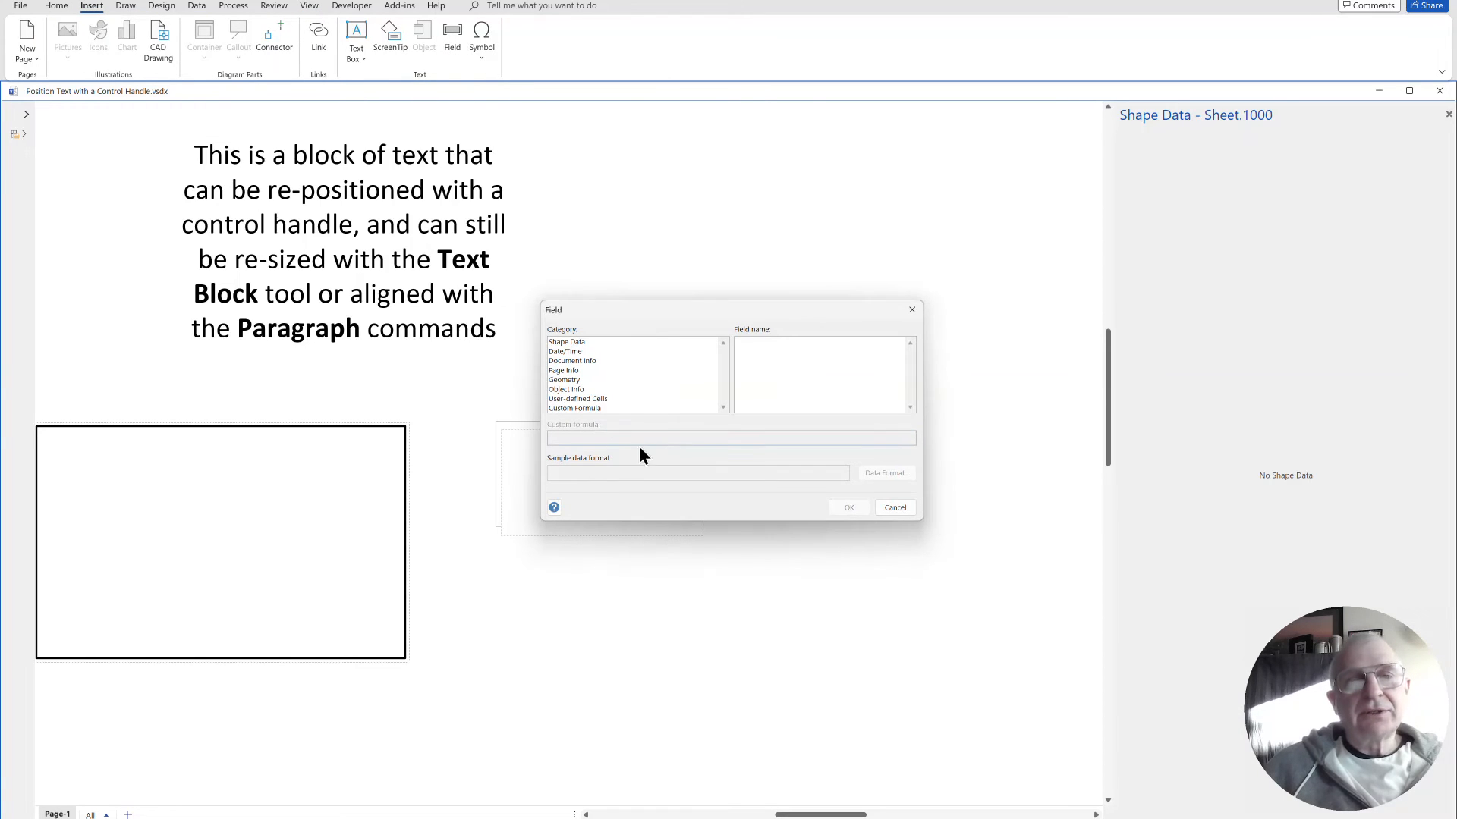
pyautogui.click(567, 341)
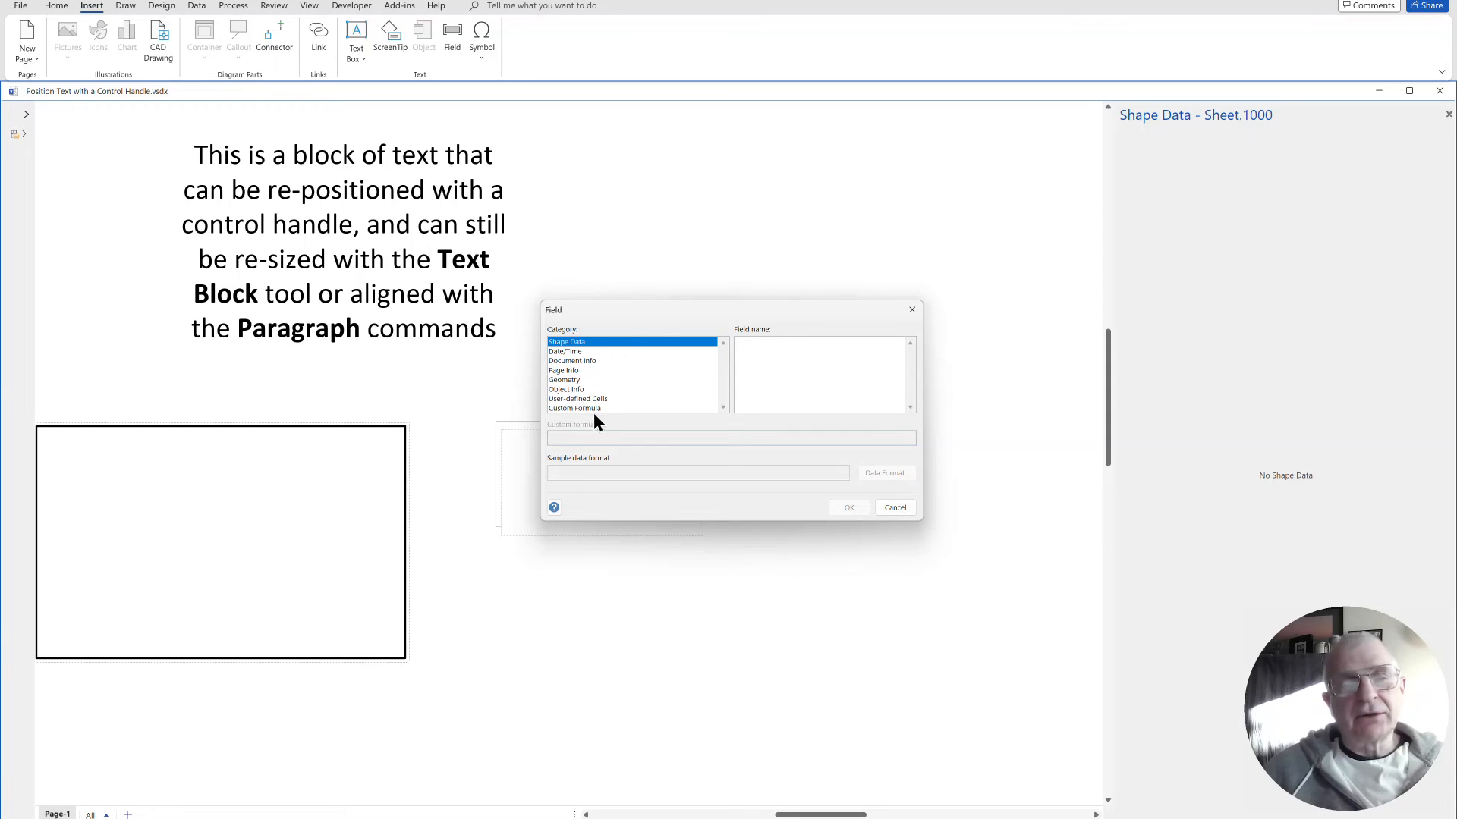
pyautogui.click(575, 409)
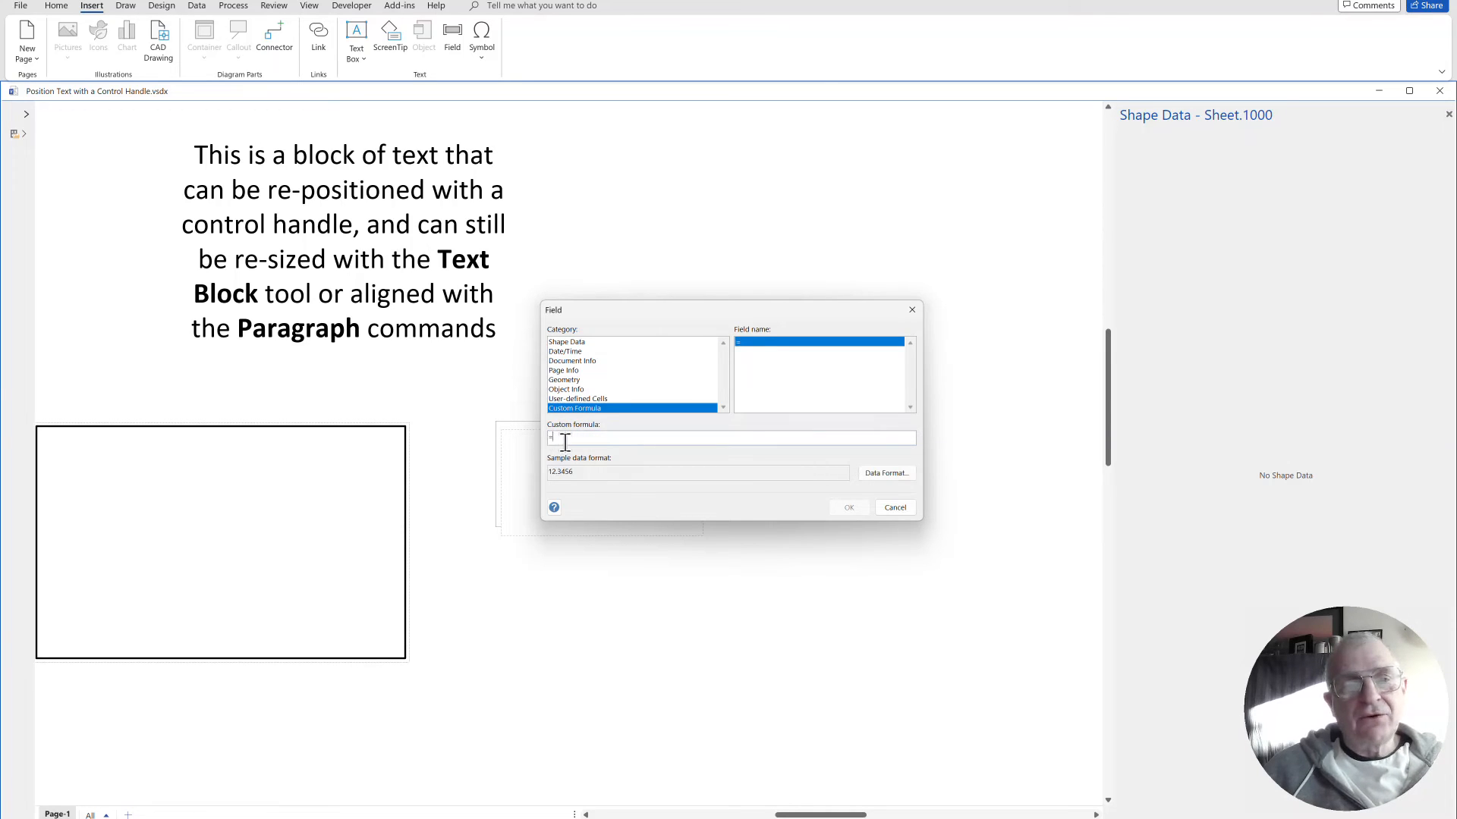
pyautogui.write('=SHeet.2!Prop.MyP')
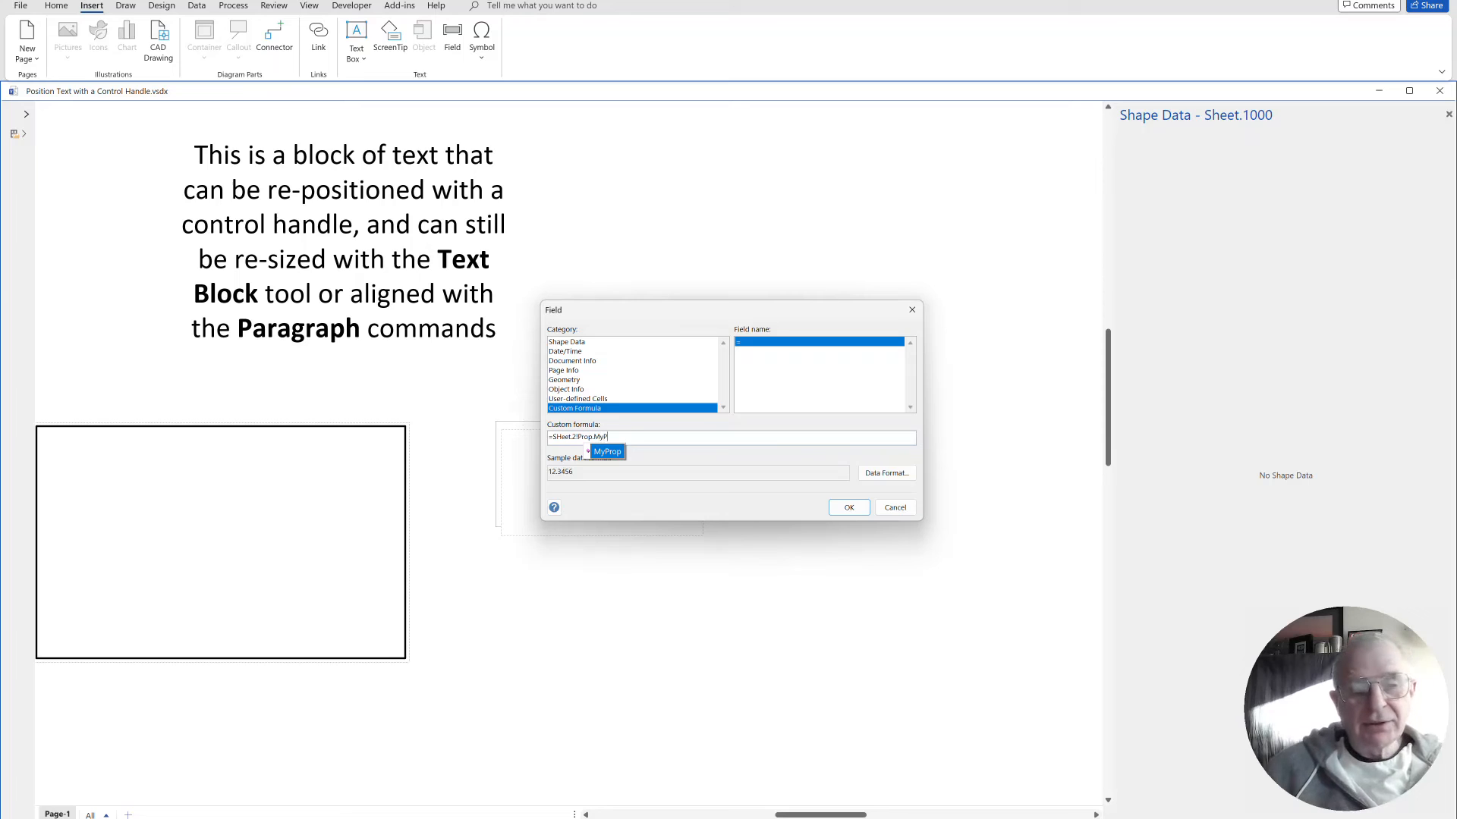
pyautogui.click(847, 508)
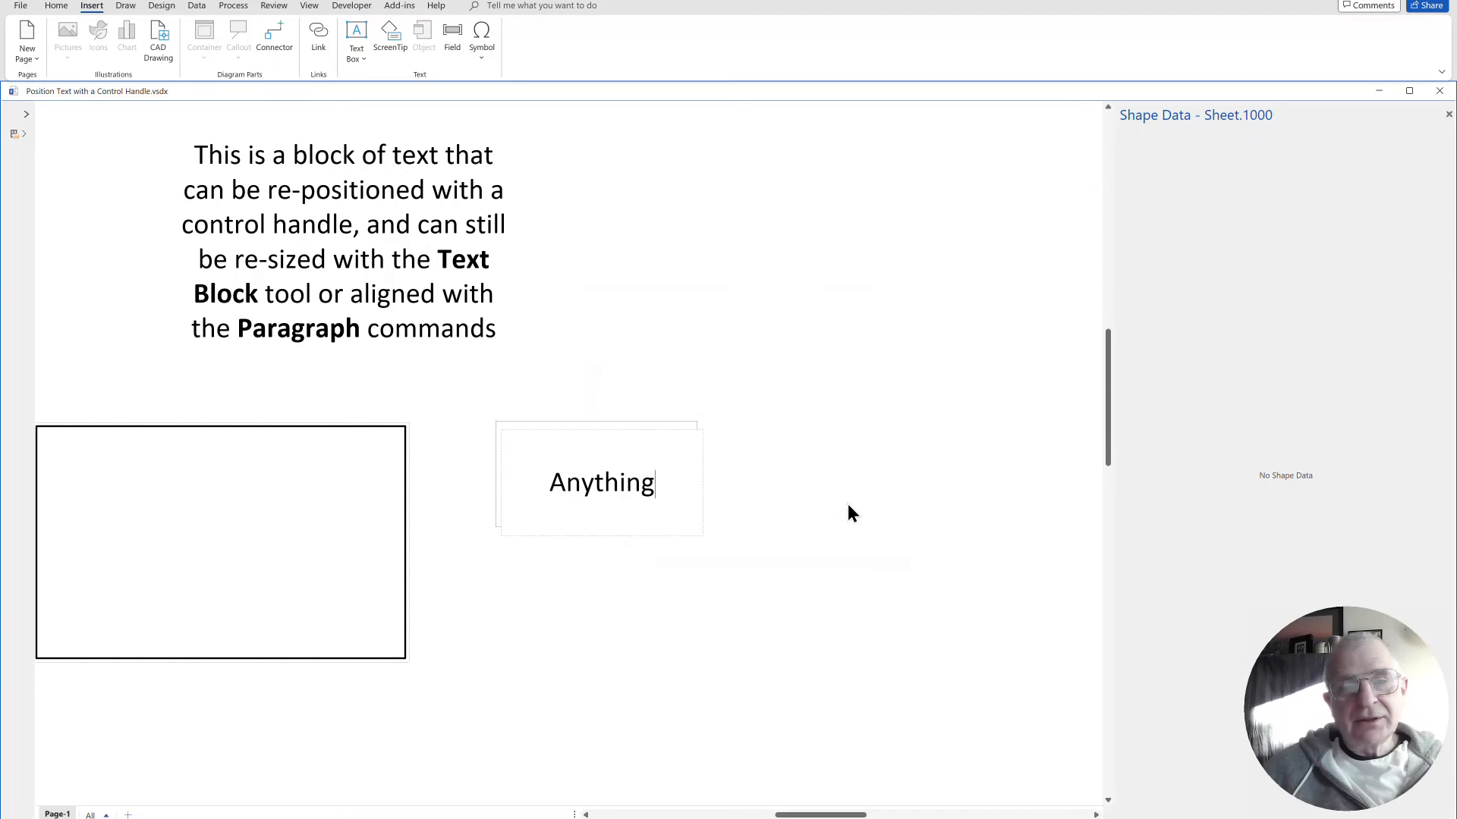
pyautogui.click(220, 541)
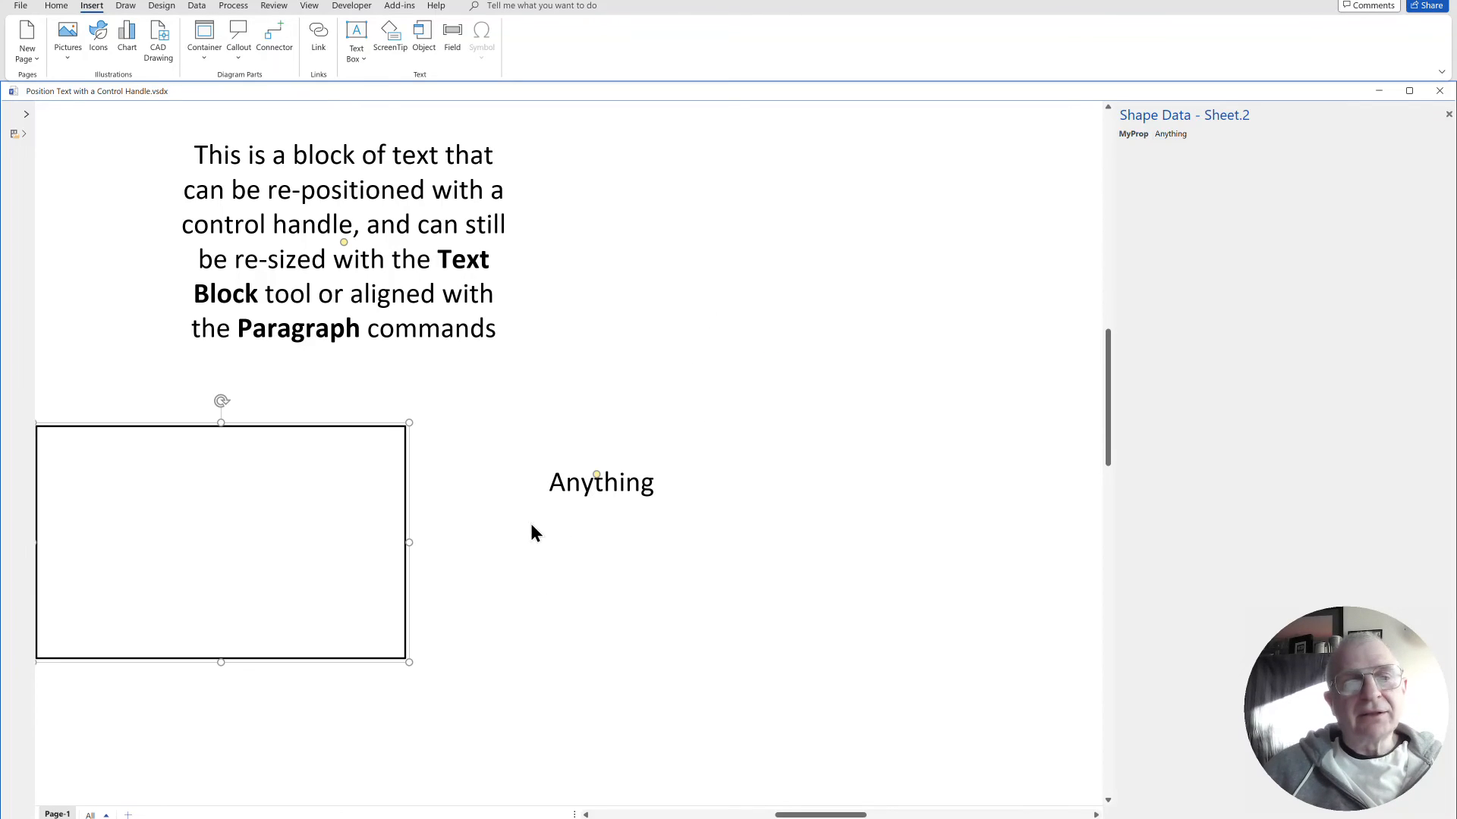
pyautogui.moveTo(601, 481); pyautogui.dragTo(799, 564)
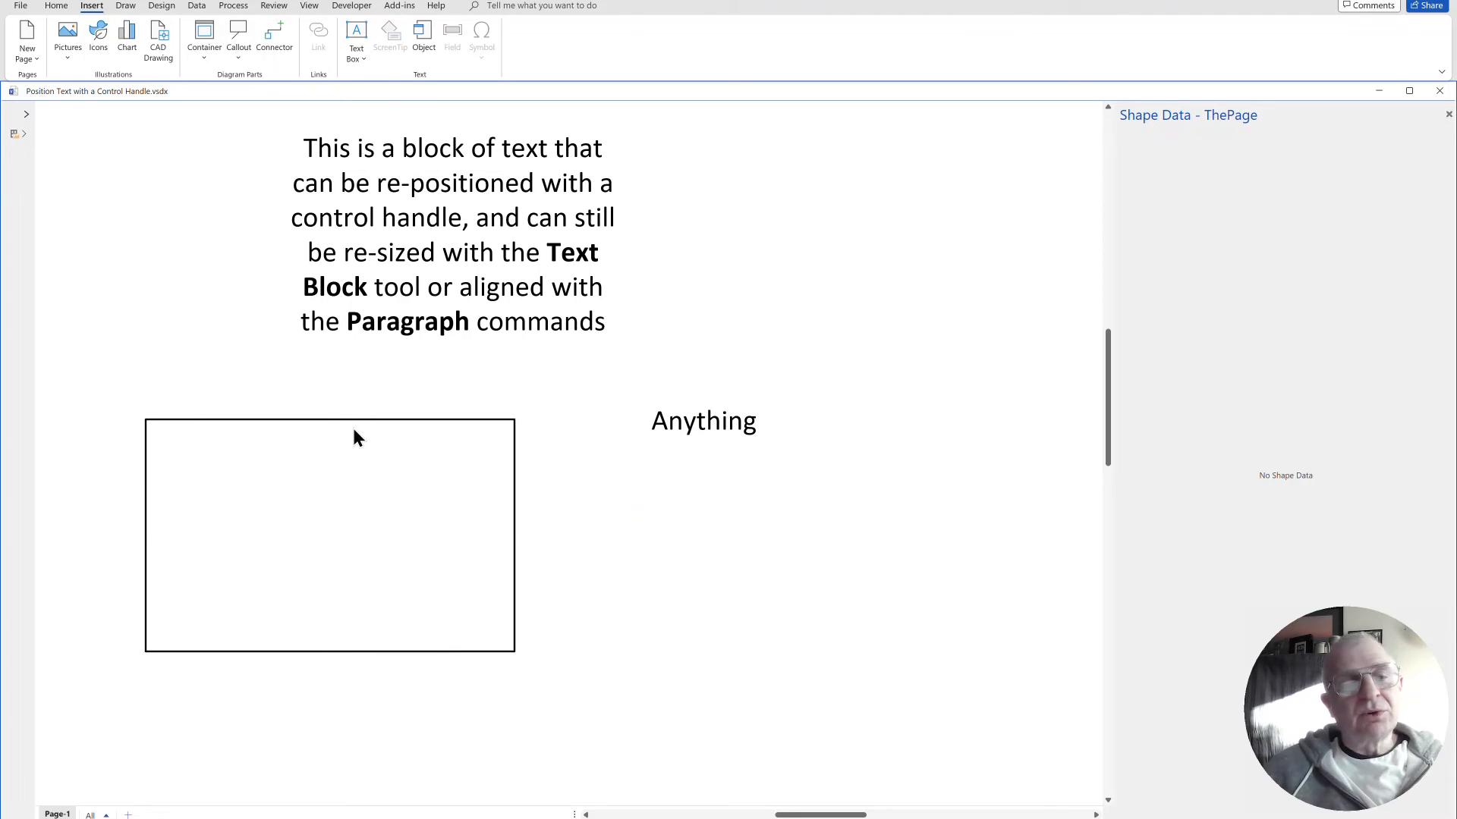
# Select the rectangle and attach a rectangular callout to it.
pyautogui.click(330, 534)
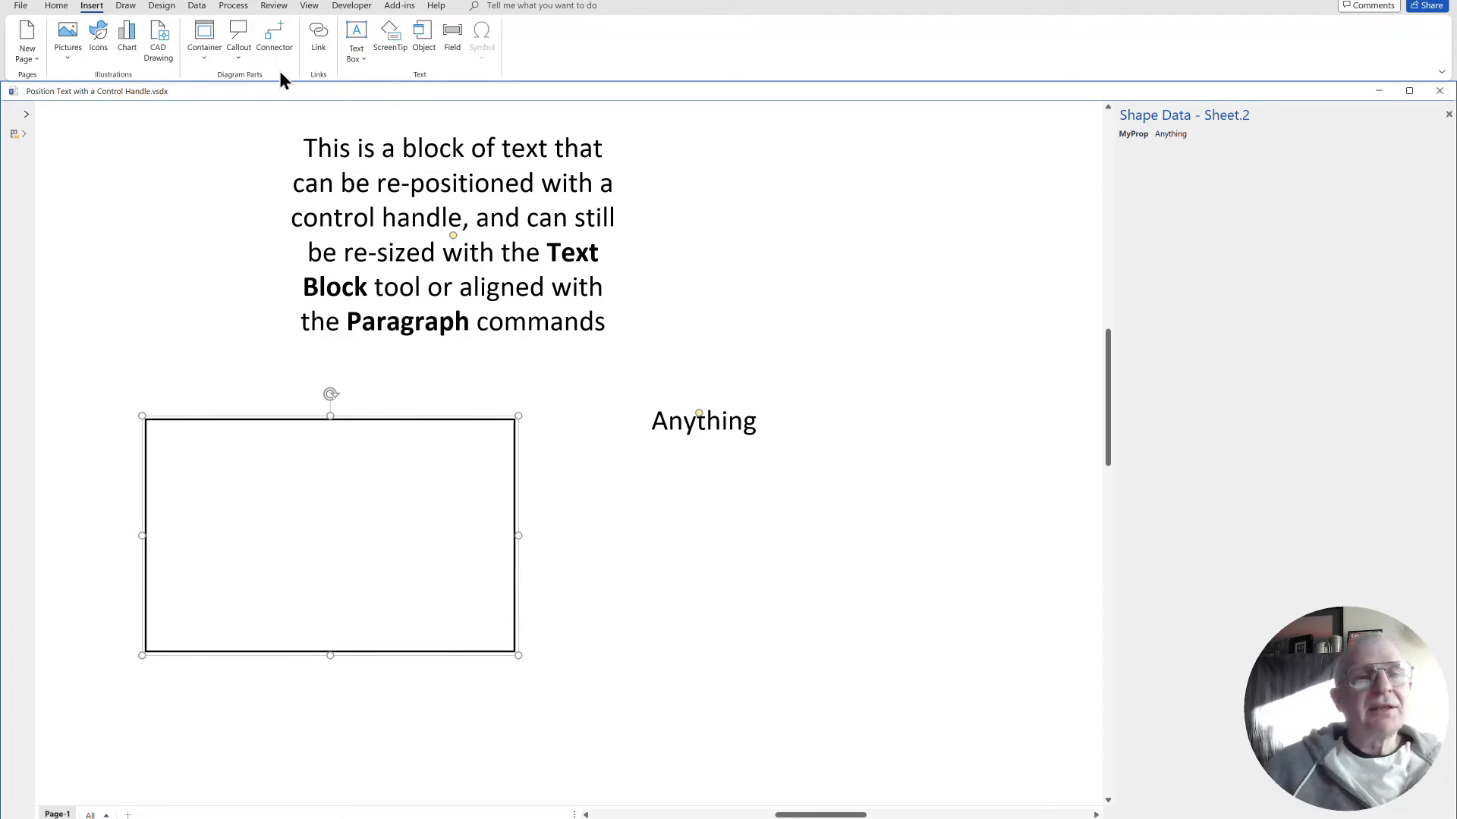
pyautogui.click(238, 38)
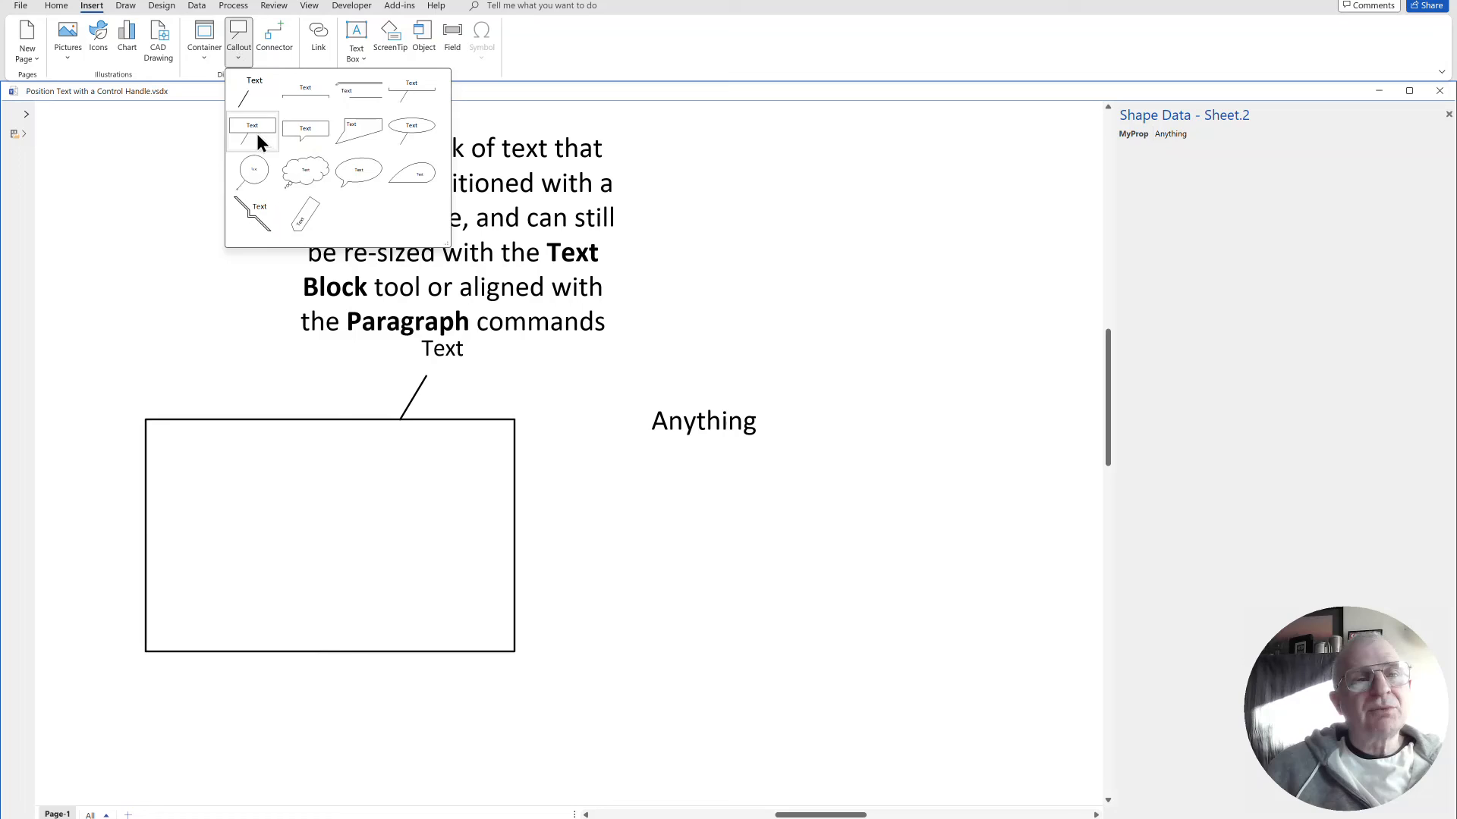
pyautogui.click(251, 126)
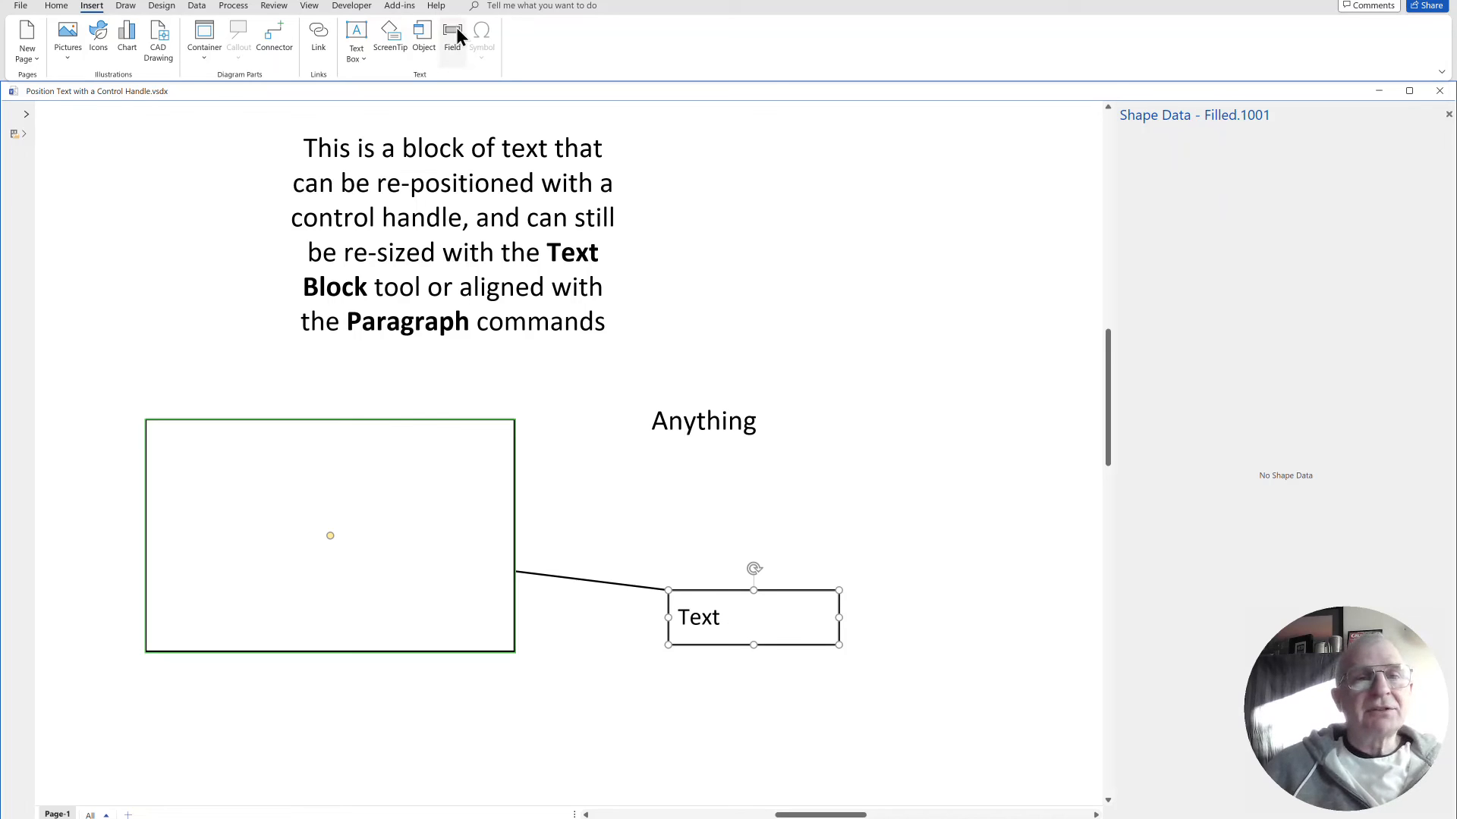
# Insert the custom field =CALLOUTTARGETREF()!Prop.MyProp into the callout.
pyautogui.click(452, 38)
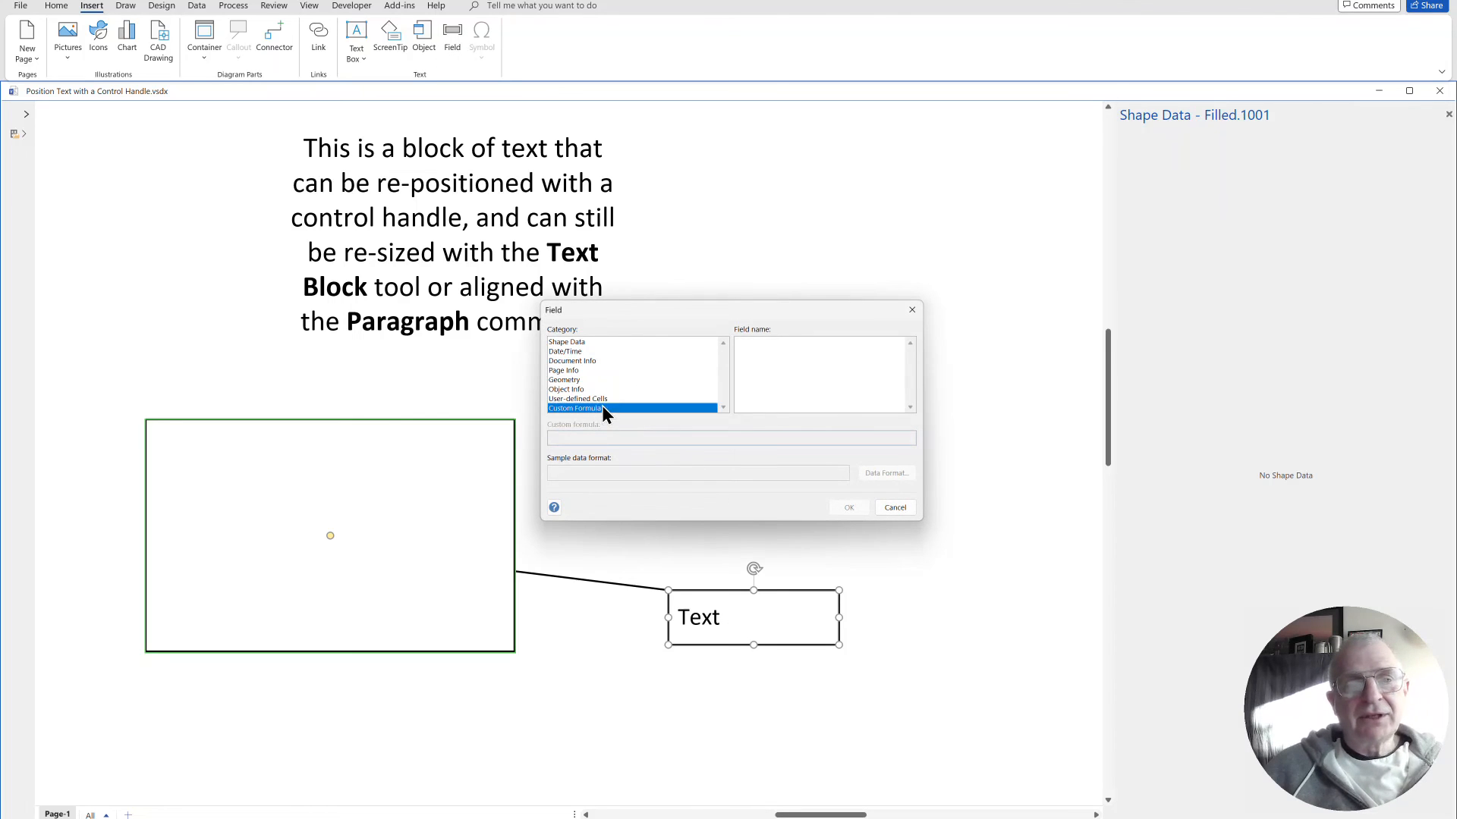
pyautogui.click(575, 408)
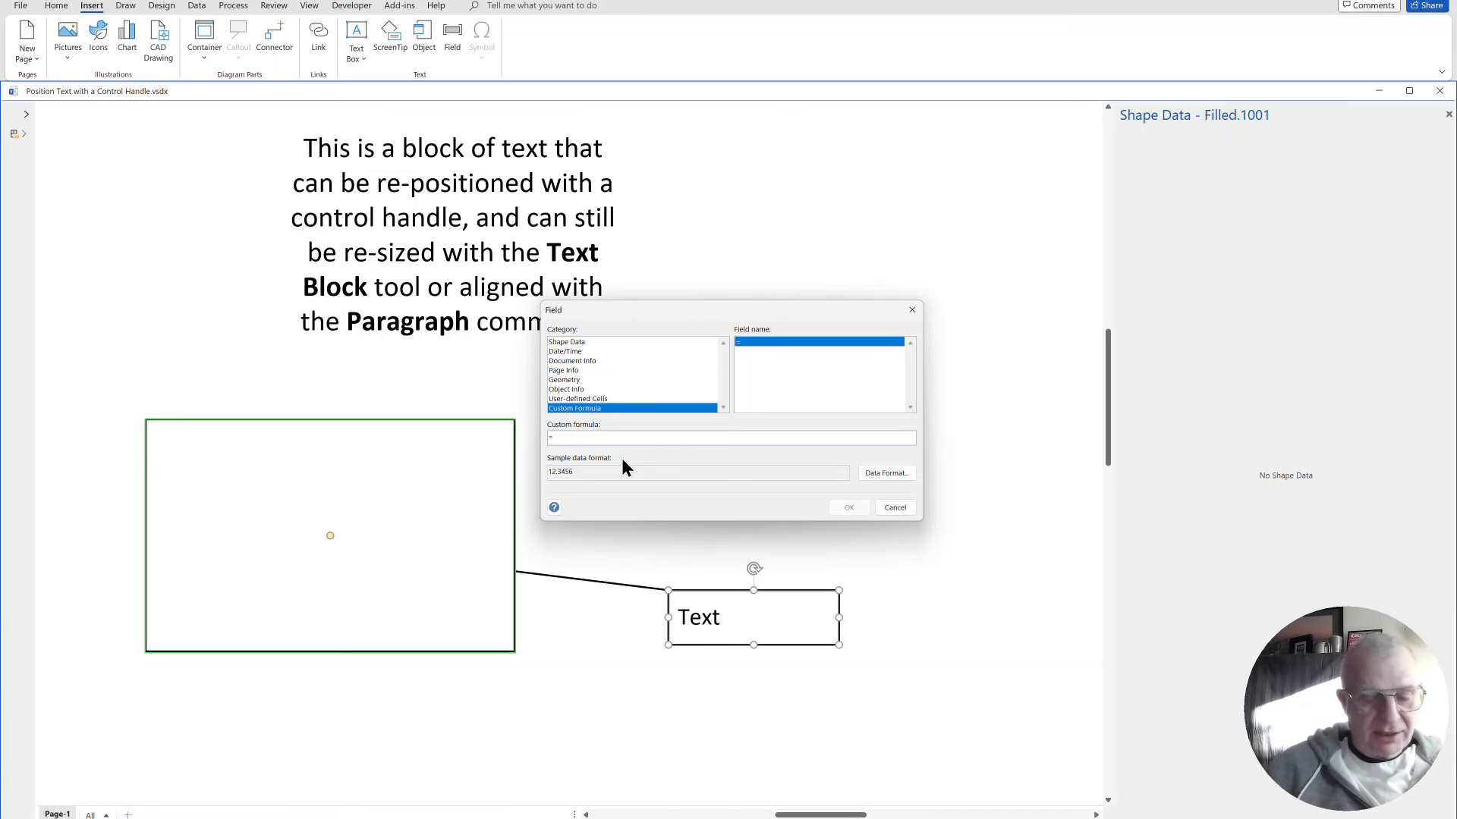
pyautogui.write('=CALLOUTTARGETREF()!Prop.M')
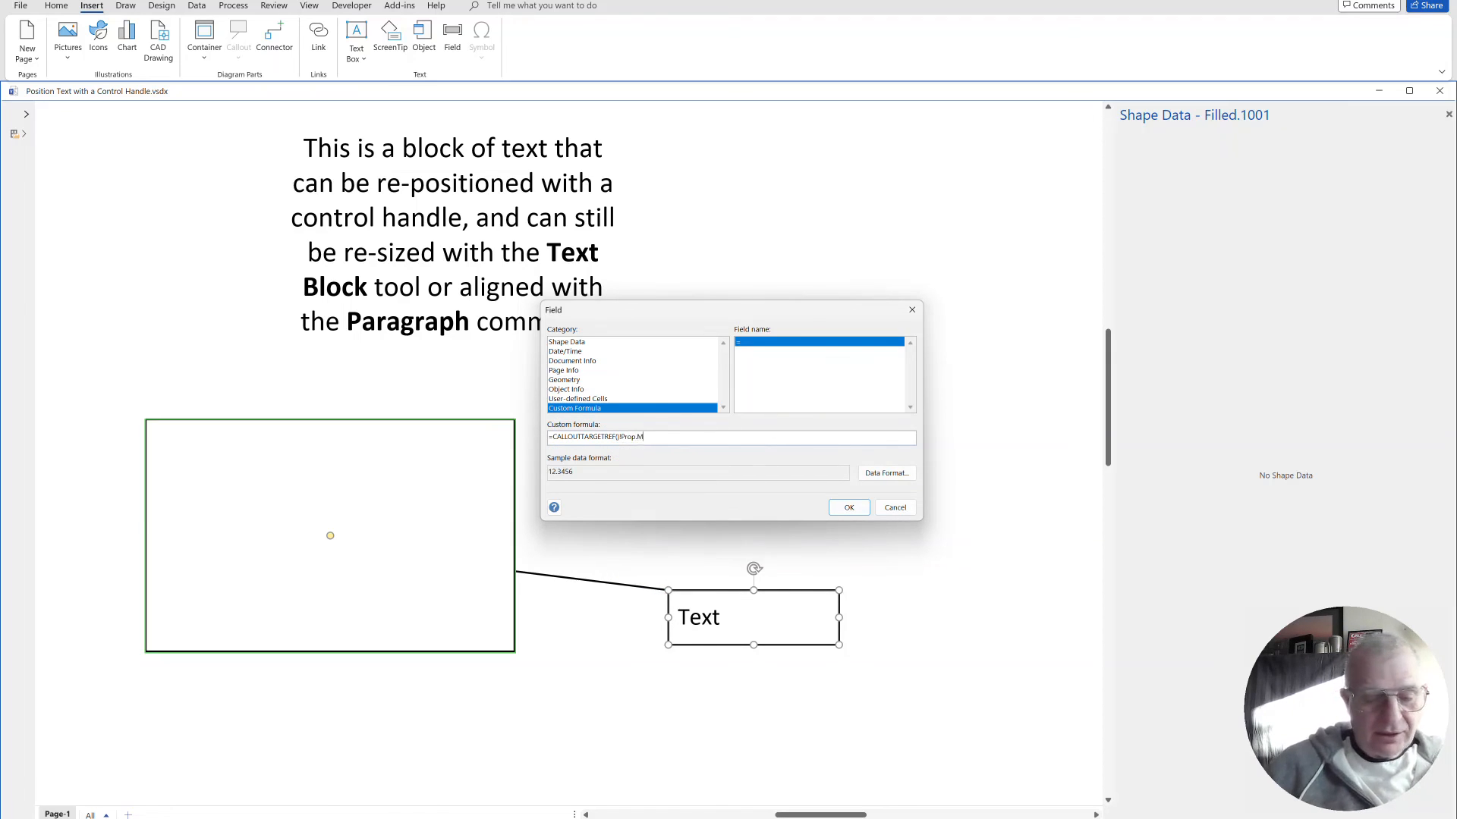
pyautogui.write('Y')
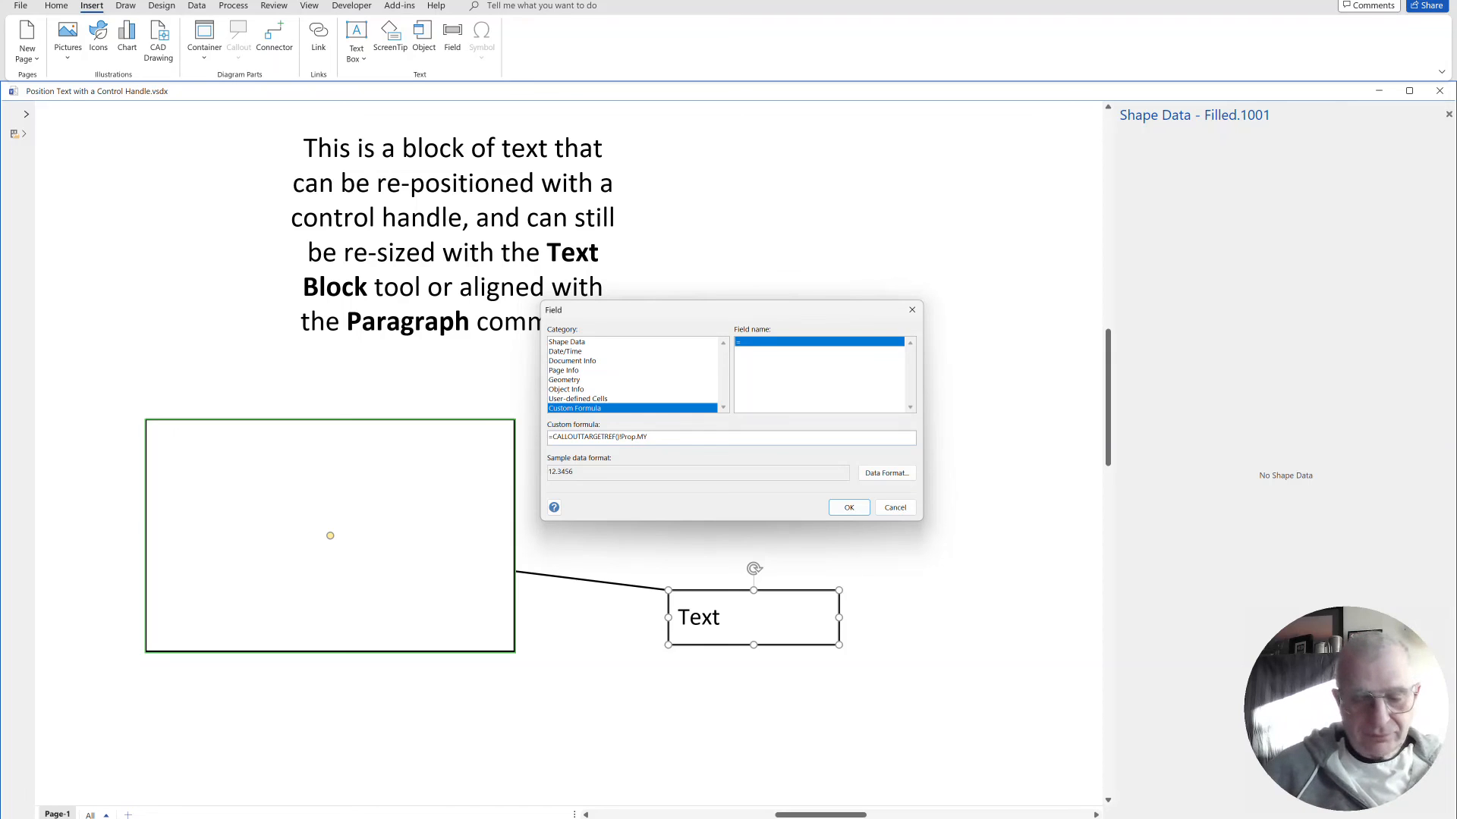
pyautogui.write('prop')
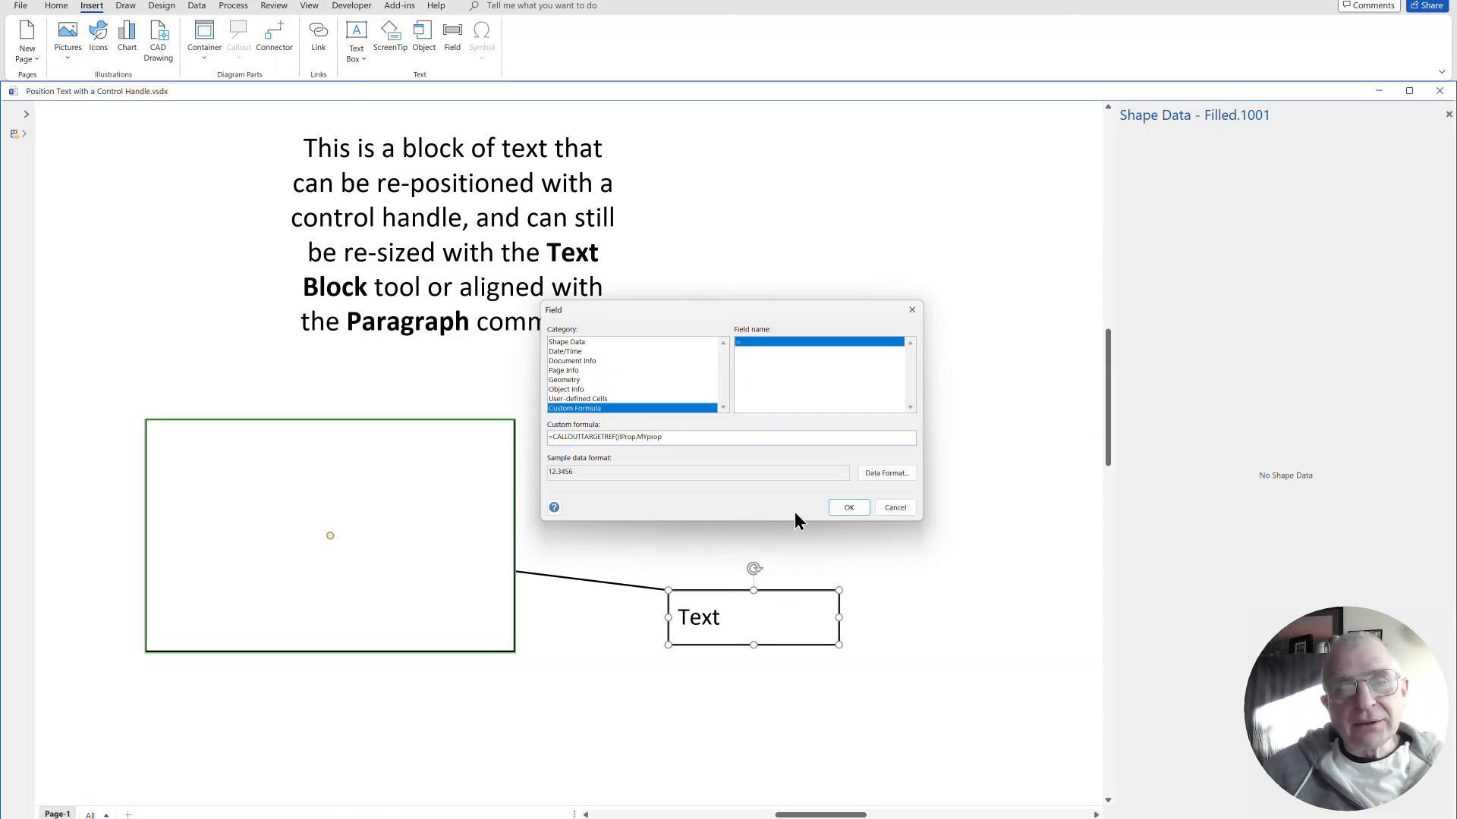
pyautogui.click(847, 508)
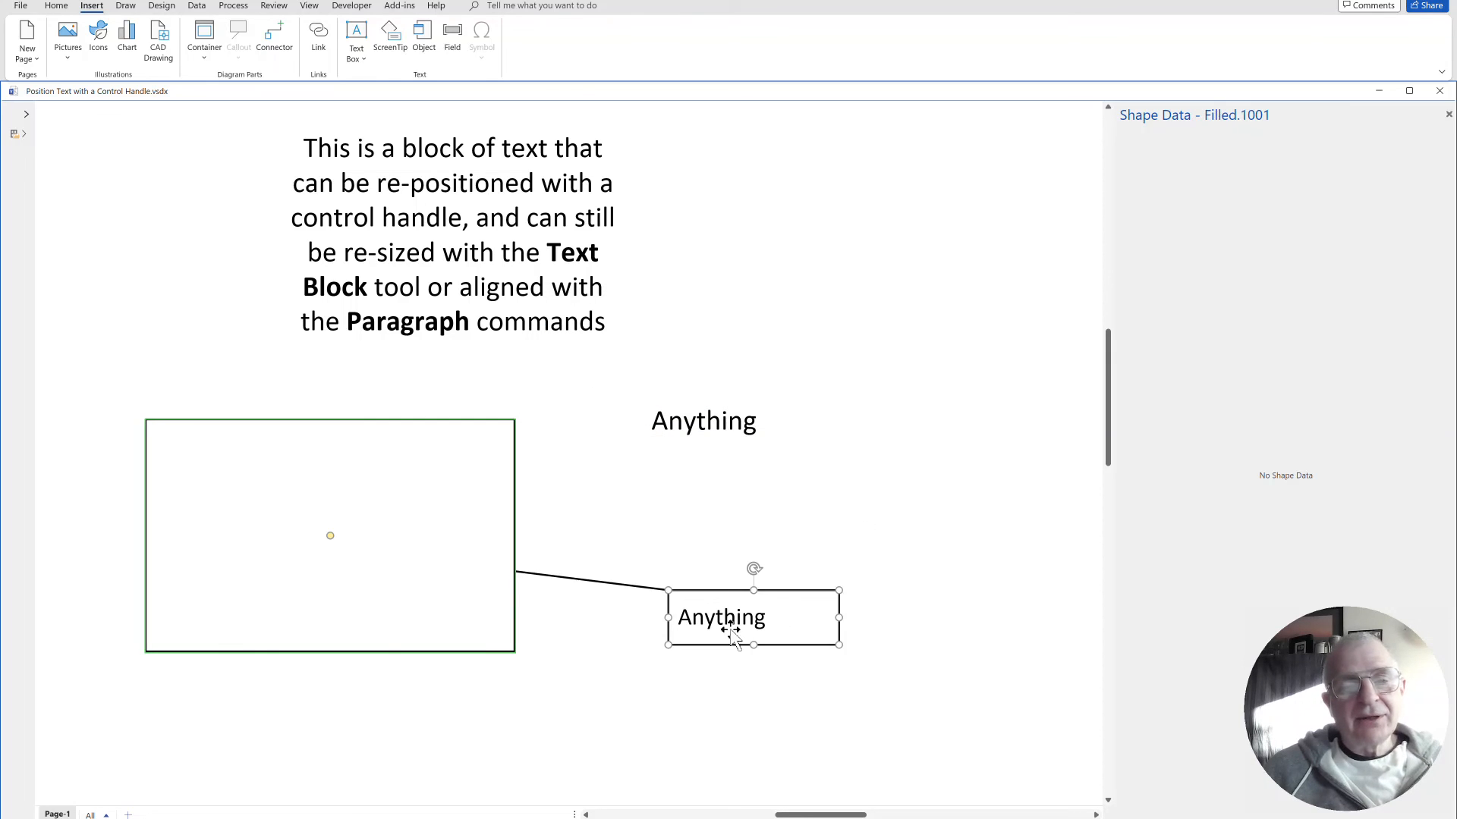
# Move the callout below-right of the rectangle.
pyautogui.moveTo(752, 618); pyautogui.dragTo(723, 555)
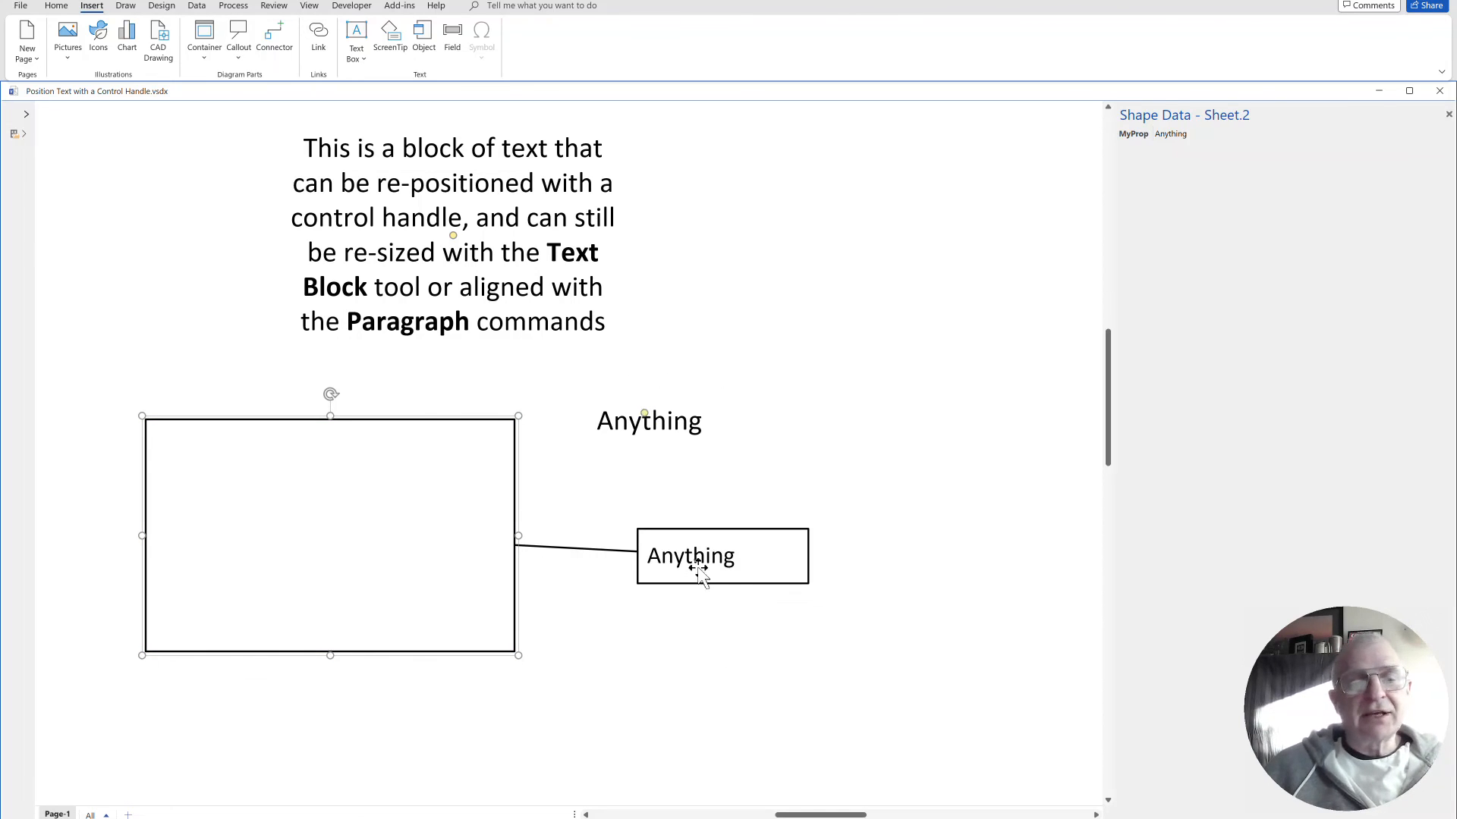
pyautogui.click(691, 555)
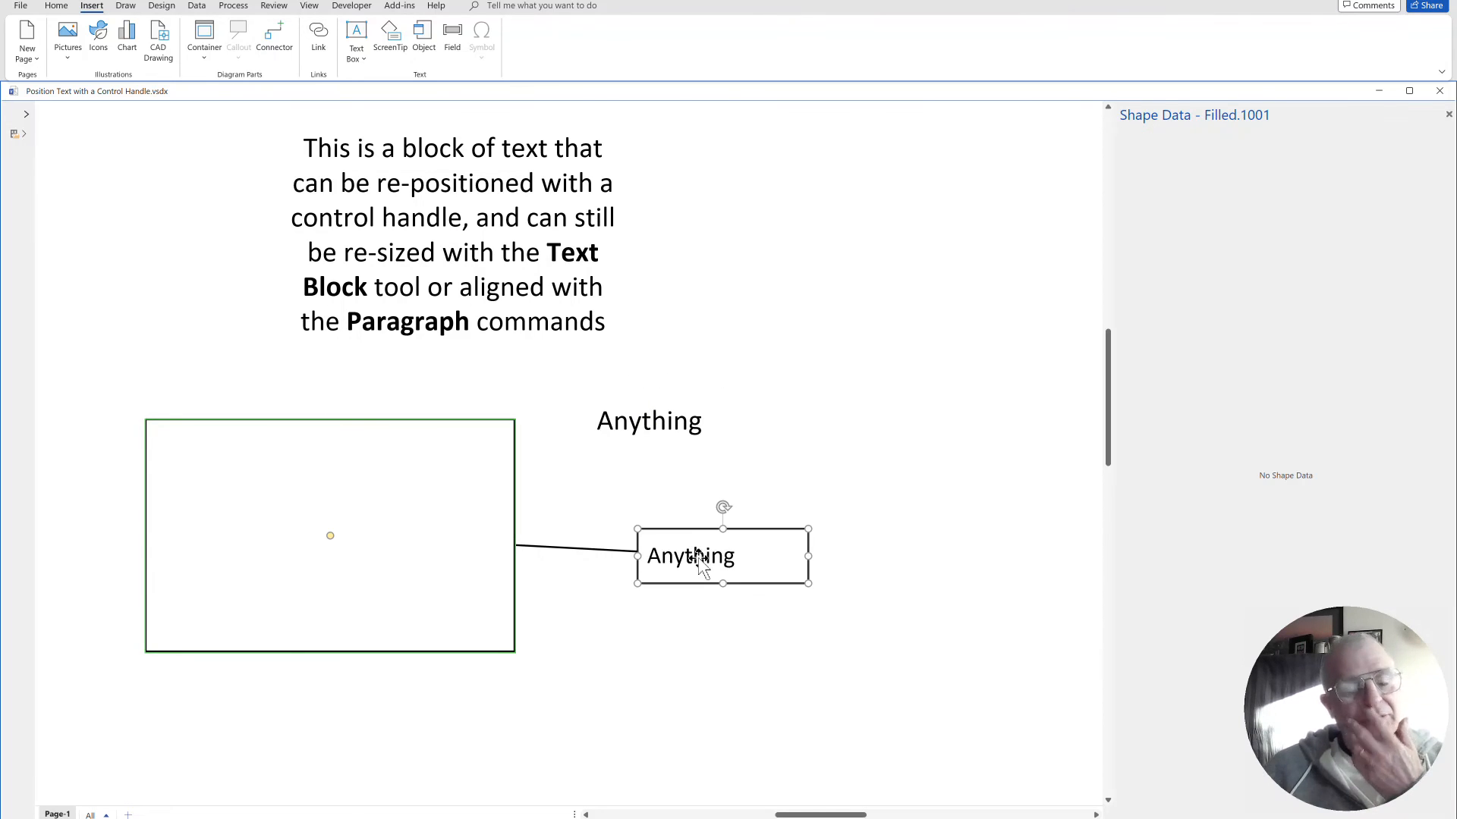
pyautogui.moveTo(691, 555); pyautogui.dragTo(690, 650)
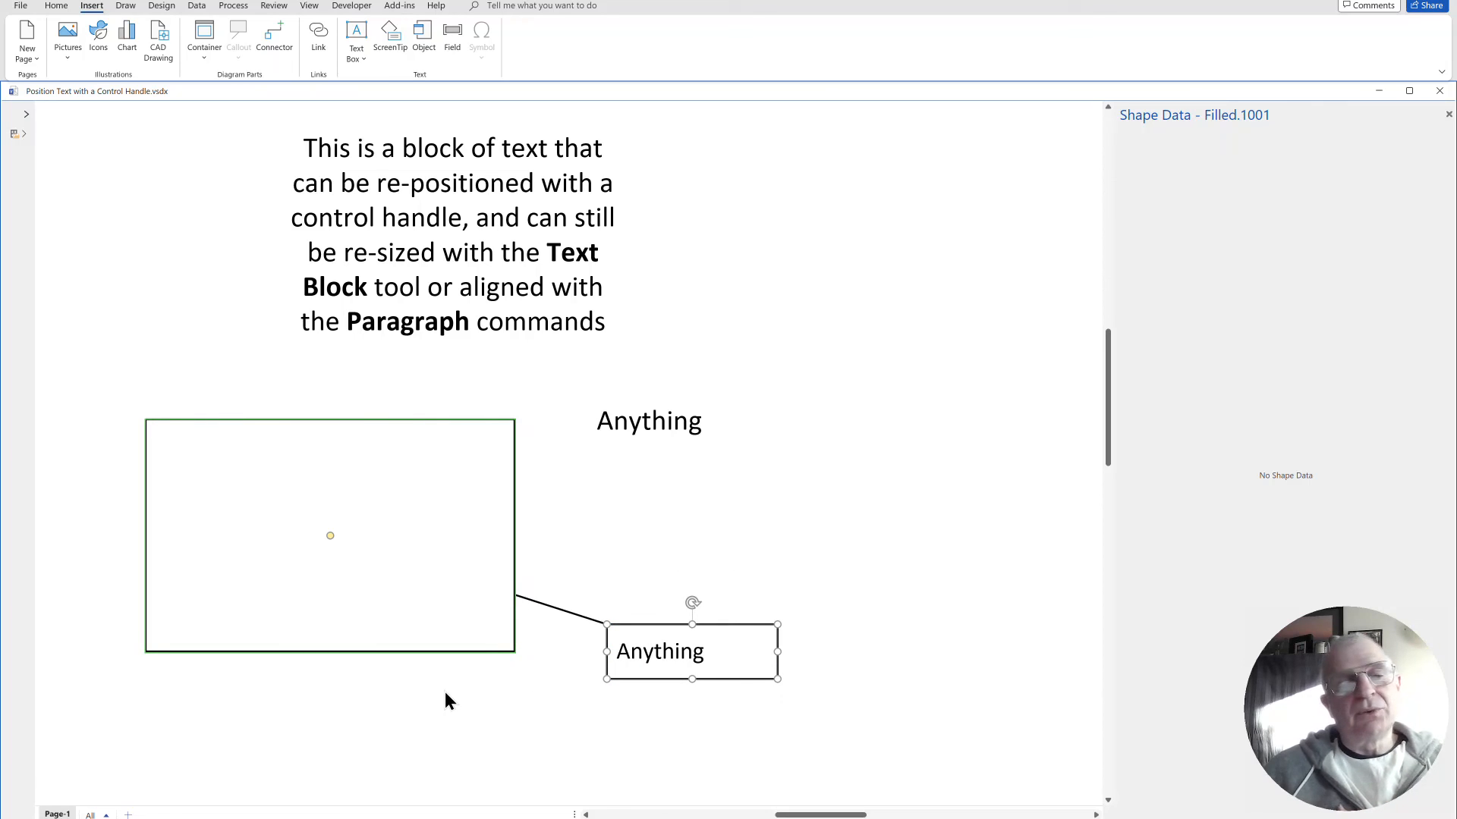